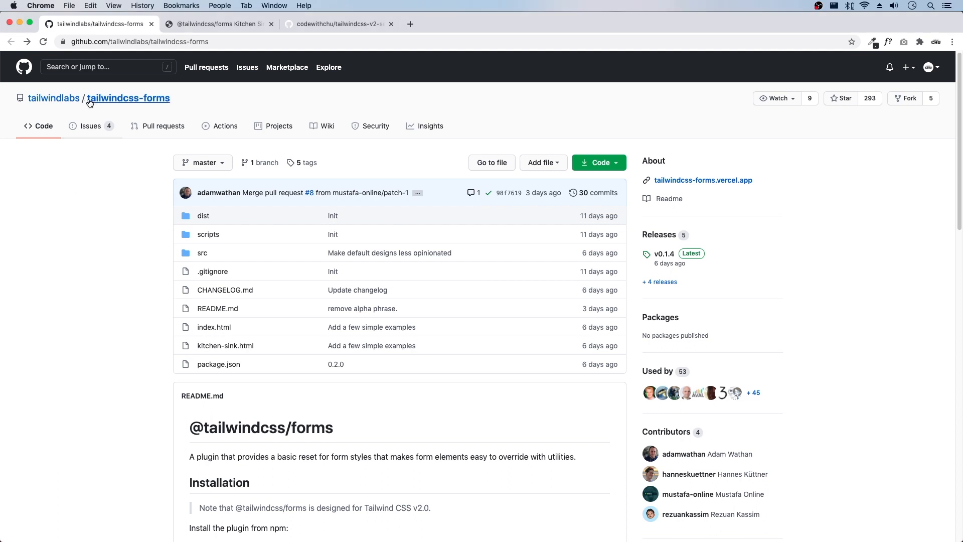
pyautogui.moveTo(163, 183)
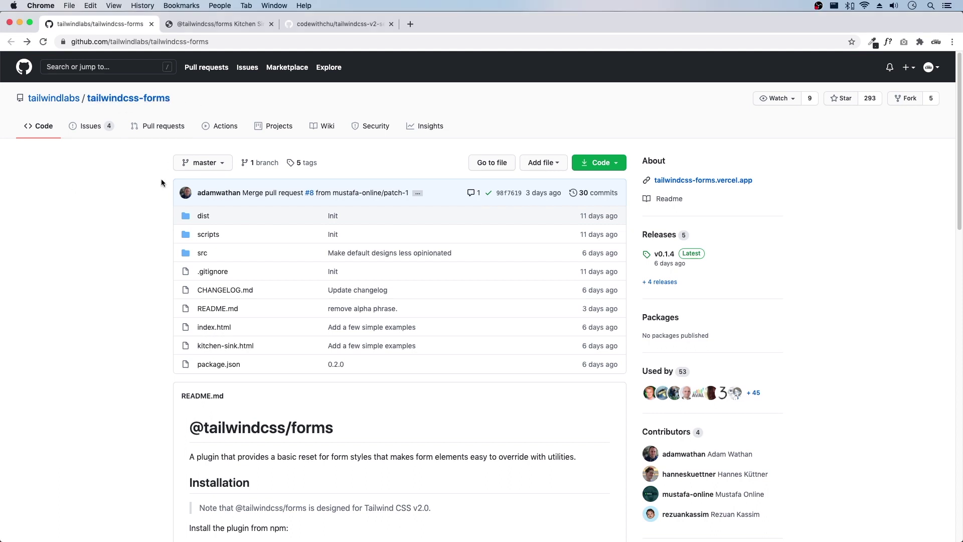
pyautogui.moveTo(130, 208)
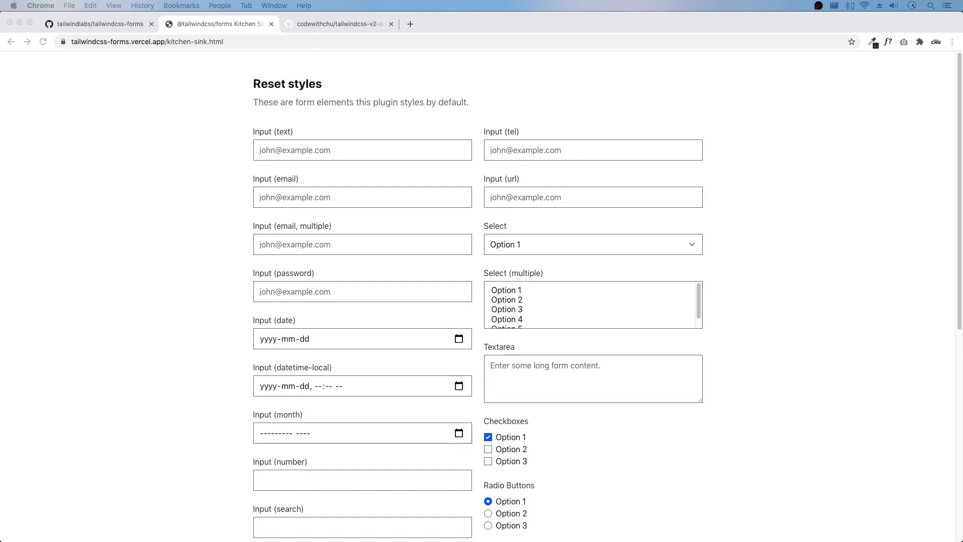
# - Scroll through the kitchen-sink reset-styled inputs, selects, checkboxes and radios, then return to the top
pyautogui.scroll(-3)
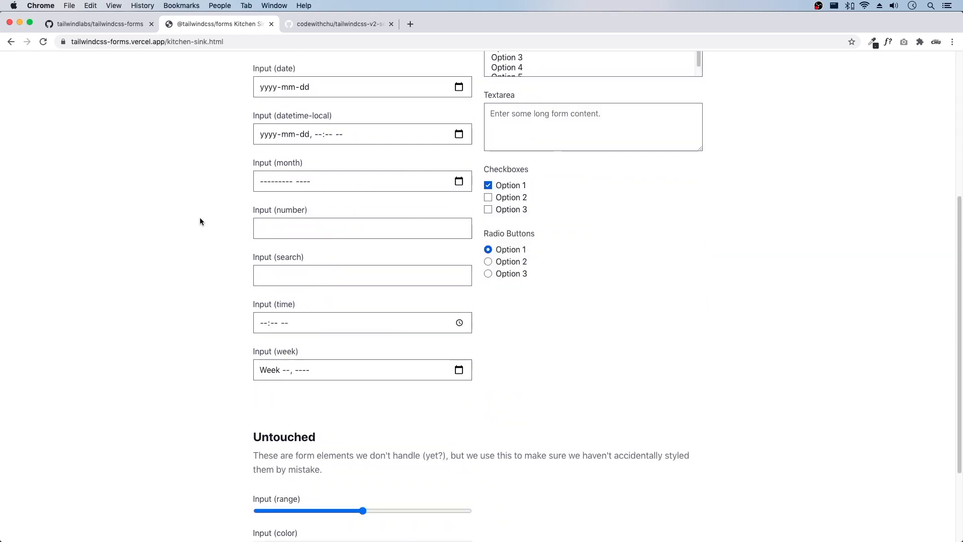
pyautogui.scroll(3)
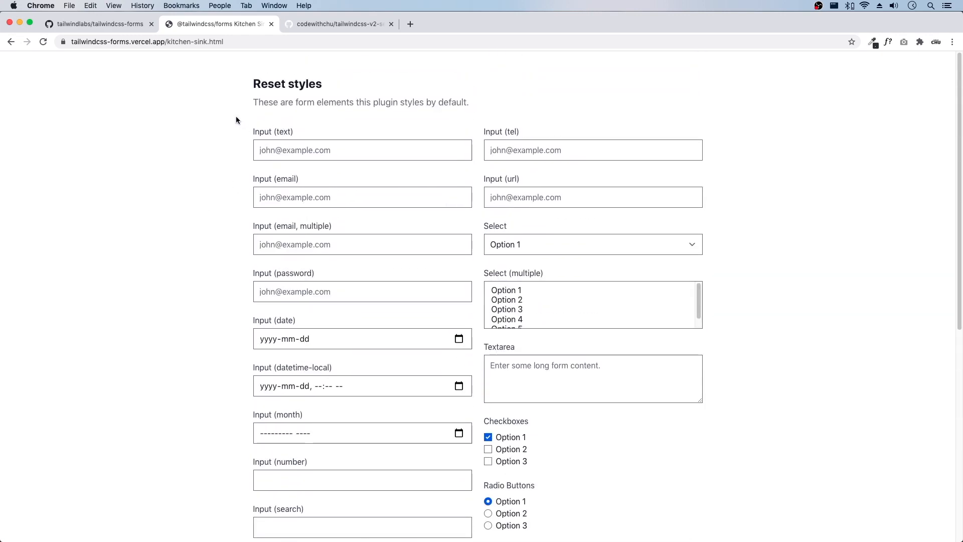
pyautogui.moveTo(232, 94)
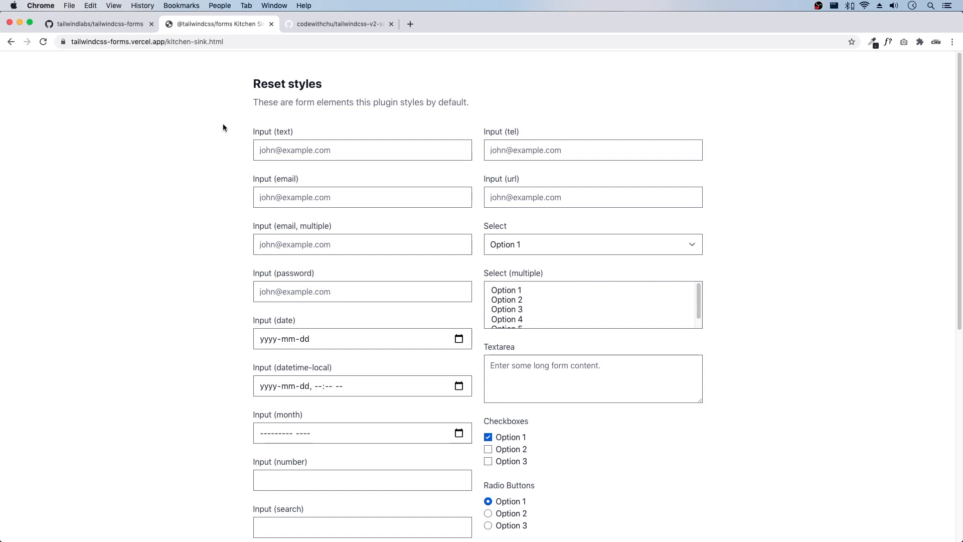
pyautogui.moveTo(471, 416)
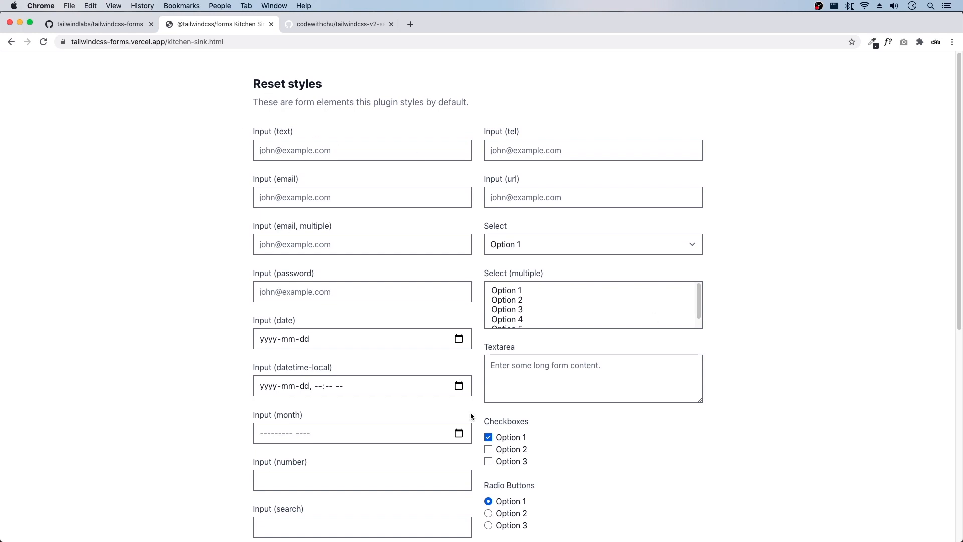
pyautogui.moveTo(401, 295)
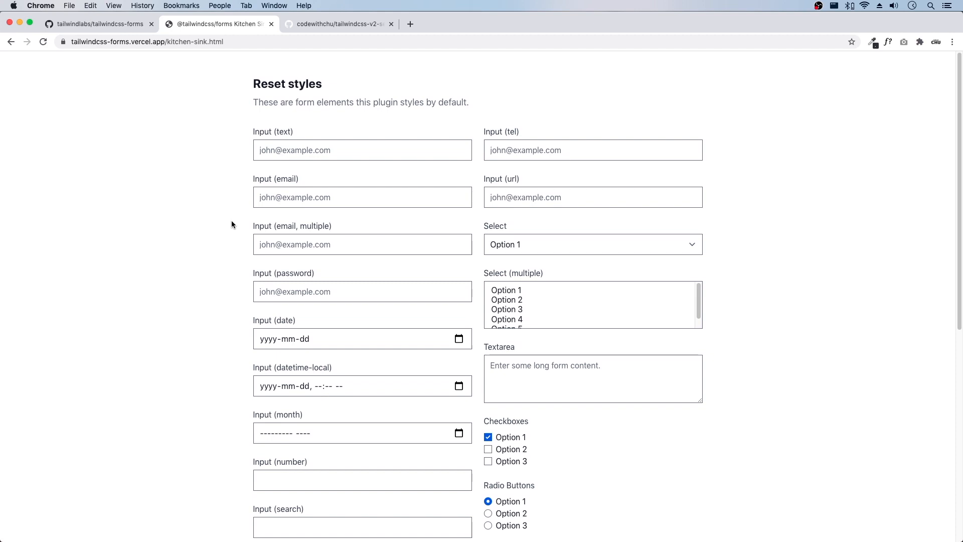
pyautogui.scroll(-3)
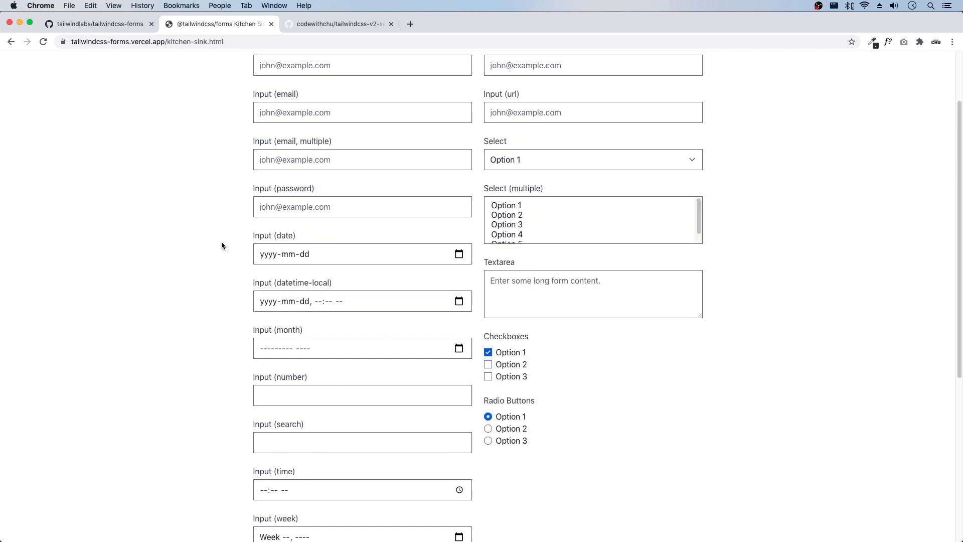
pyautogui.scroll(3)
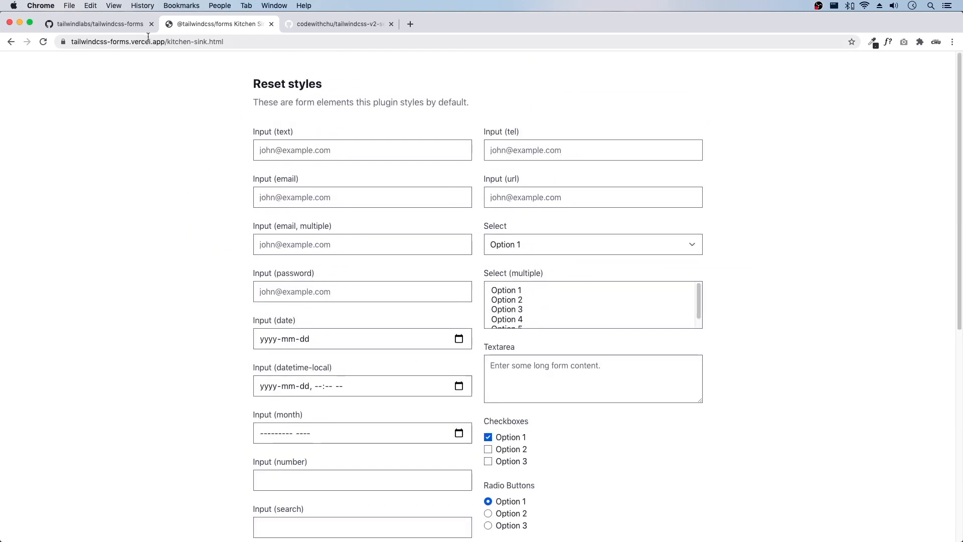
# - Review the tailwindcss-forms README from installation and the plugins block down to Usage
pyautogui.click(97, 24)
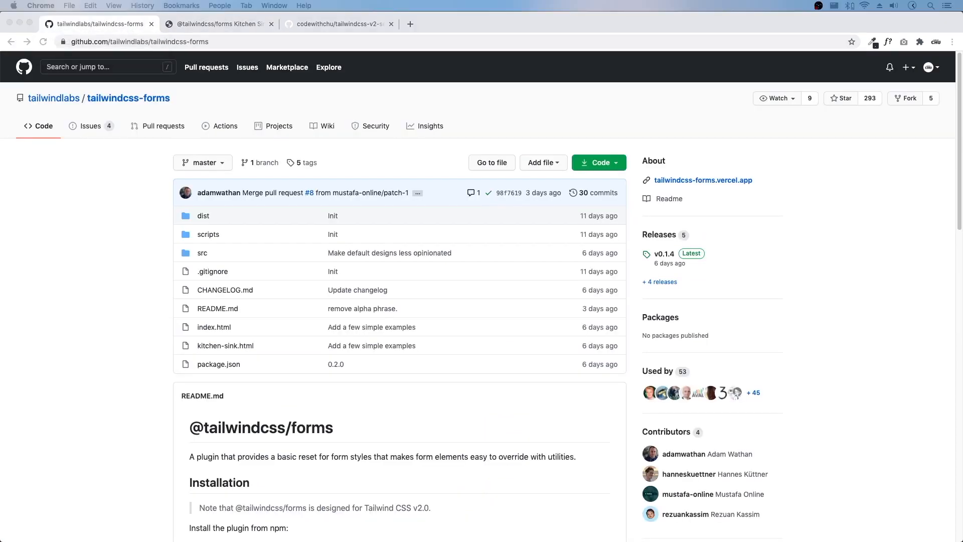
pyautogui.moveTo(910, 337)
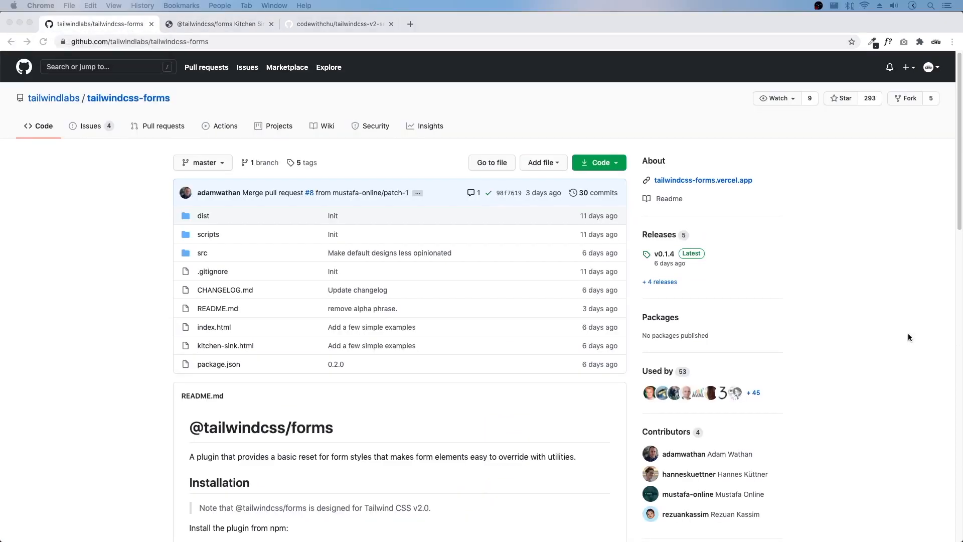
pyautogui.scroll(-3)
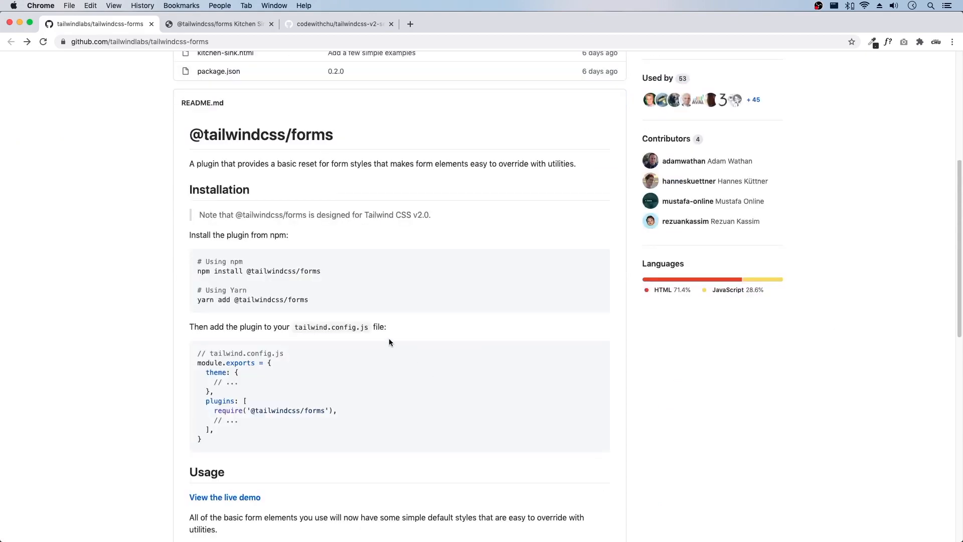
pyautogui.moveTo(283, 393)
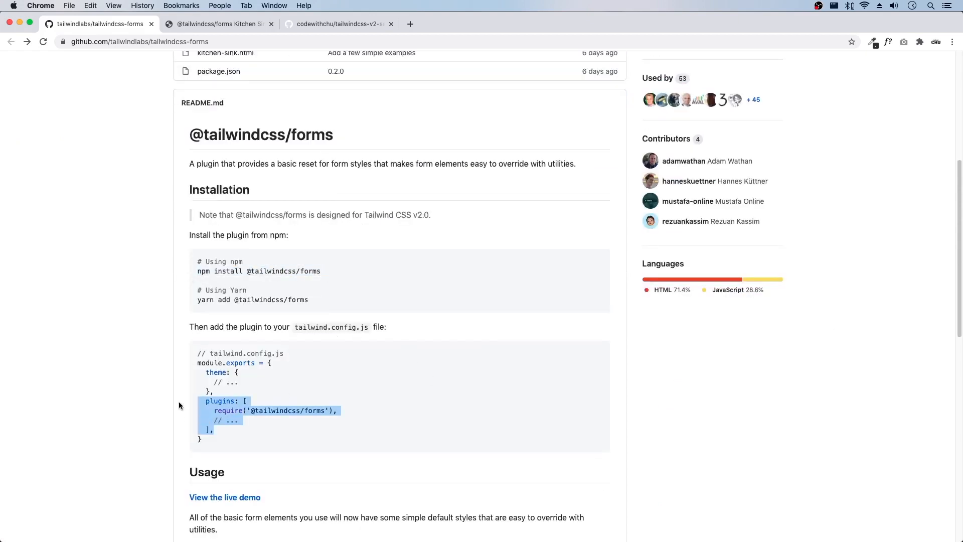
pyautogui.moveTo(310, 328)
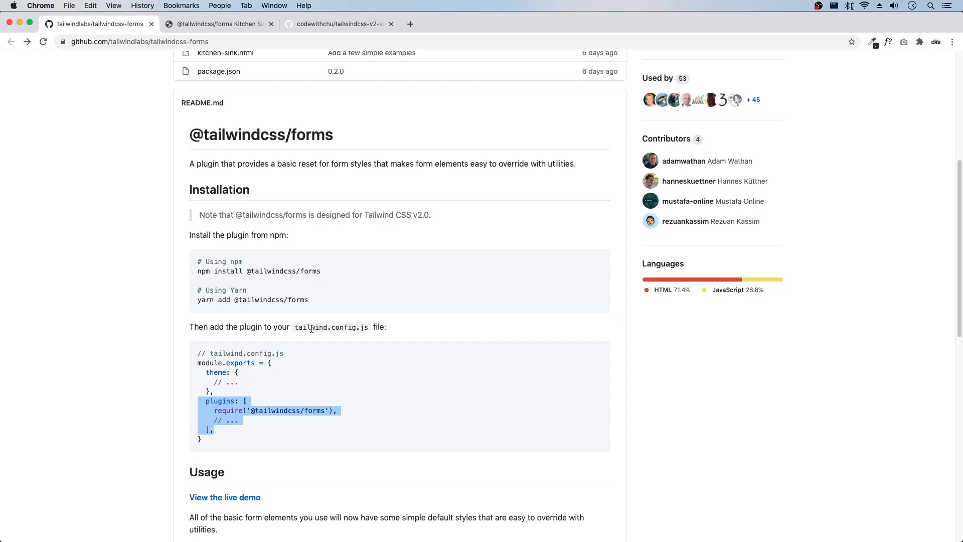
pyautogui.scroll(-3)
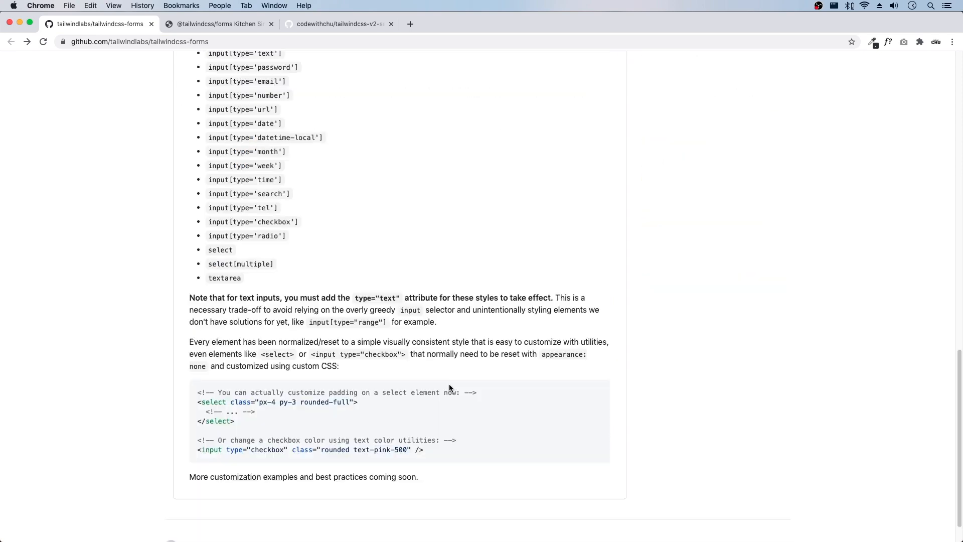
pyautogui.scroll(3)
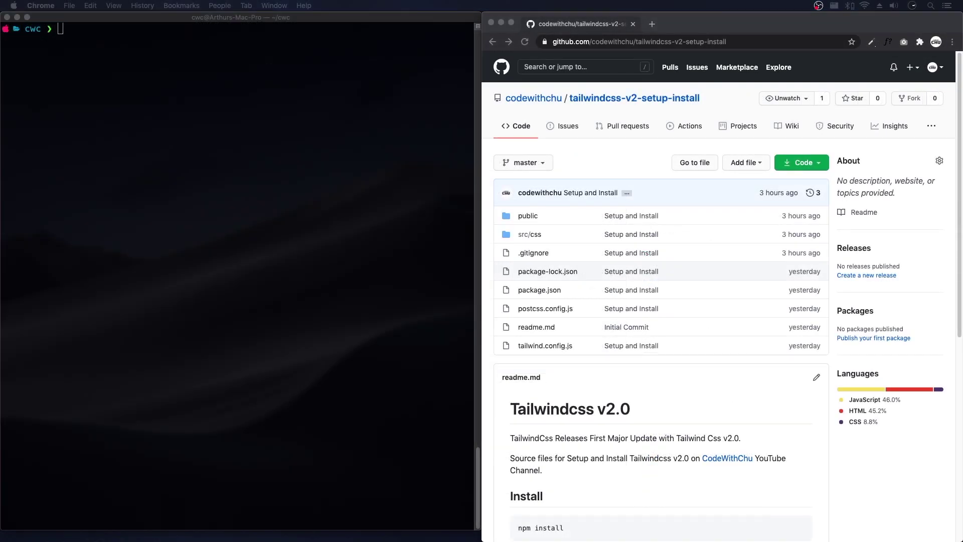
pyautogui.moveTo(608, 107)
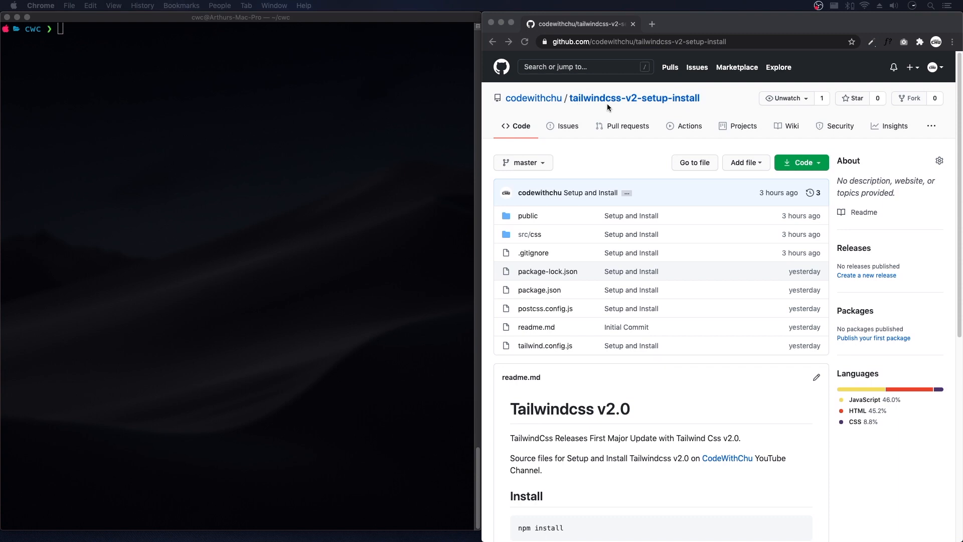
pyautogui.moveTo(731, 111)
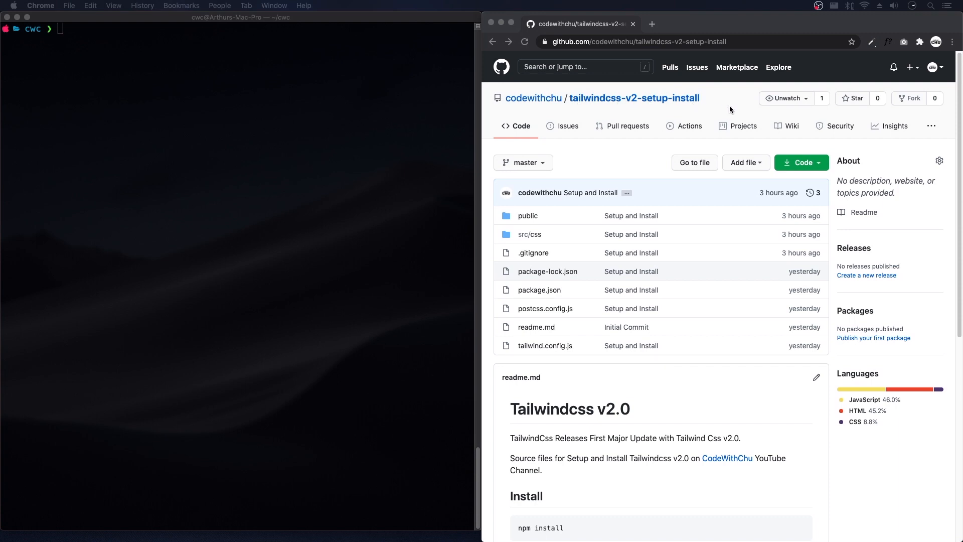
pyautogui.moveTo(765, 409)
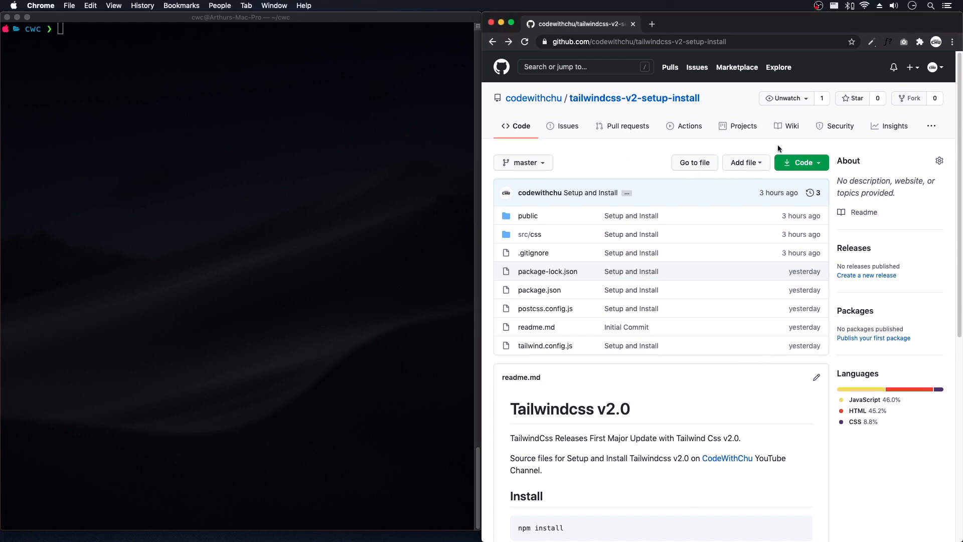
# - Copy the setup repository's SSH clone address from the Code menu
pyautogui.click(800, 162)
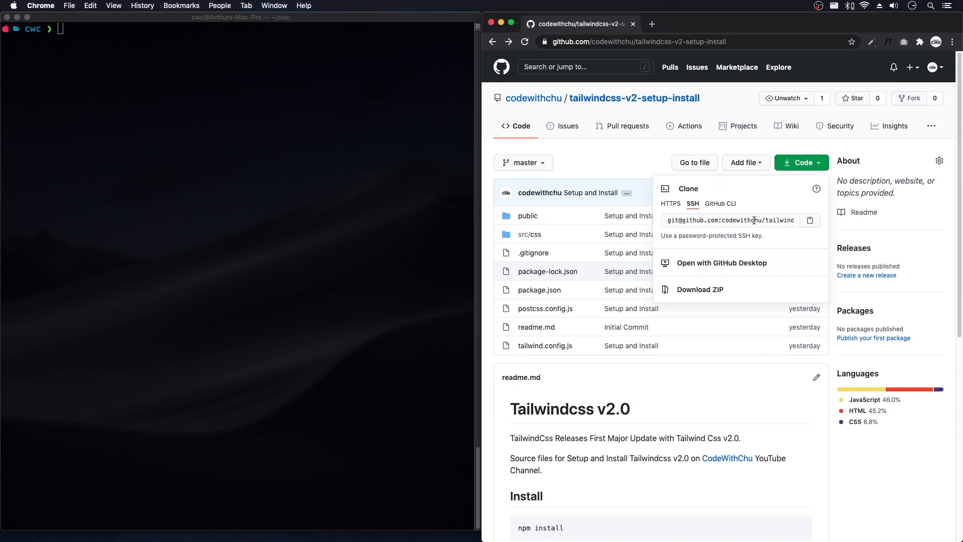
pyautogui.click(301, 183)
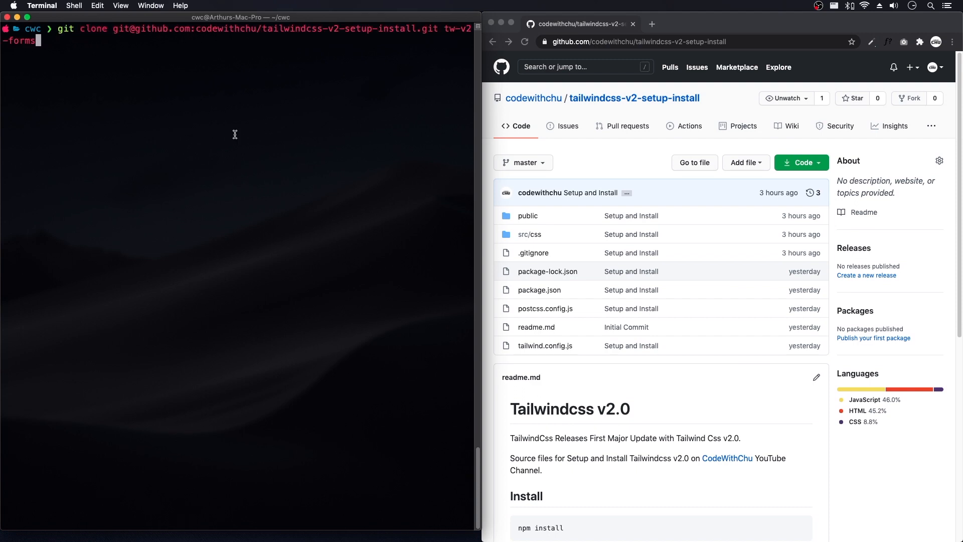
pyautogui.moveTo(463, 43)
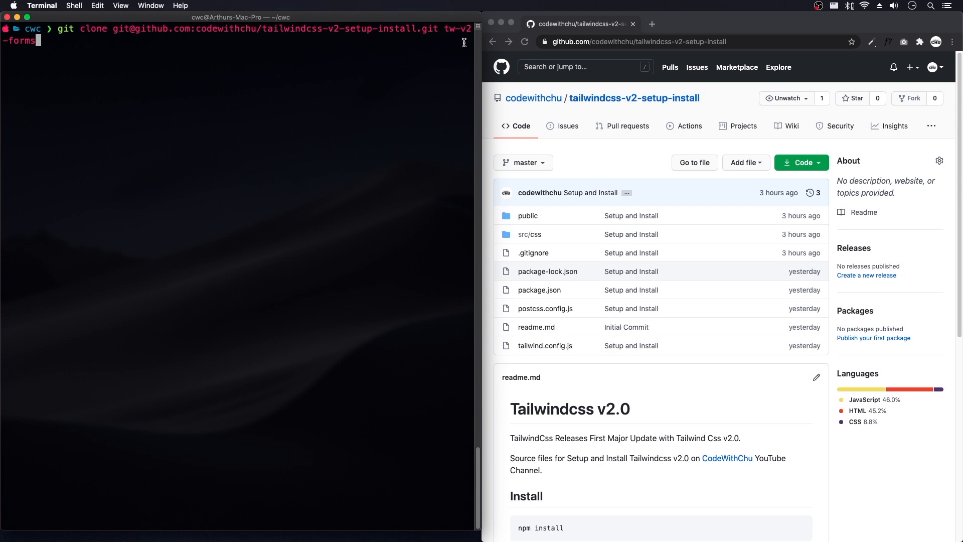
pyautogui.moveTo(350, 62)
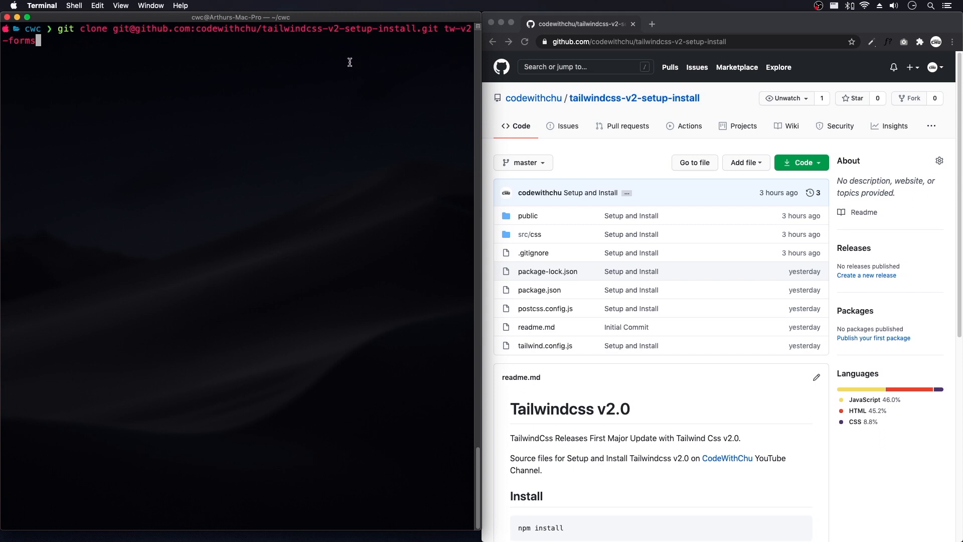
# - Clone the starter repo into tw-v2-forms and change into that folder
pyautogui.press('Return')
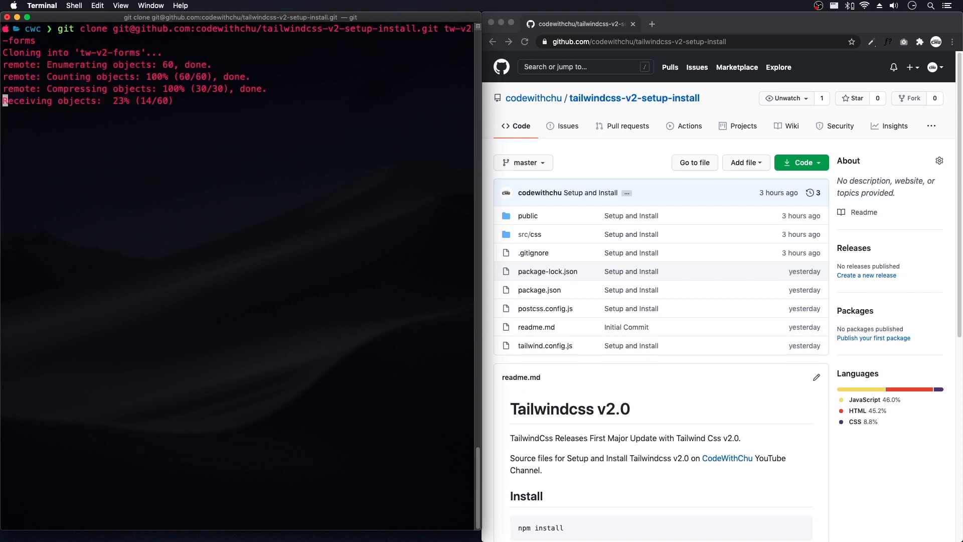
pyautogui.write('cd tw-v2-forms')
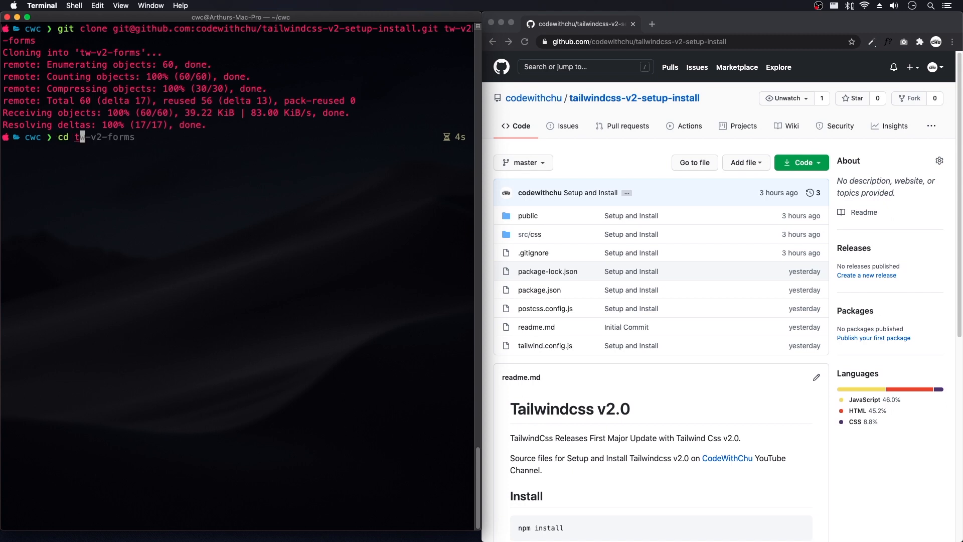
pyautogui.press('Return')
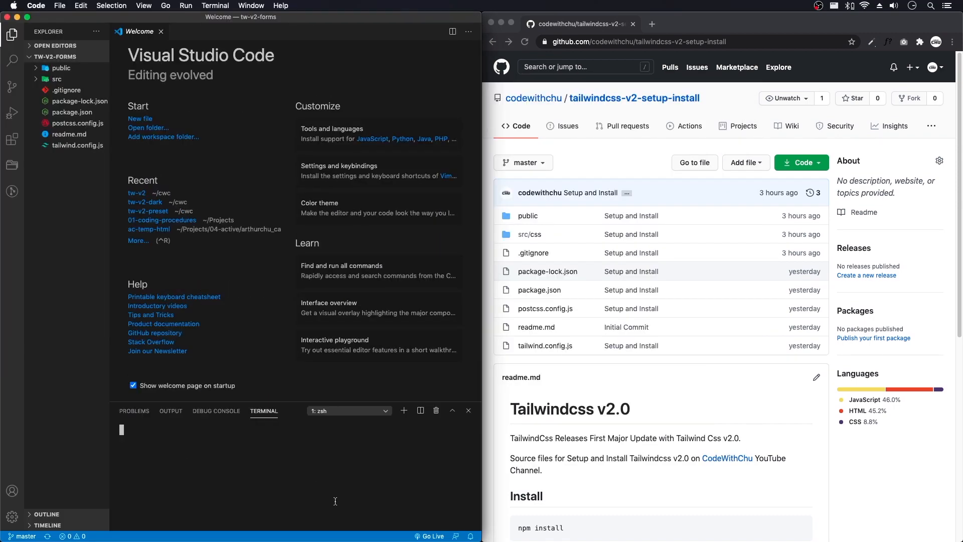
pyautogui.scroll(-3)
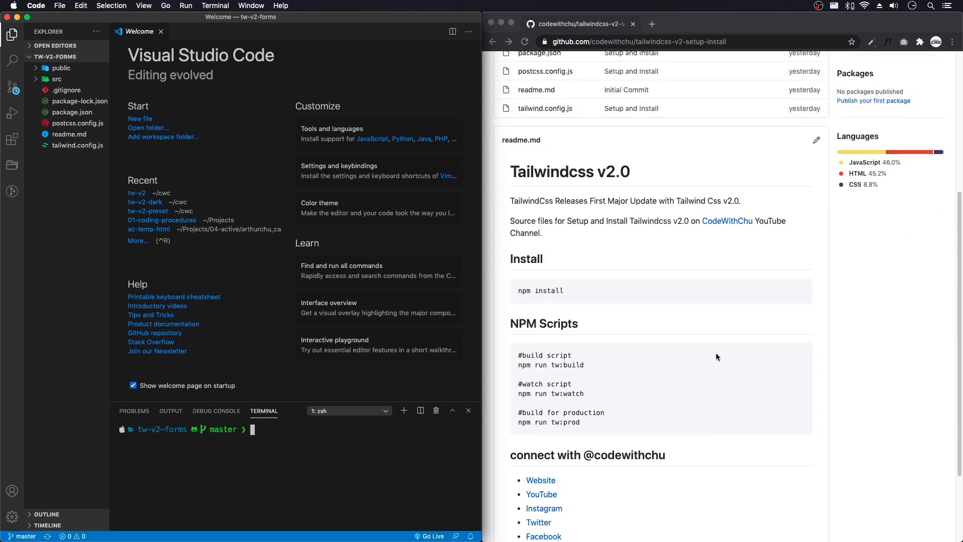
pyautogui.scroll(-3)
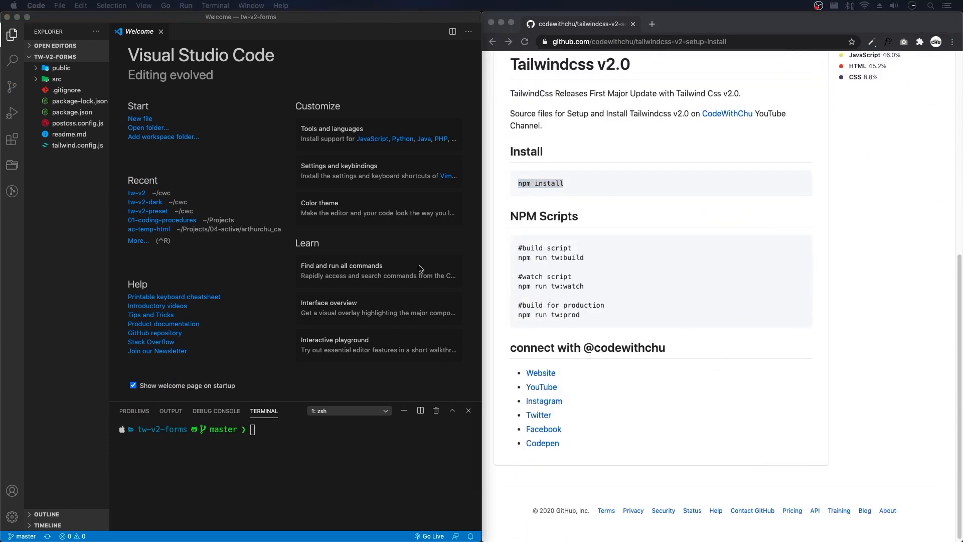
pyautogui.moveTo(462, 104)
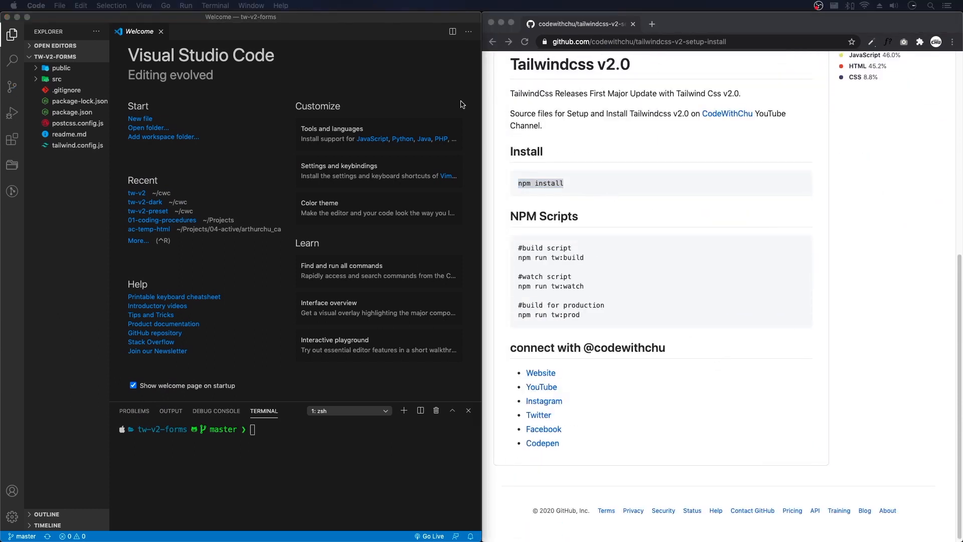
pyautogui.moveTo(305, 504)
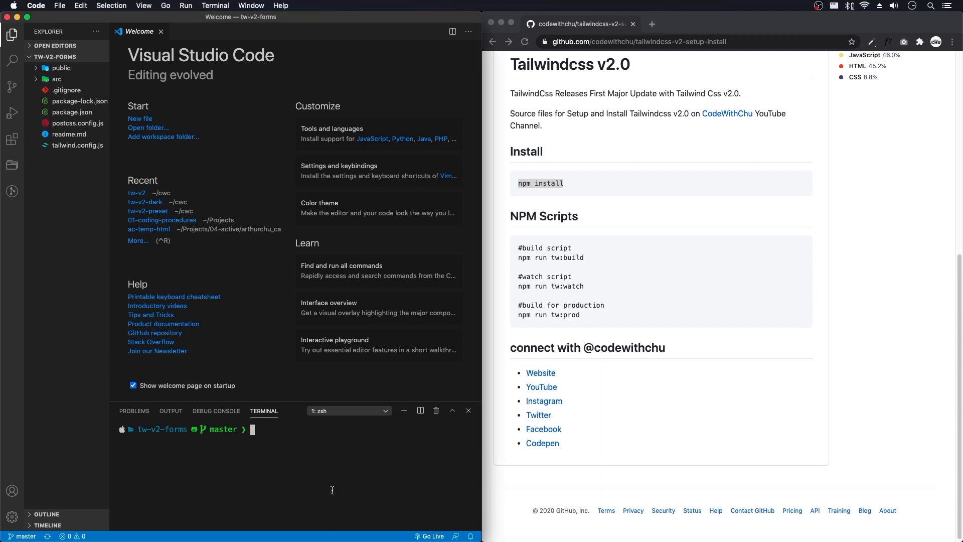
pyautogui.write('npm install -D @tailwindcss/forms')
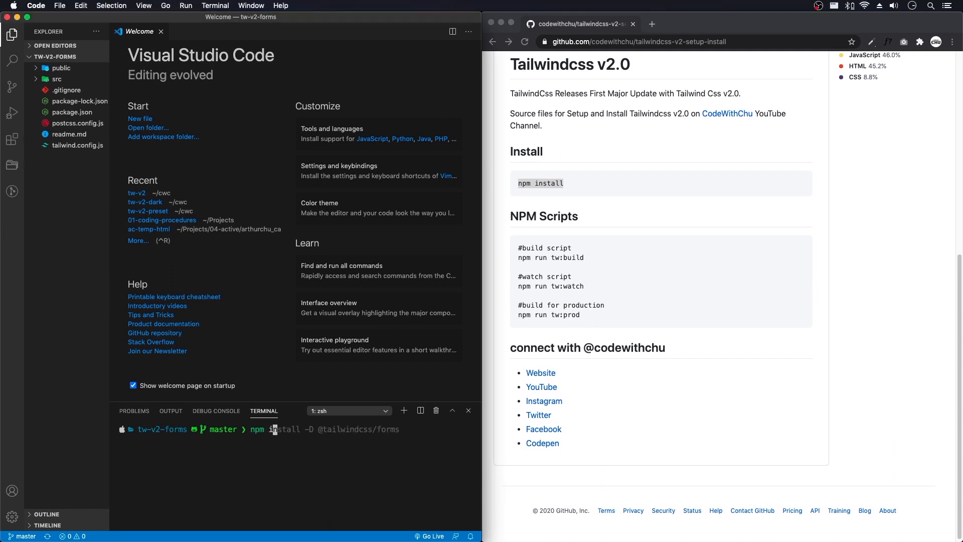
pyautogui.press('Return')
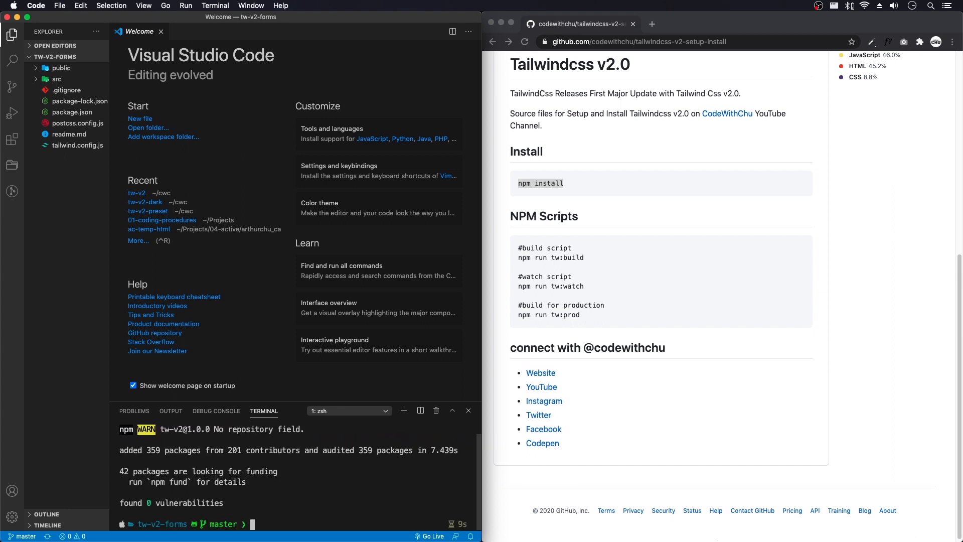
pyautogui.write('npm install -D')
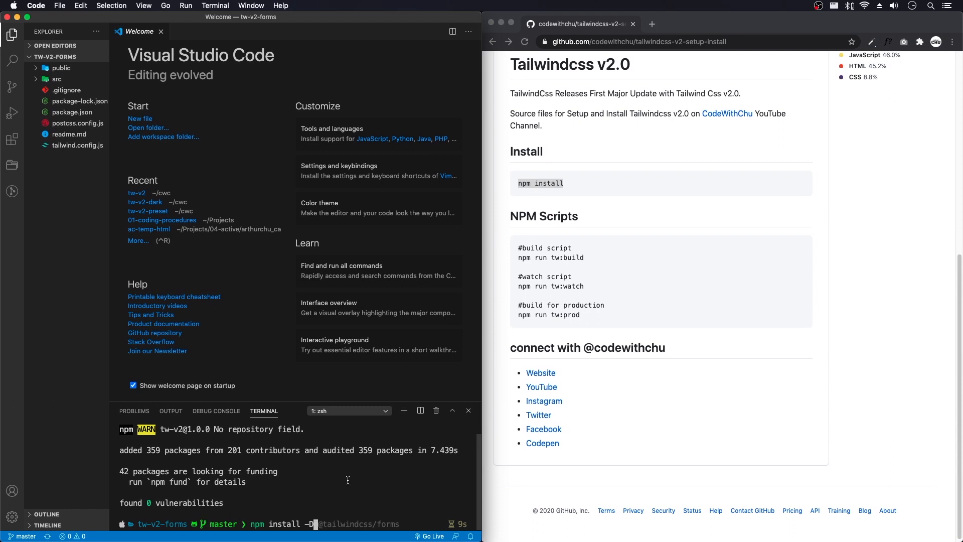
pyautogui.write('@tailwindcss/forms')
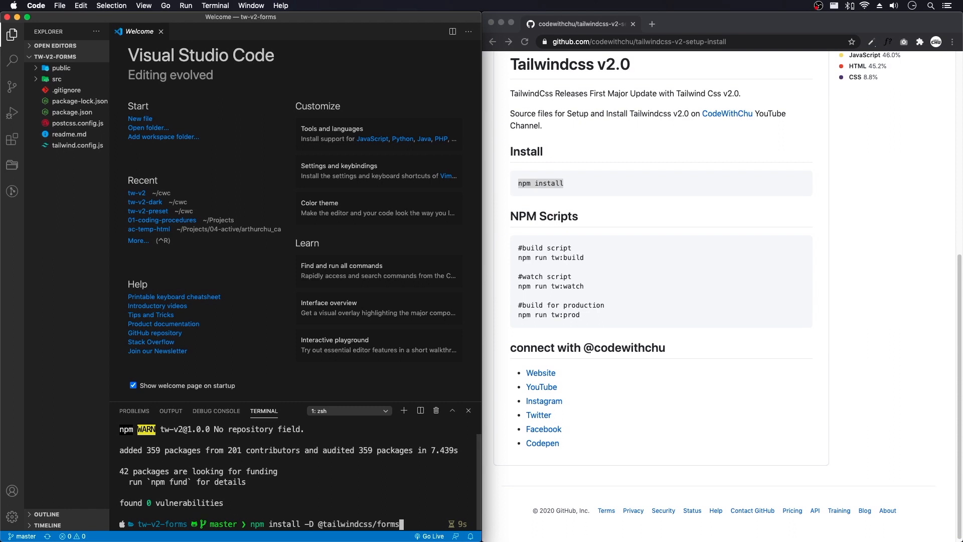
pyautogui.press('Return')
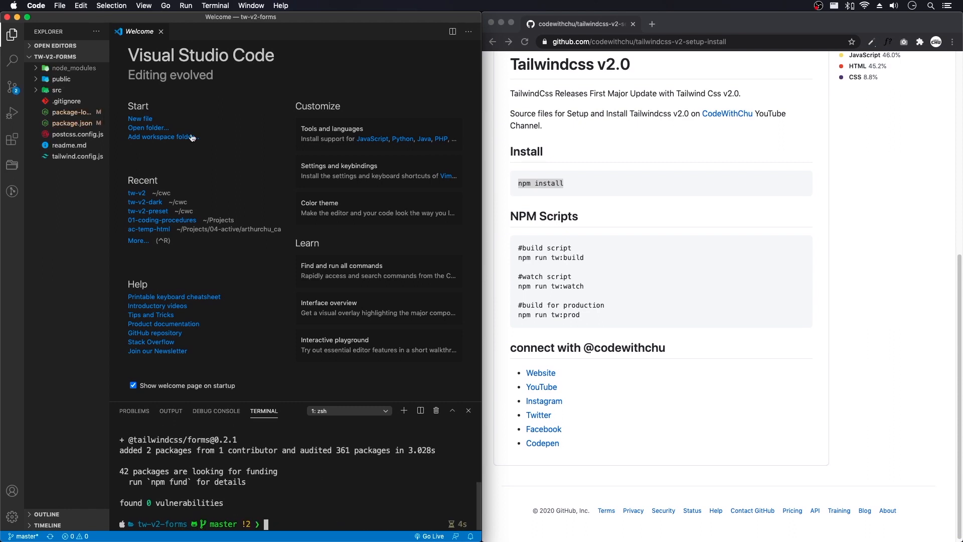
pyautogui.click(73, 122)
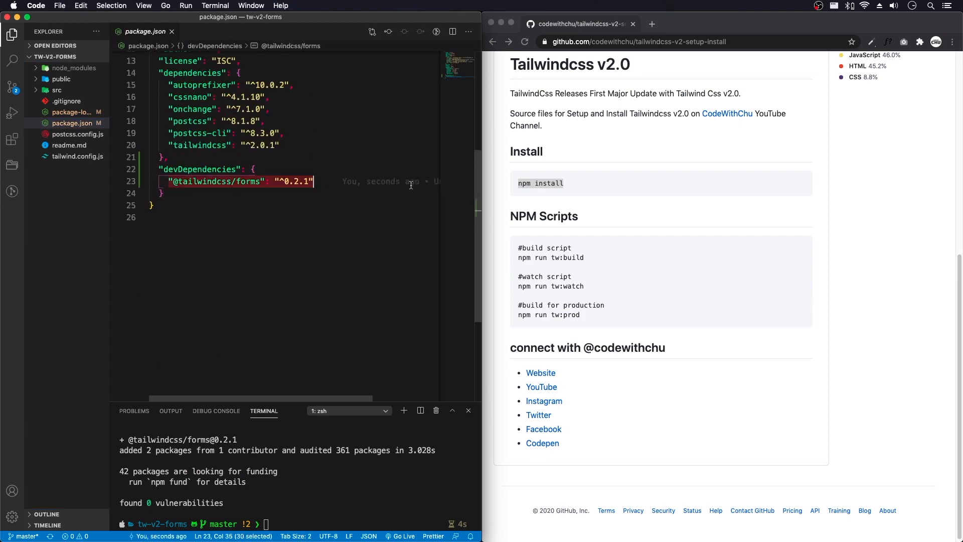
pyautogui.write('clear')
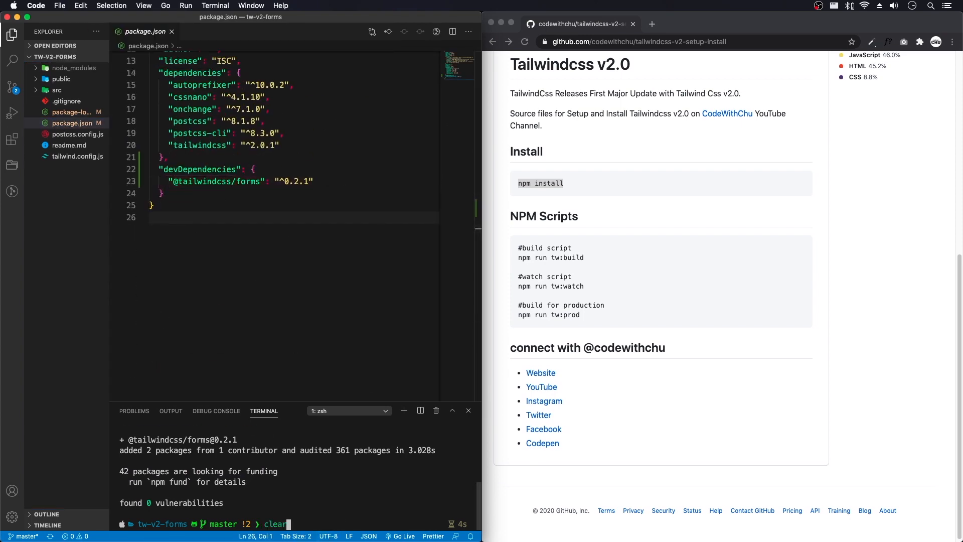
pyautogui.press('Return')
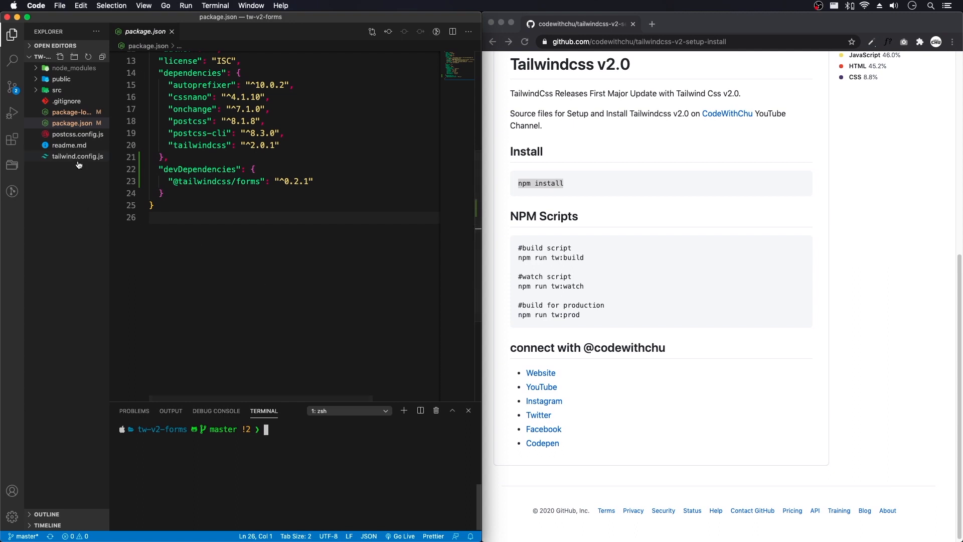
# - Require tailwindcss/colors at the top of tailwind.config.js
pyautogui.click(78, 157)
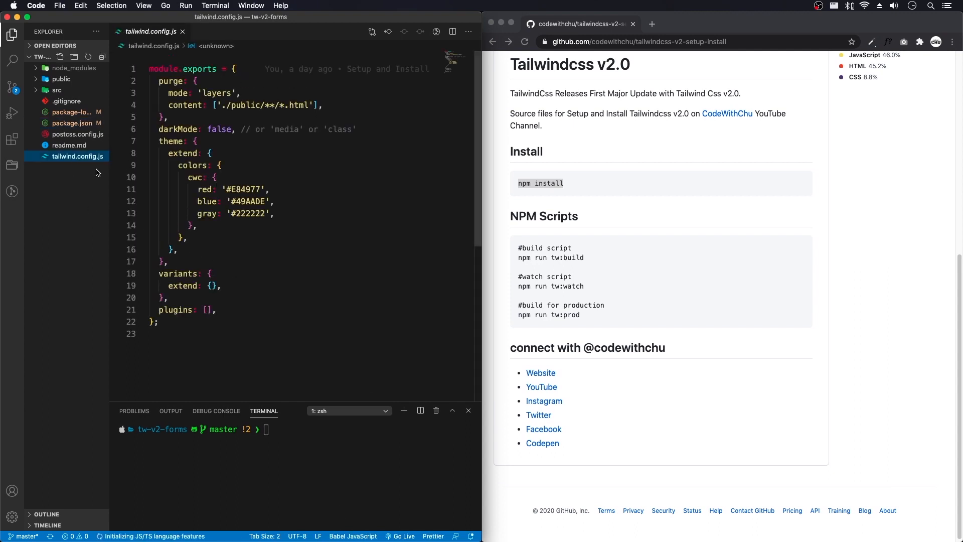
pyautogui.click(223, 297)
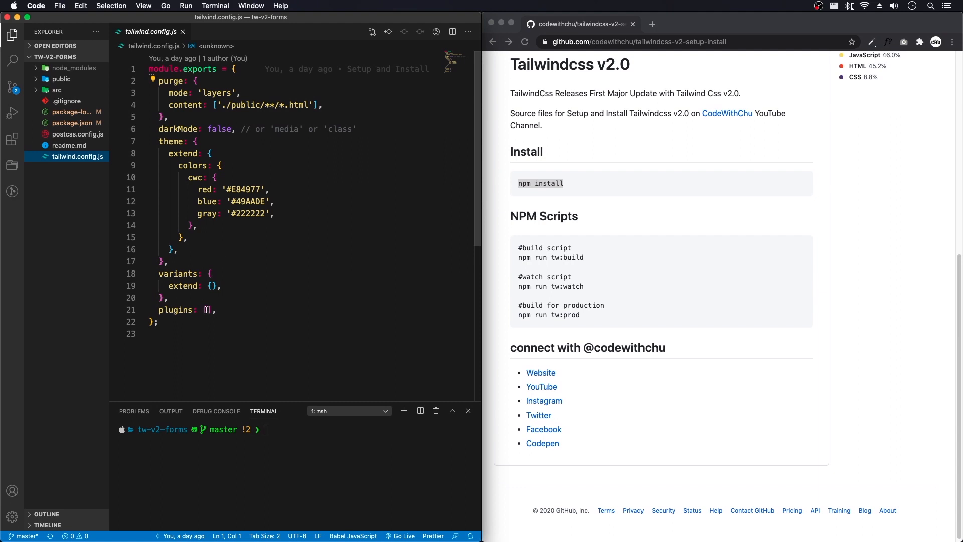
pyautogui.write("require('packageName');")
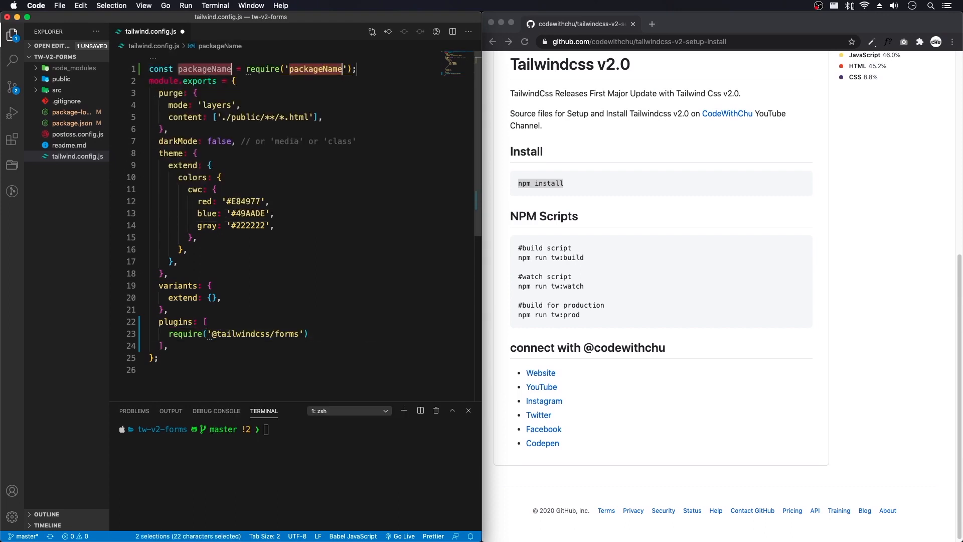
pyautogui.write('colors')
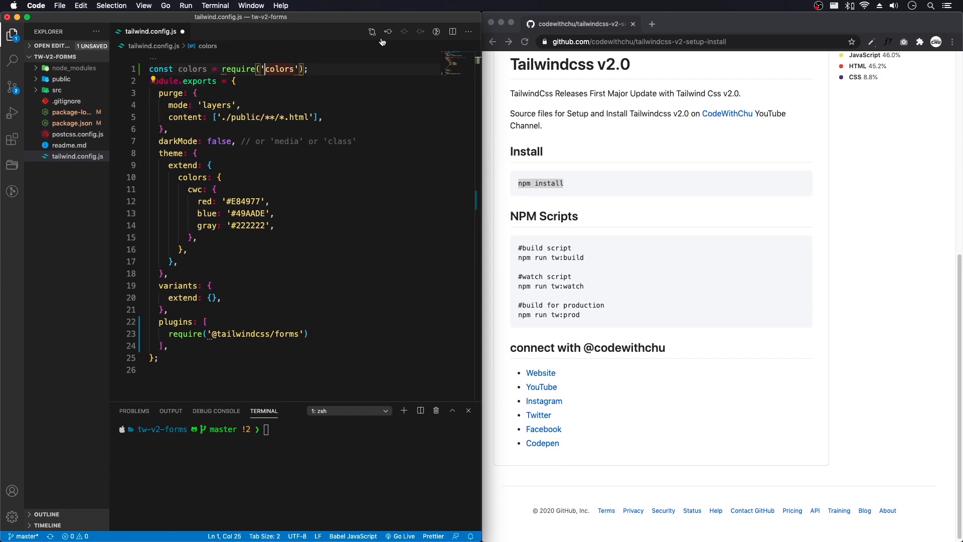
pyautogui.write('tailwindcss/')
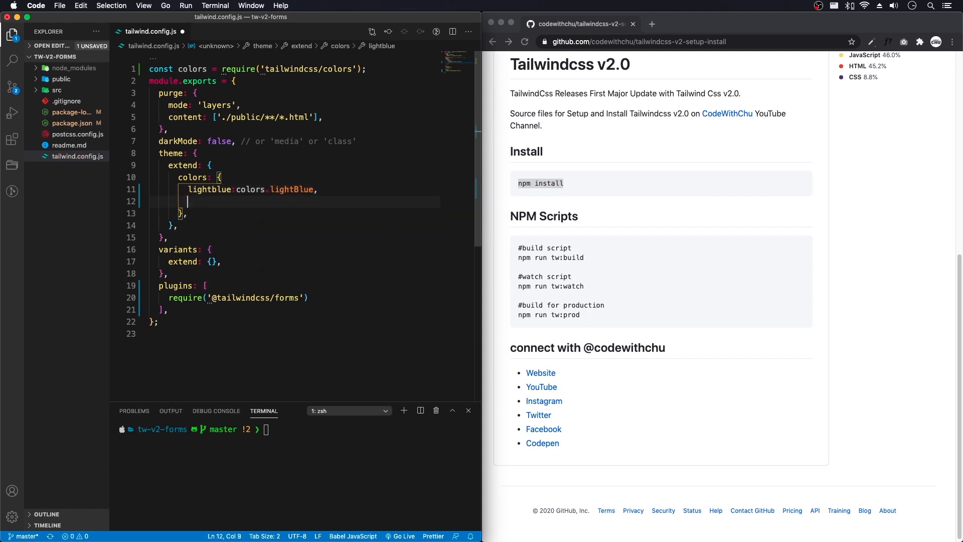
# - Extend the theme with lightblue as lightBlue and gray as trueGray colours
pyautogui.write('gray')
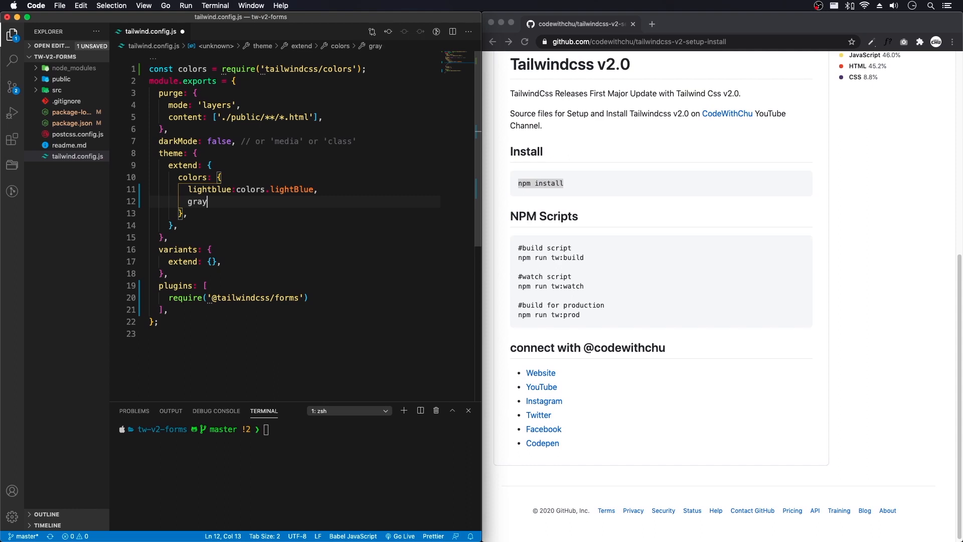
pyautogui.write(':colors')
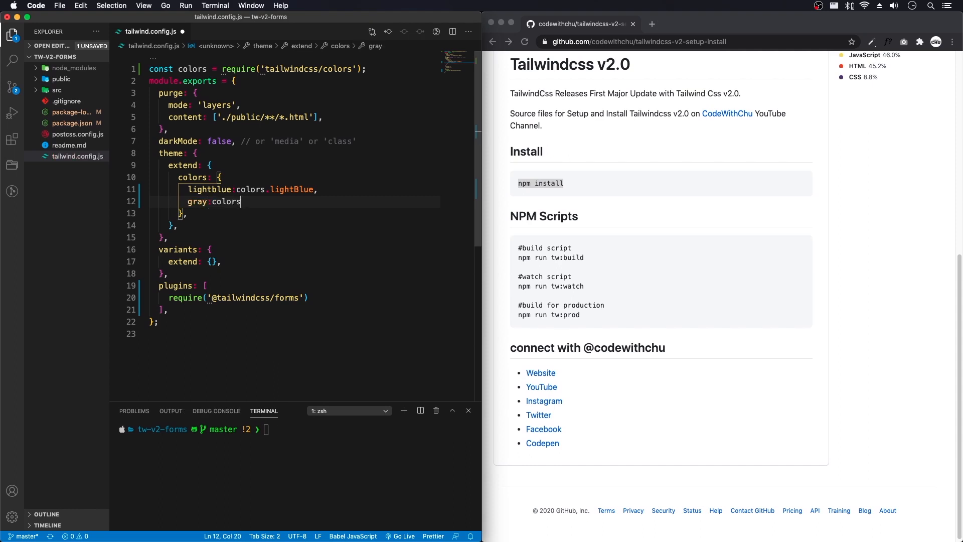
pyautogui.write('.trueGray,')
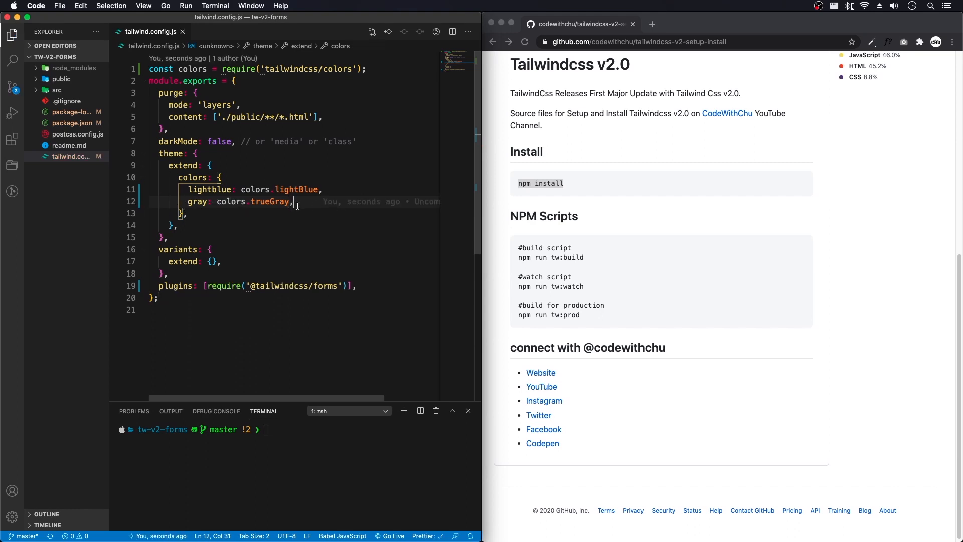
pyautogui.click(262, 202)
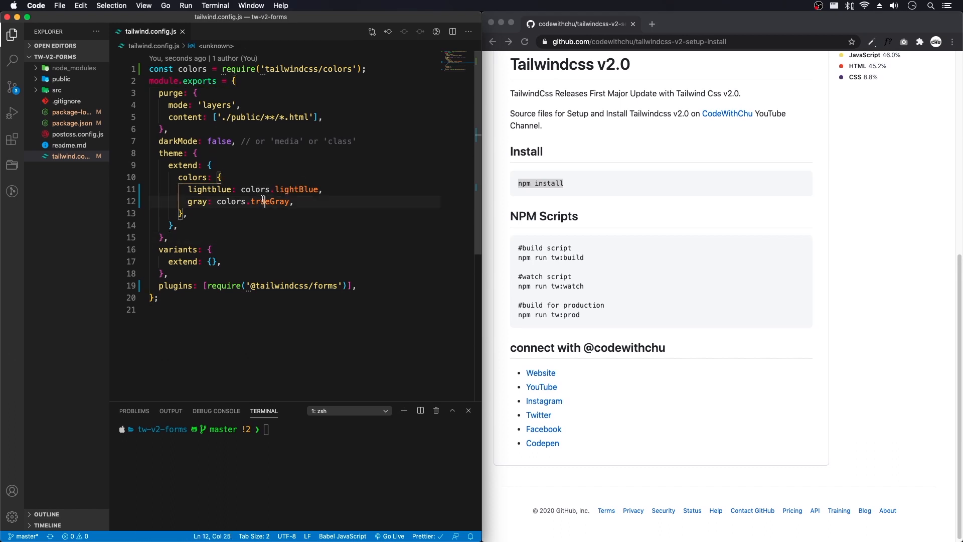
pyautogui.doubleClick(270, 201)
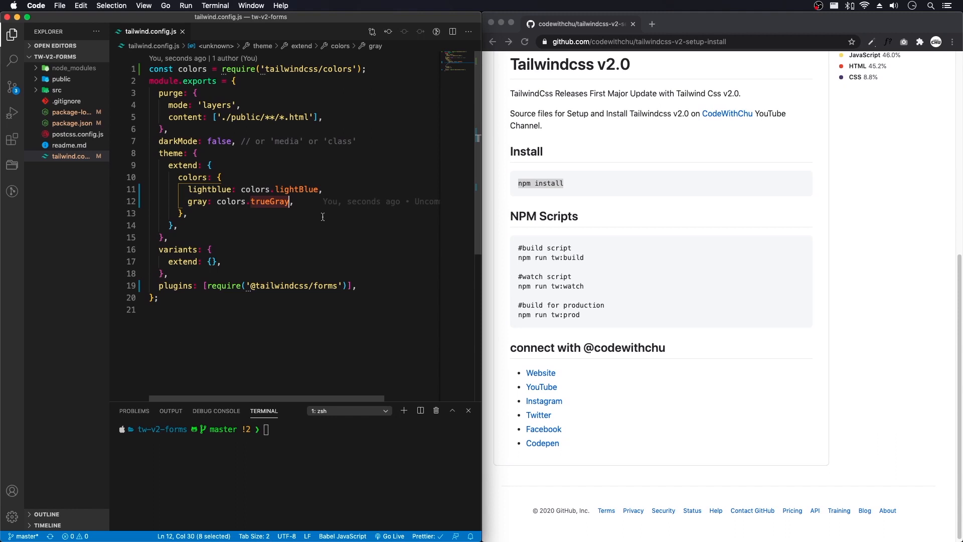
# - Register the forms plugin and set darkMode to 'media'
pyautogui.click(211, 250)
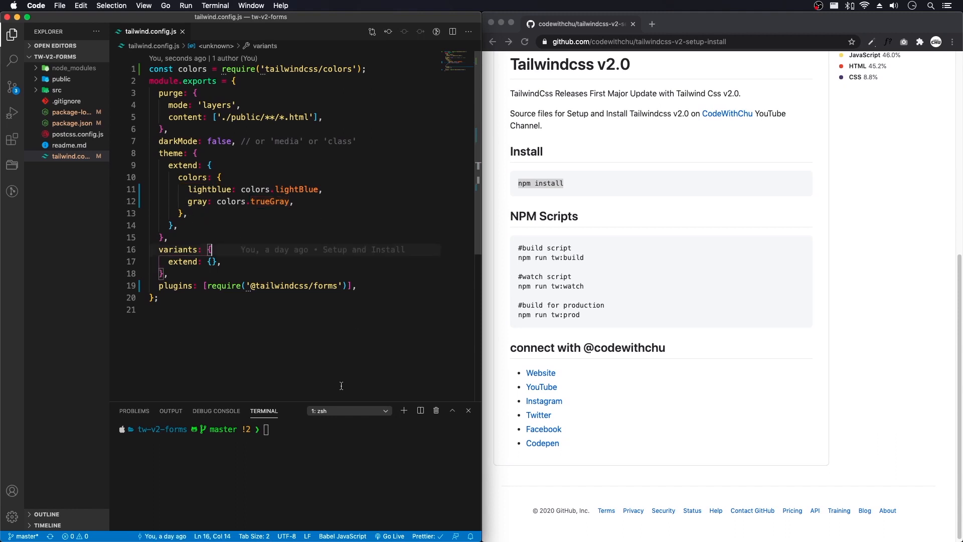
pyautogui.click(151, 310)
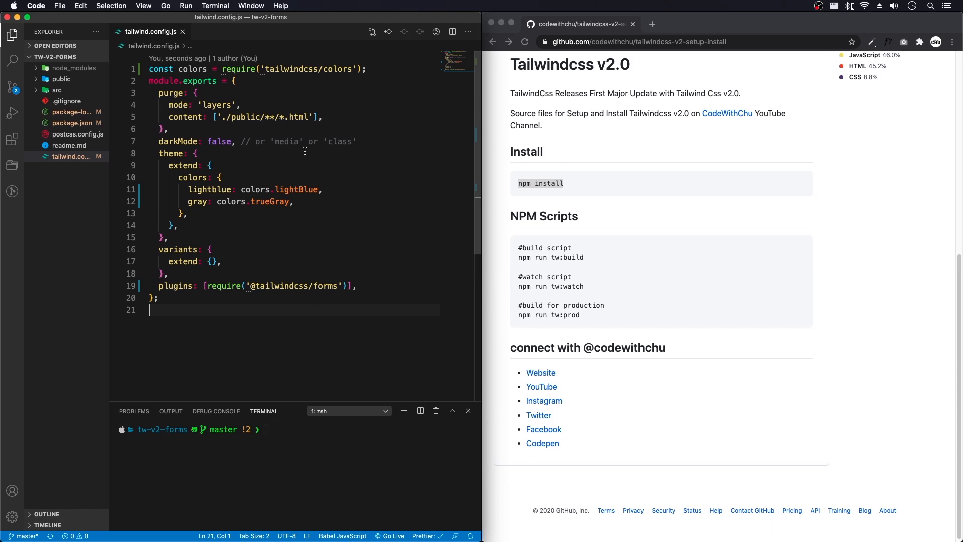
pyautogui.doubleClick(219, 142)
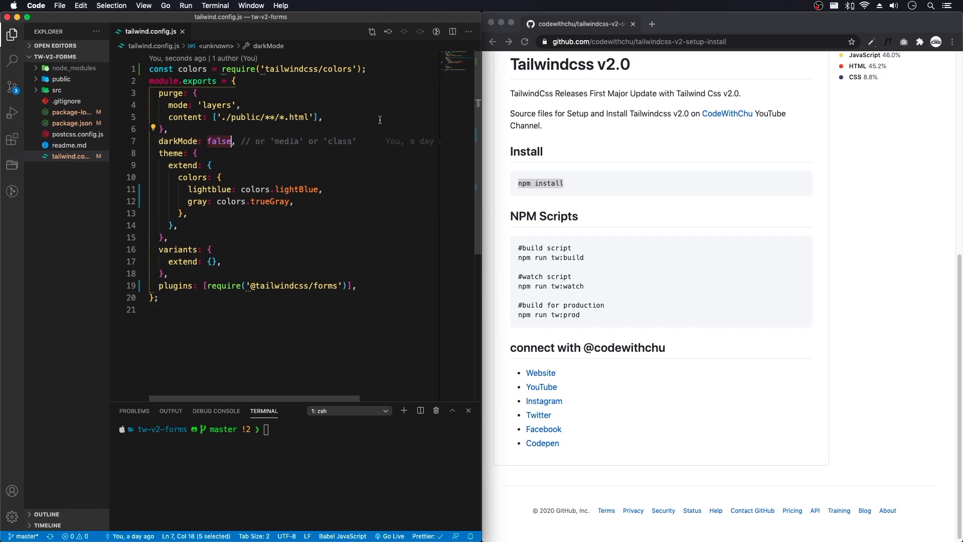
pyautogui.click(210, 166)
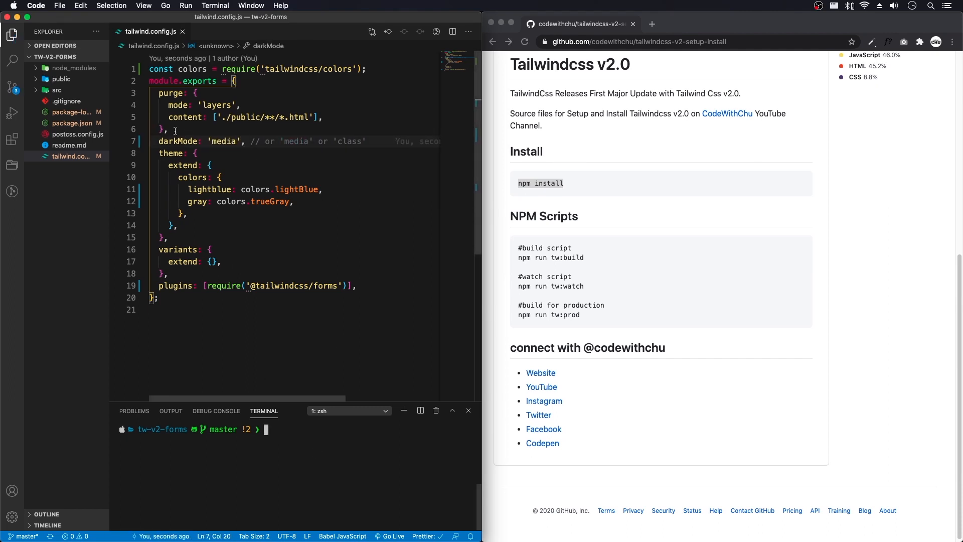
pyautogui.click(74, 100)
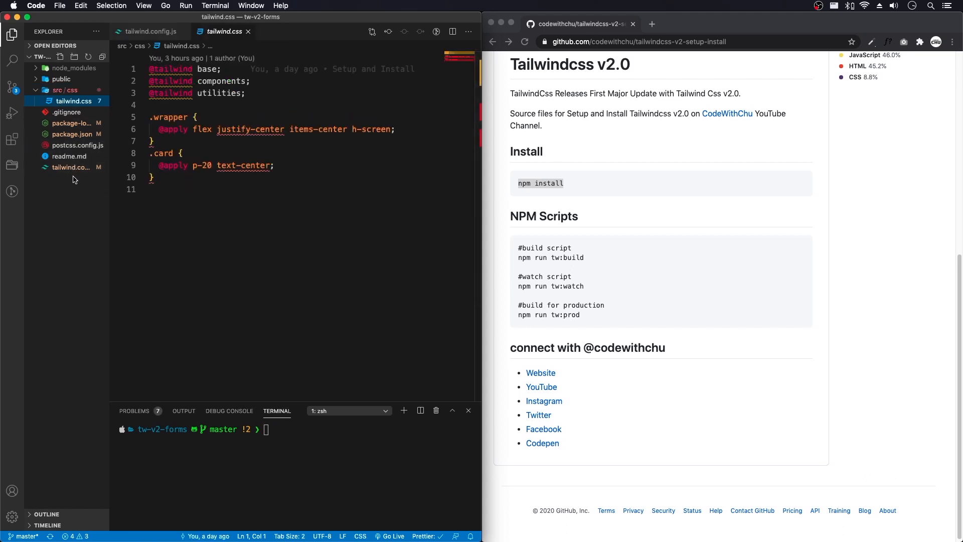
# - Tidy the card rule in tailwind.css and run npm run tw:prod to build public/css/tailwind.css
pyautogui.click(269, 164)
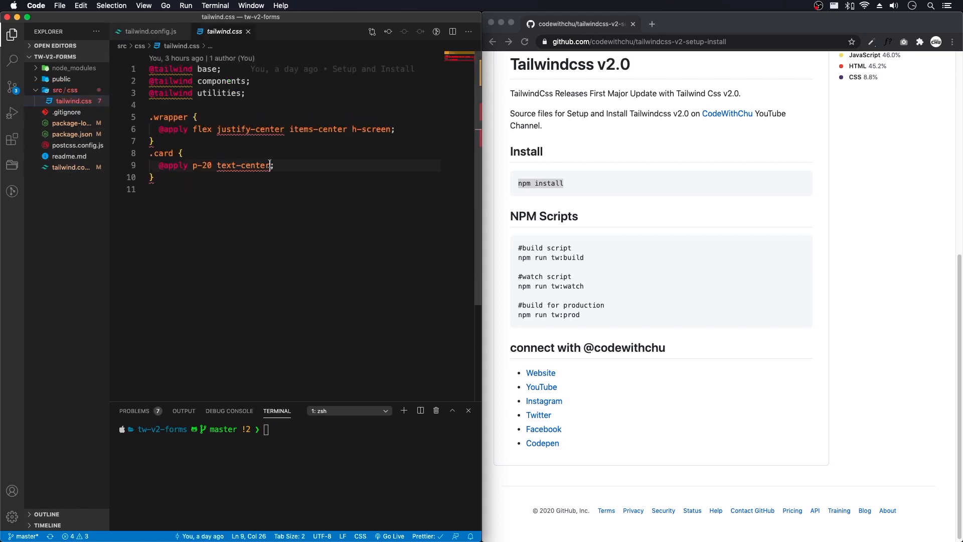
pyautogui.press('Backspace')
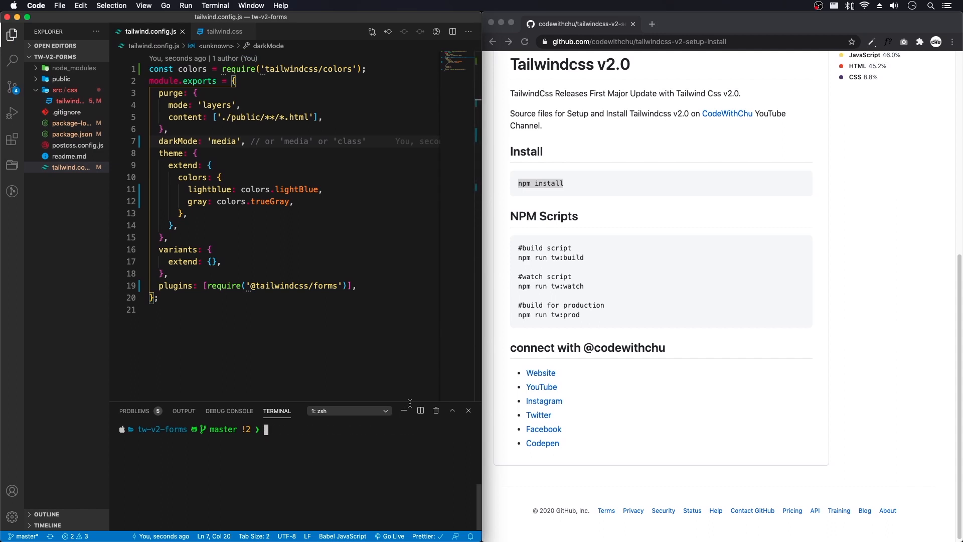
pyautogui.moveTo(369, 453)
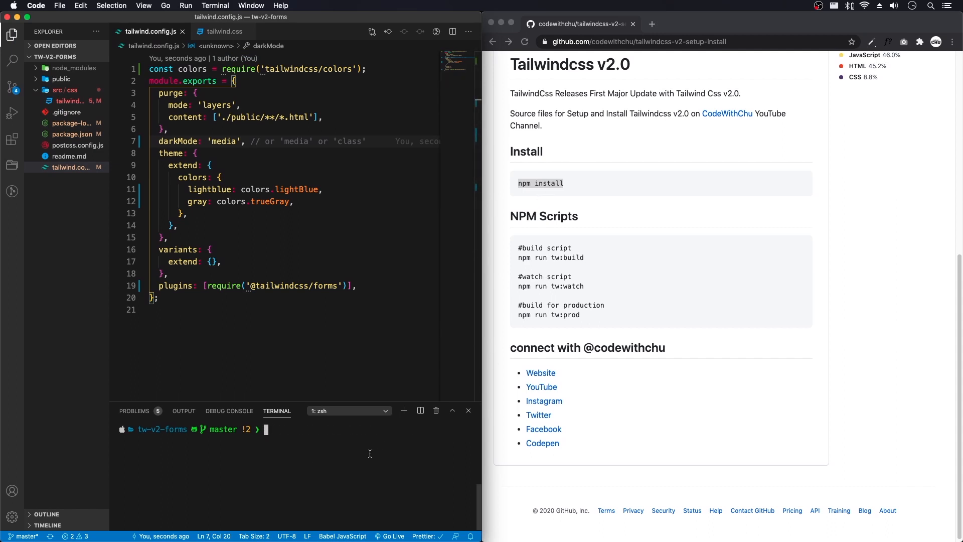
pyautogui.write('npm run tw:prod')
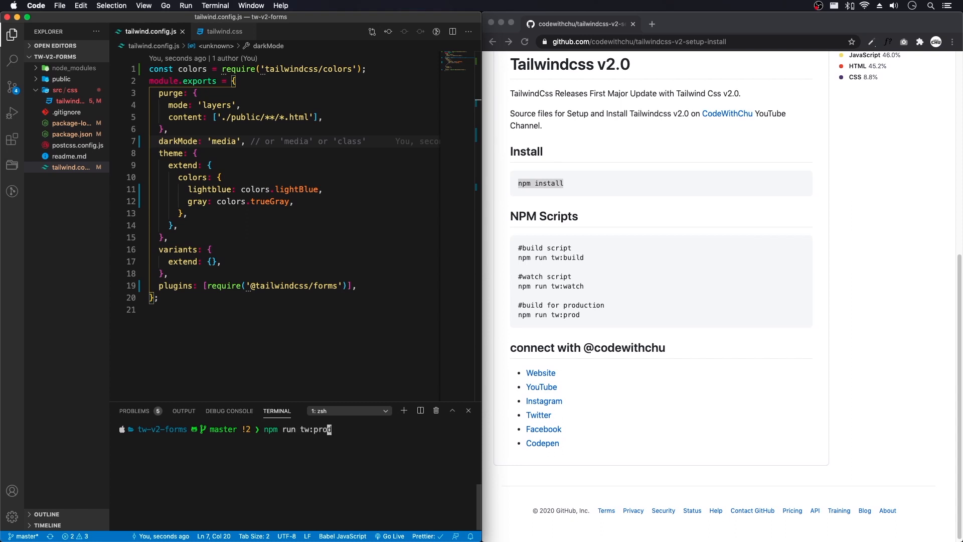
pyautogui.press('Return')
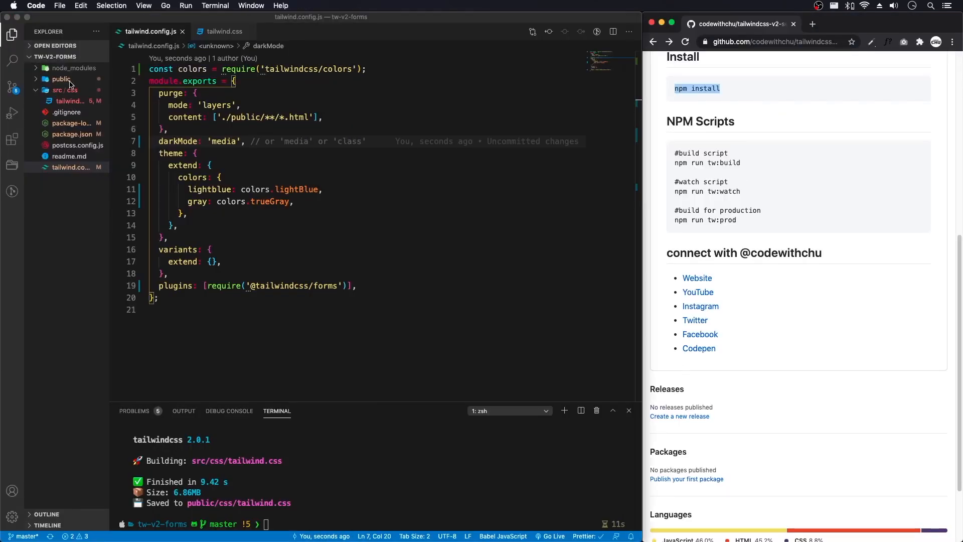
# - Expand the public folder to reach index.html for Live Server
pyautogui.click(61, 78)
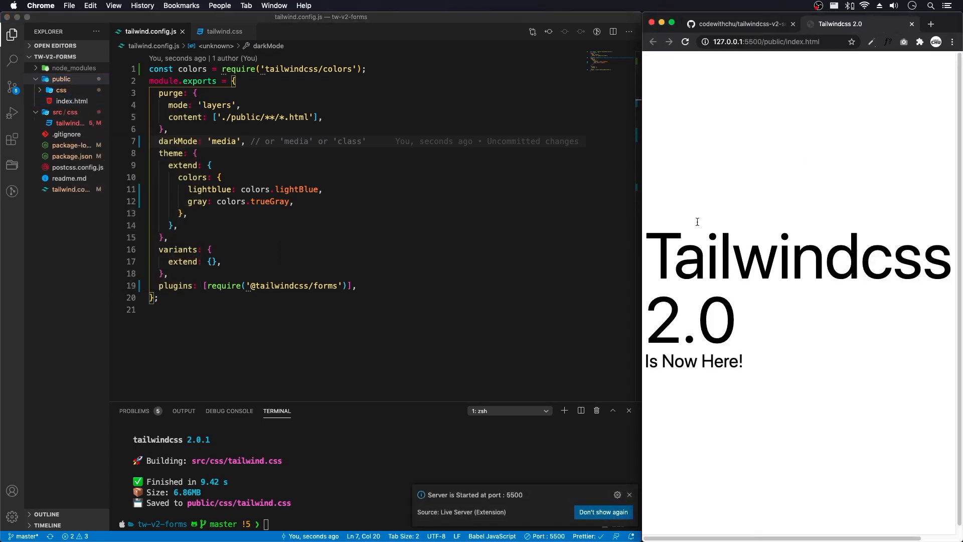
pyautogui.moveTo(768, 338)
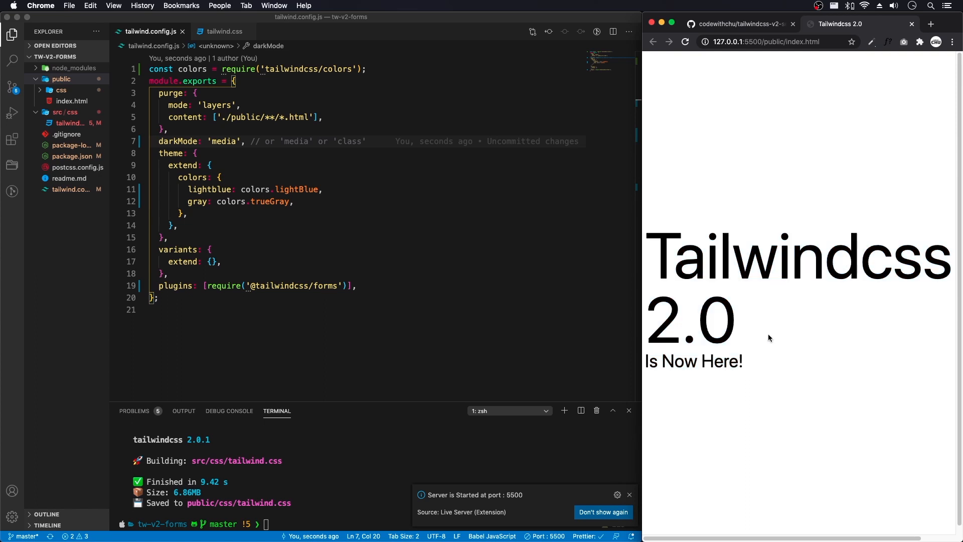
pyautogui.moveTo(749, 243)
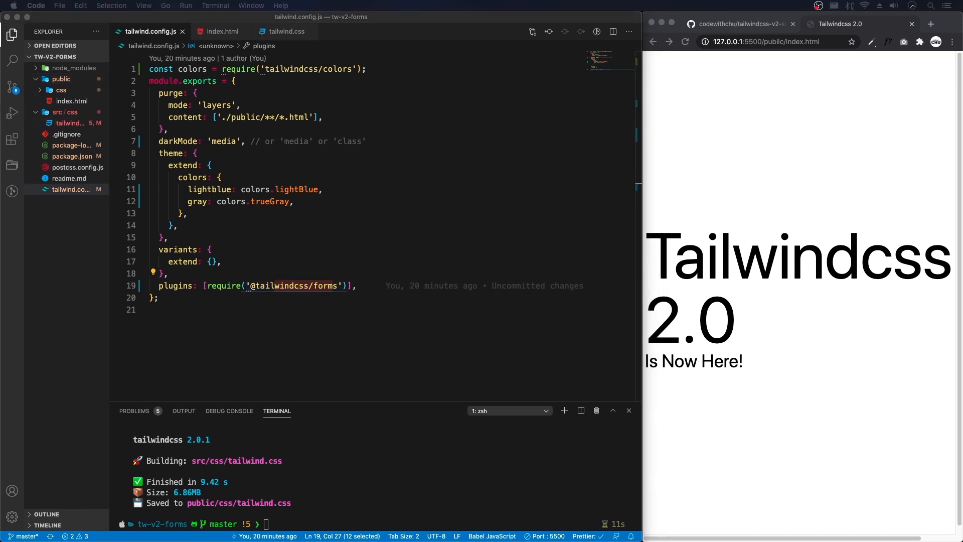
pyautogui.click(221, 32)
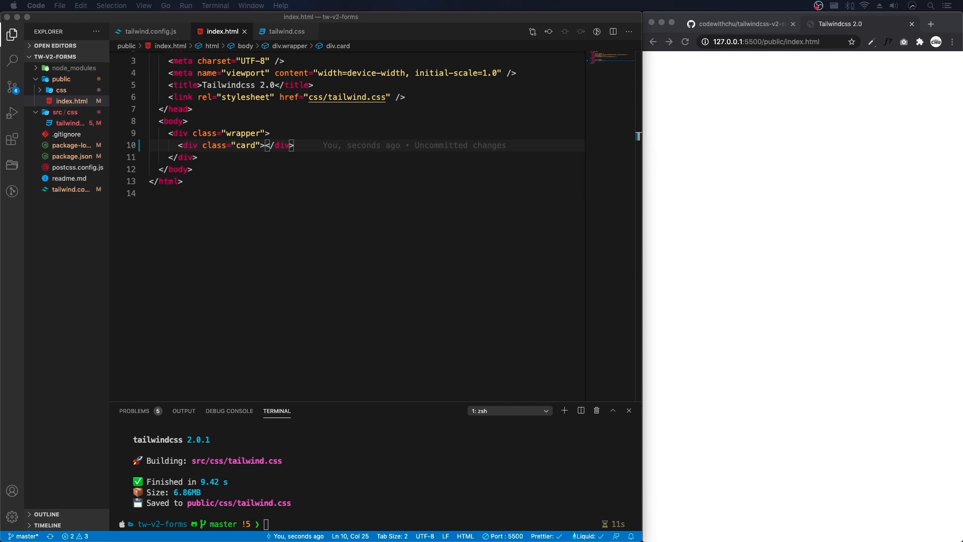
pyautogui.moveTo(351, 262)
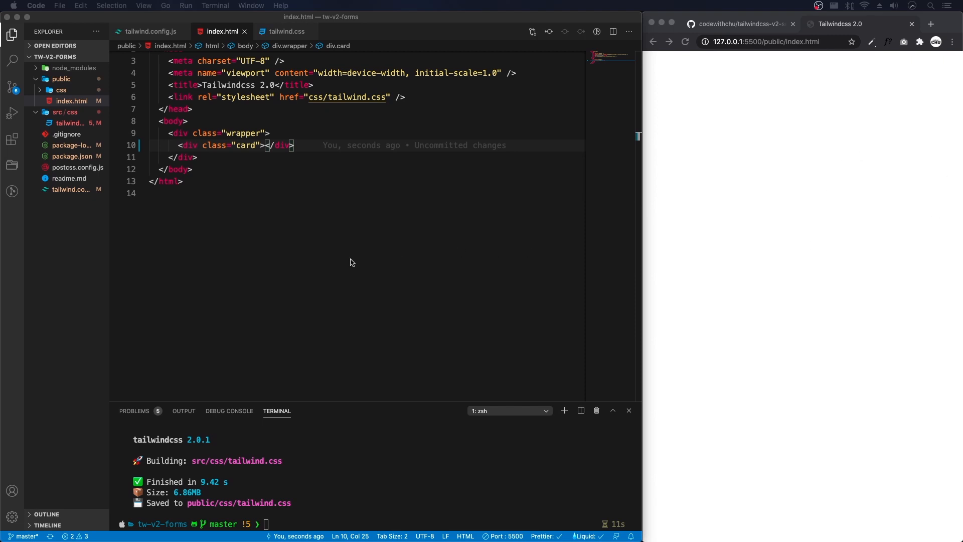
pyautogui.doubleClick(245, 145)
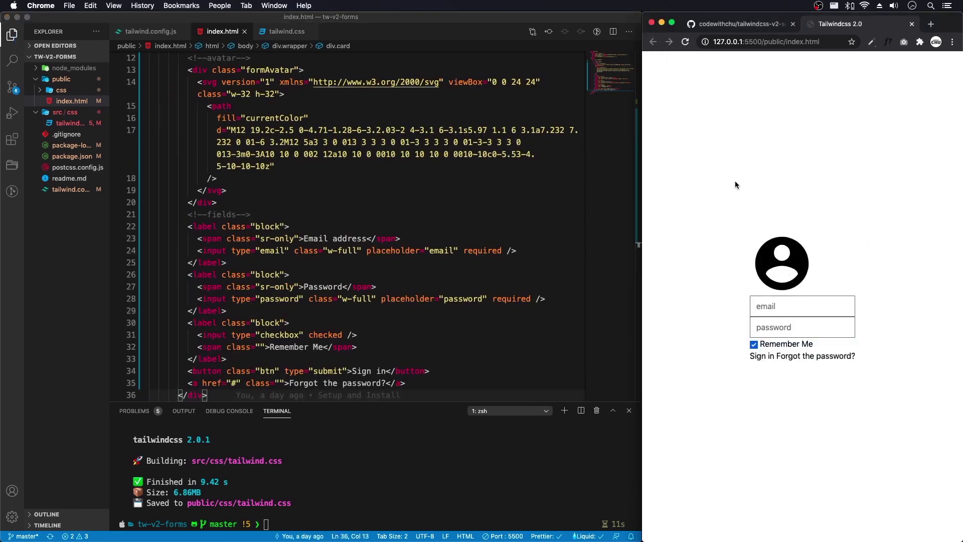
pyautogui.moveTo(486, 310)
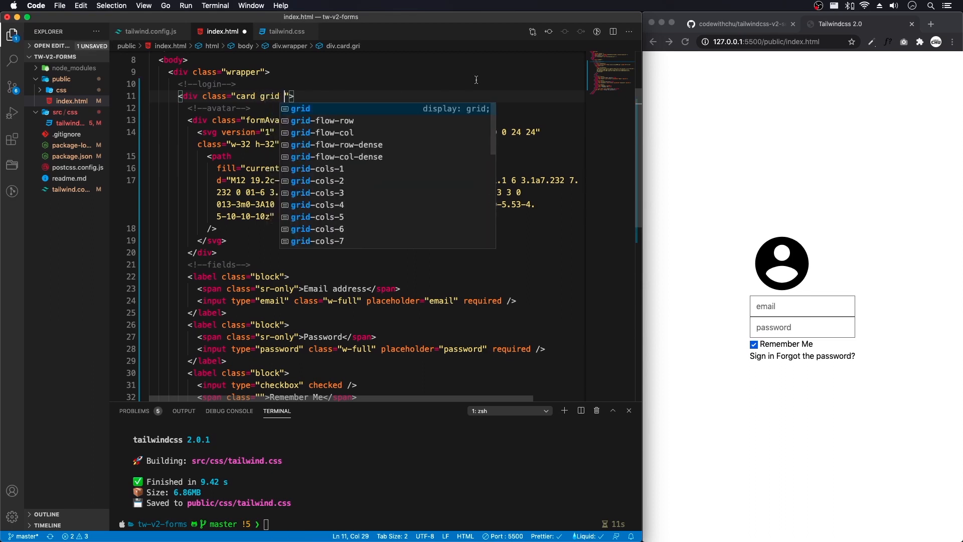
# - Make the .card a single-column grid with gap-4
pyautogui.write('grid-cols-1')
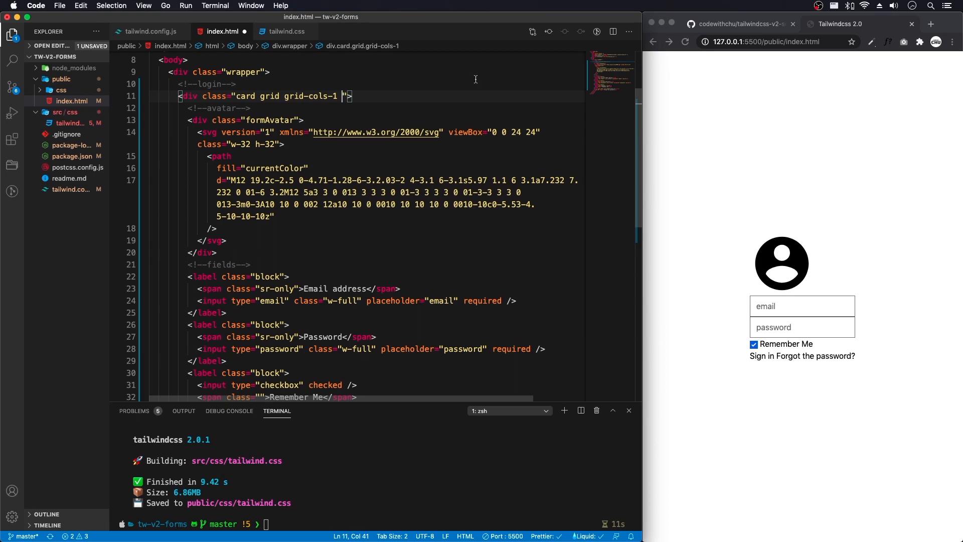
pyautogui.write('gap-4')
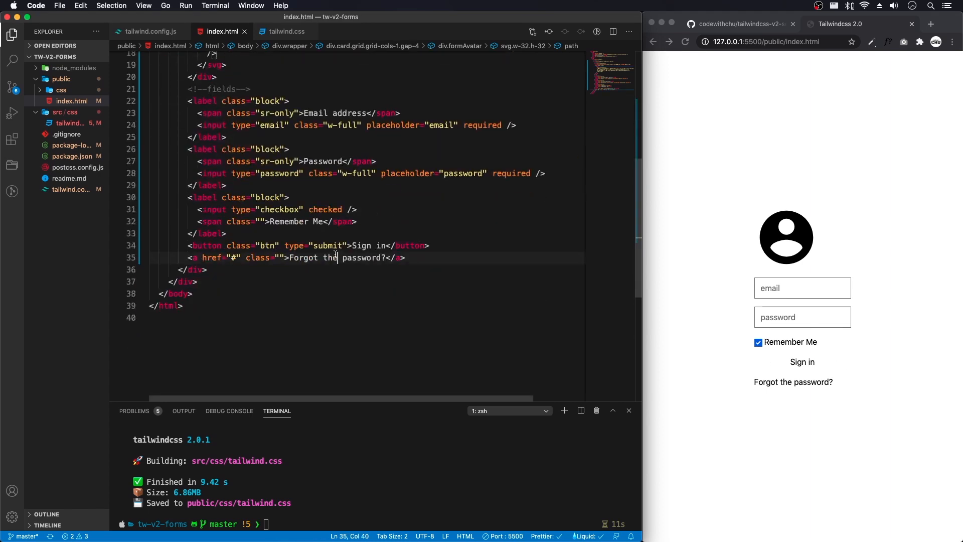
# - Centre the avatar with justify-self-center and left-align the sign-in button with justify-self-start
pyautogui.click(336, 258)
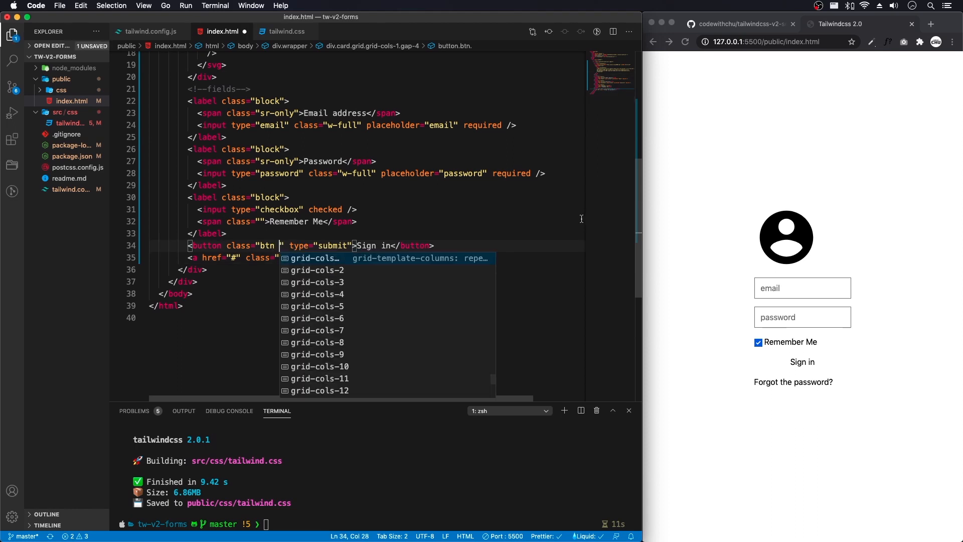
pyautogui.write('justify-self-start')
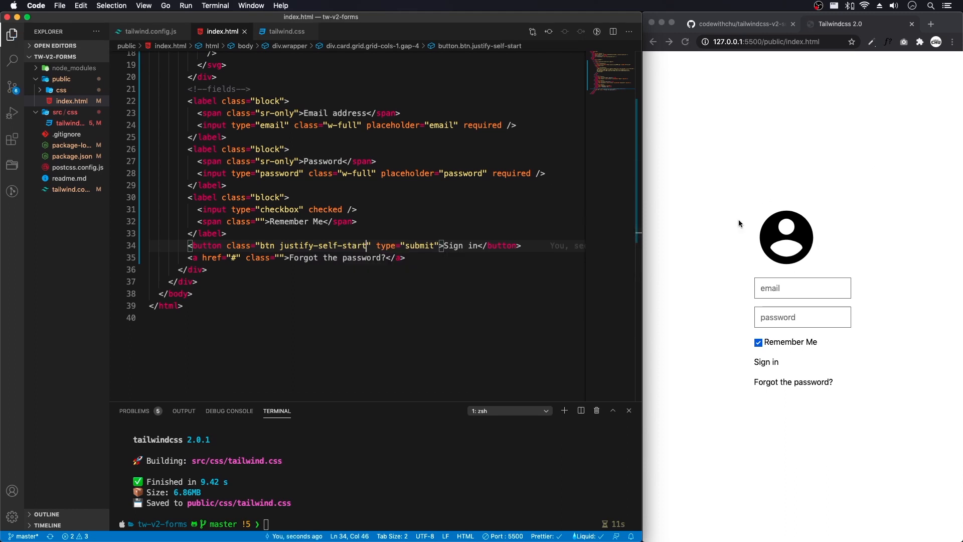
pyautogui.doubleClick(322, 246)
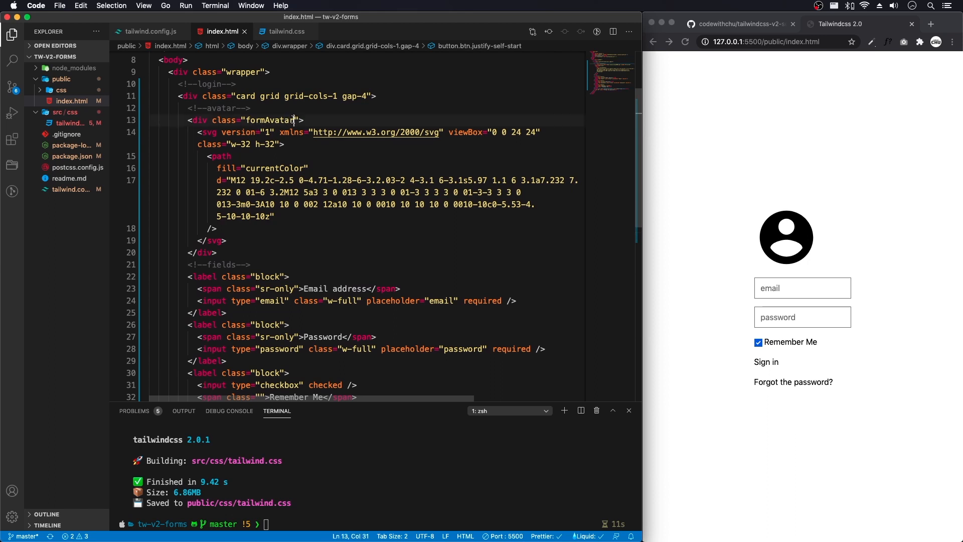
pyautogui.write('justify-self-start" type="submit">Sign in</button>')
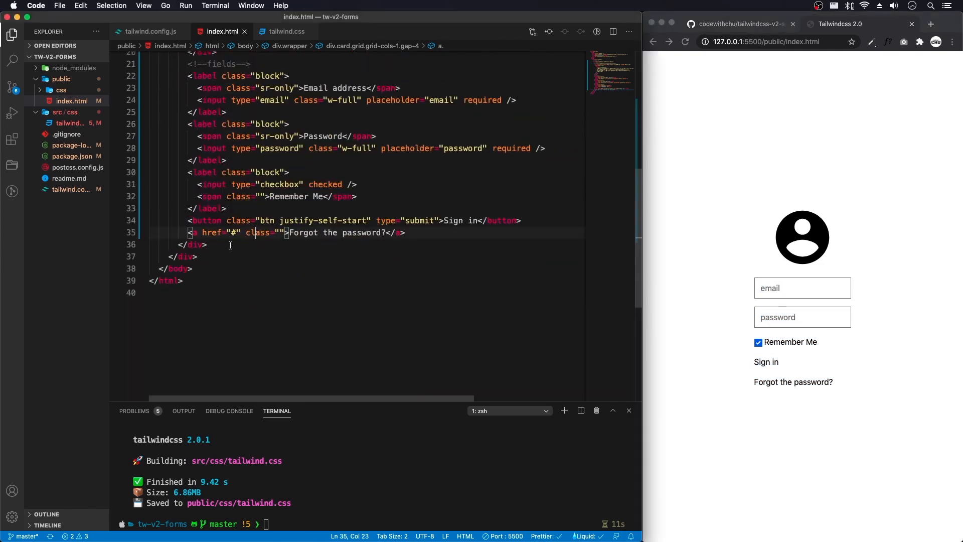
# - Give the Remember Me and forgot-password text text-sm and text-gray-400
pyautogui.click(263, 195)
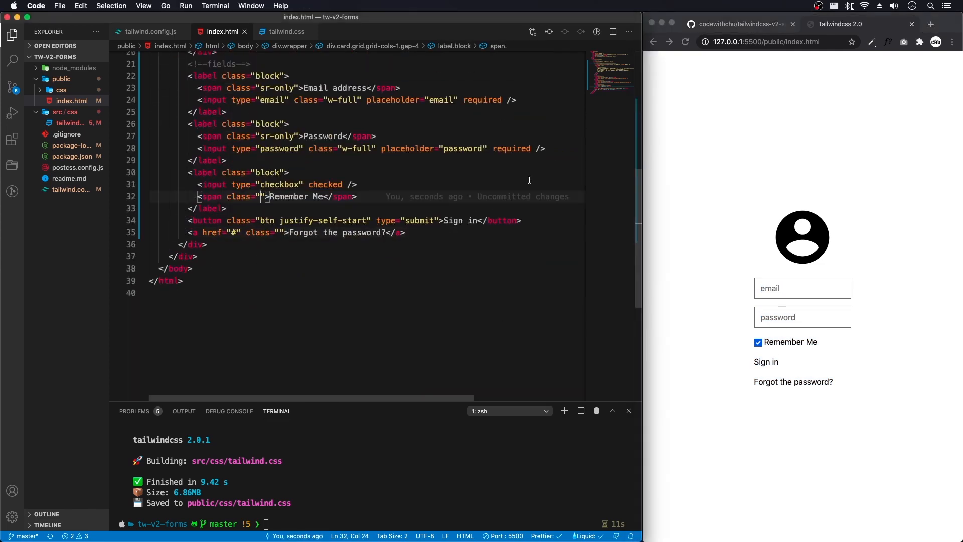
pyautogui.write('text-sm')
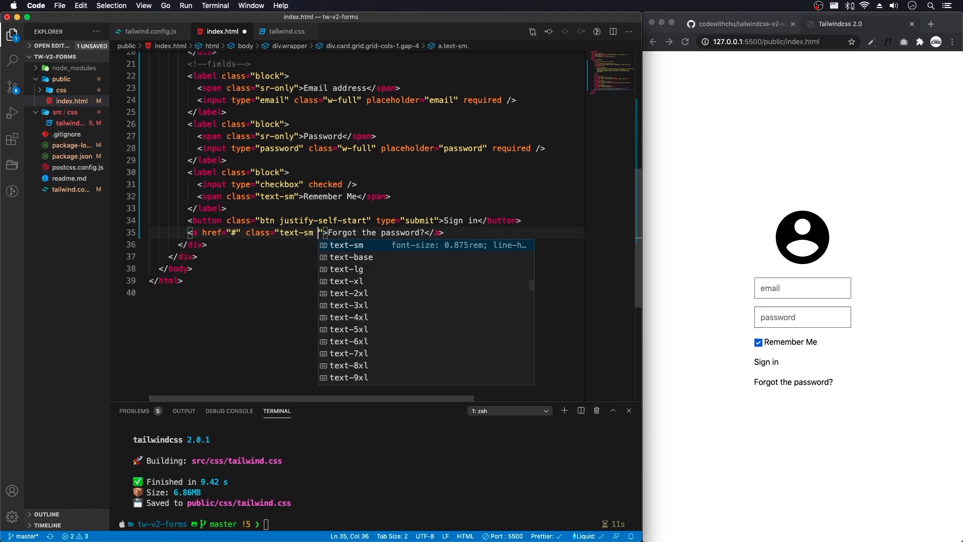
pyautogui.write('text-gray-400')
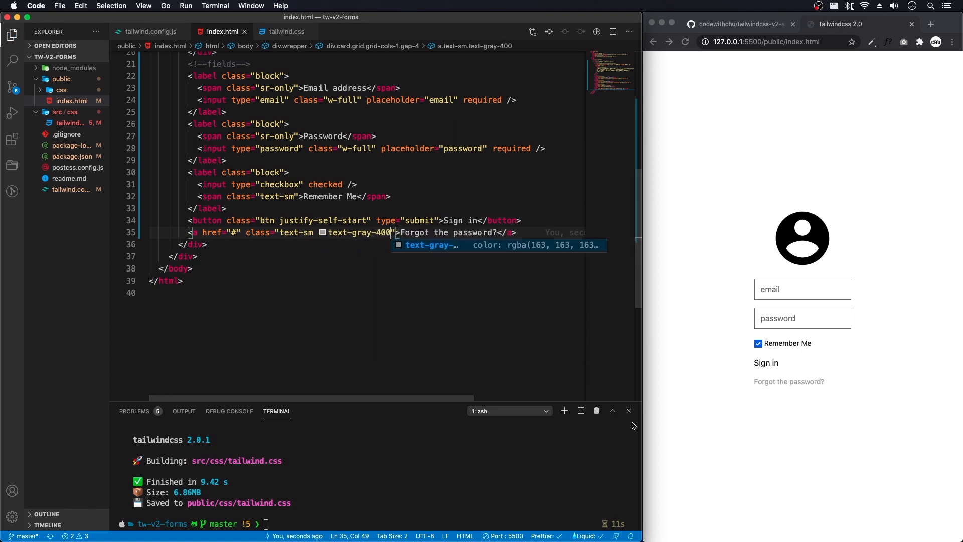
pyautogui.scroll(3)
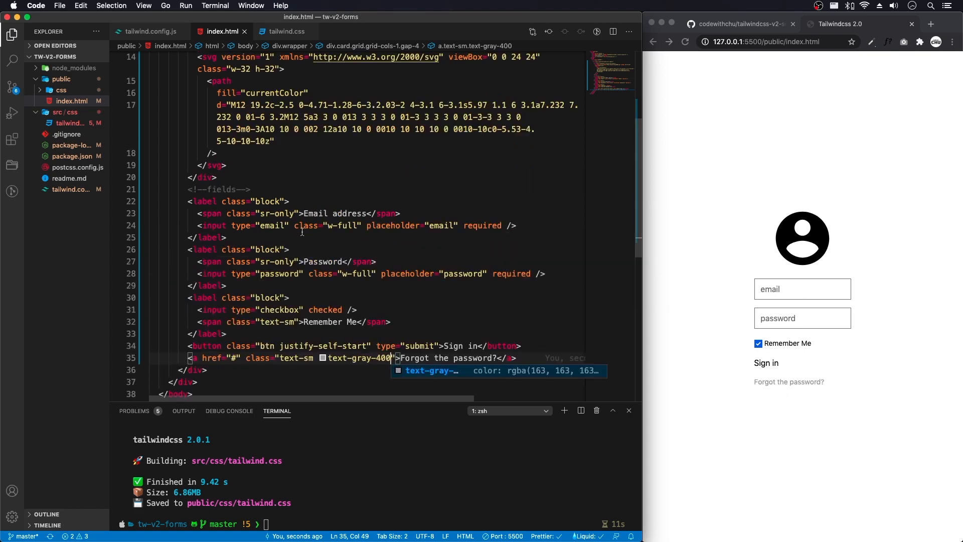
pyautogui.moveTo(451, 233)
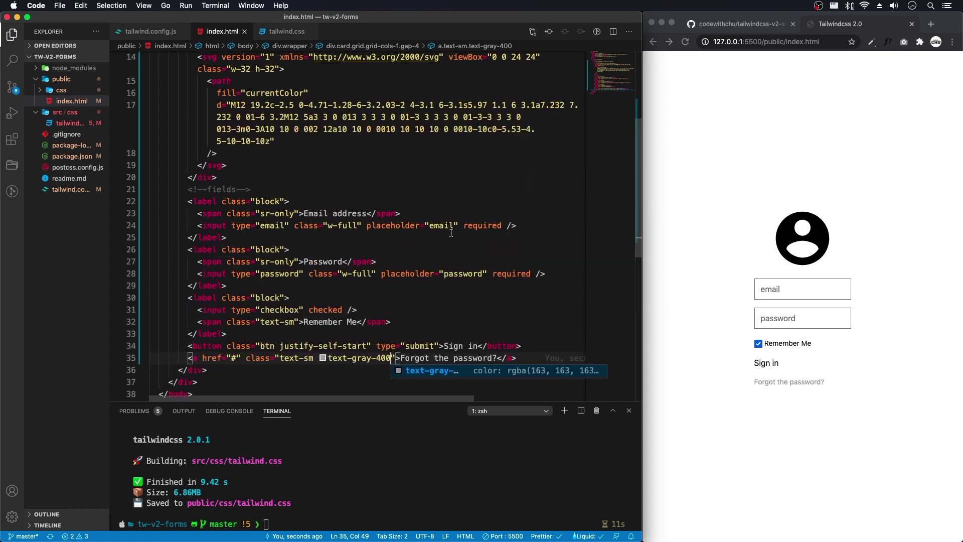
pyautogui.scroll(3)
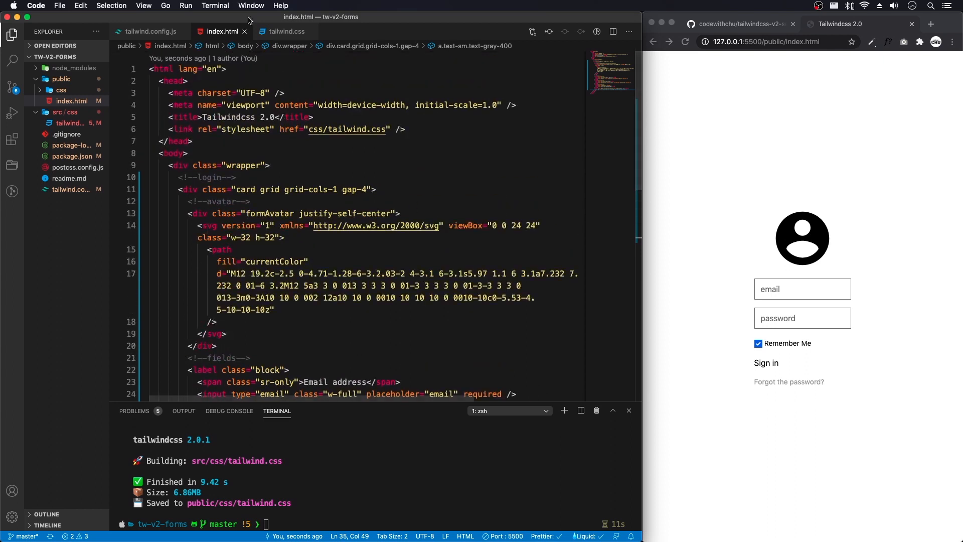
# - Add a body rule applying bg-gray-100 text-gray-900 and start npm run tw:build
pyautogui.click(285, 31)
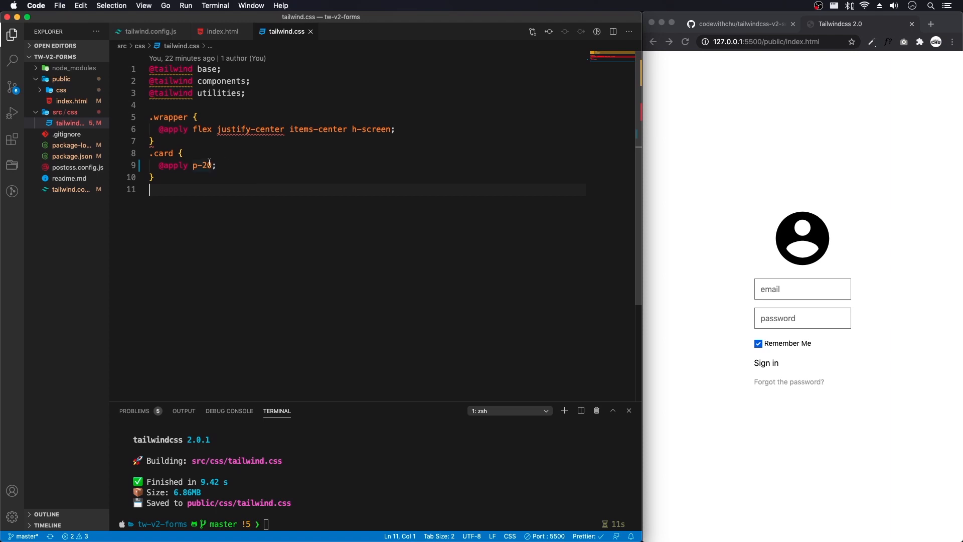
pyautogui.click(223, 106)
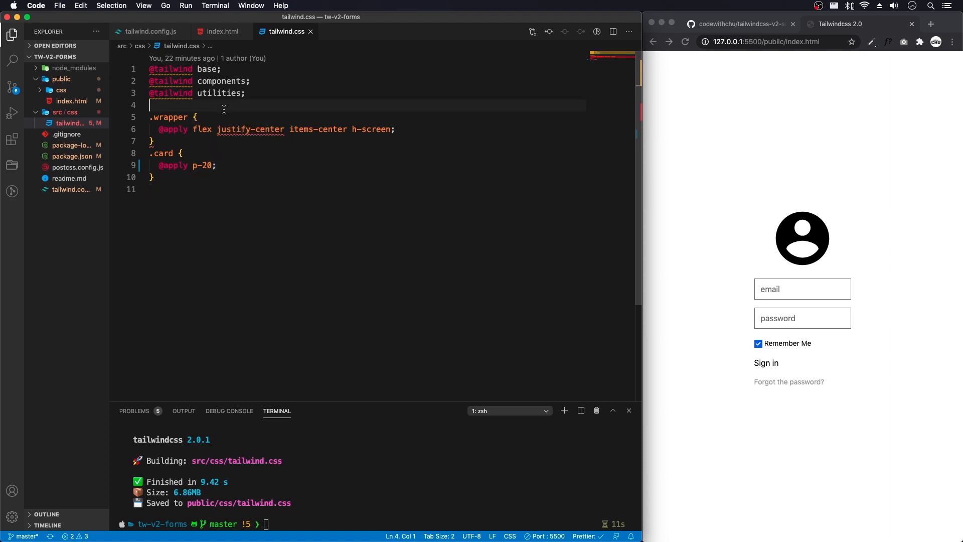
pyautogui.write('body{}')
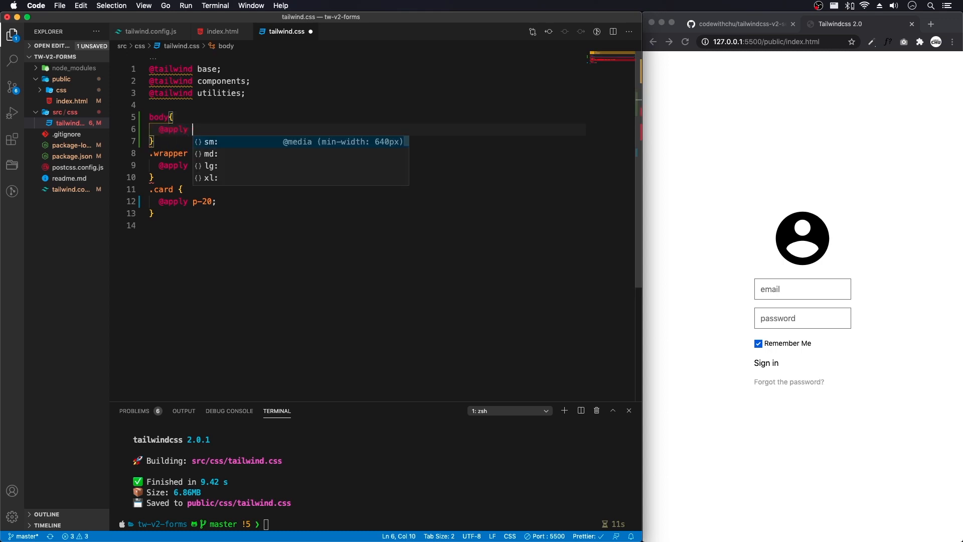
pyautogui.write('bg-gray-100 t')
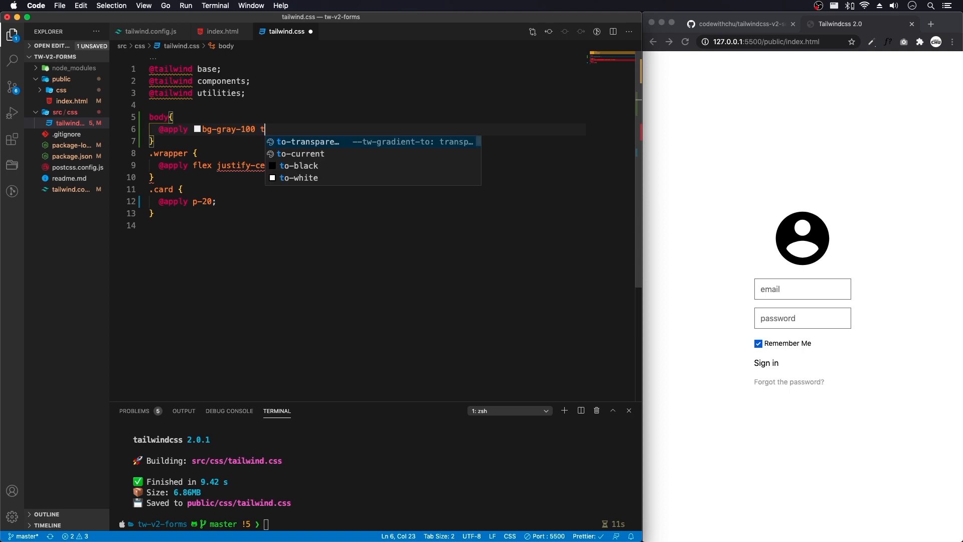
pyautogui.write('ext-gray-900;')
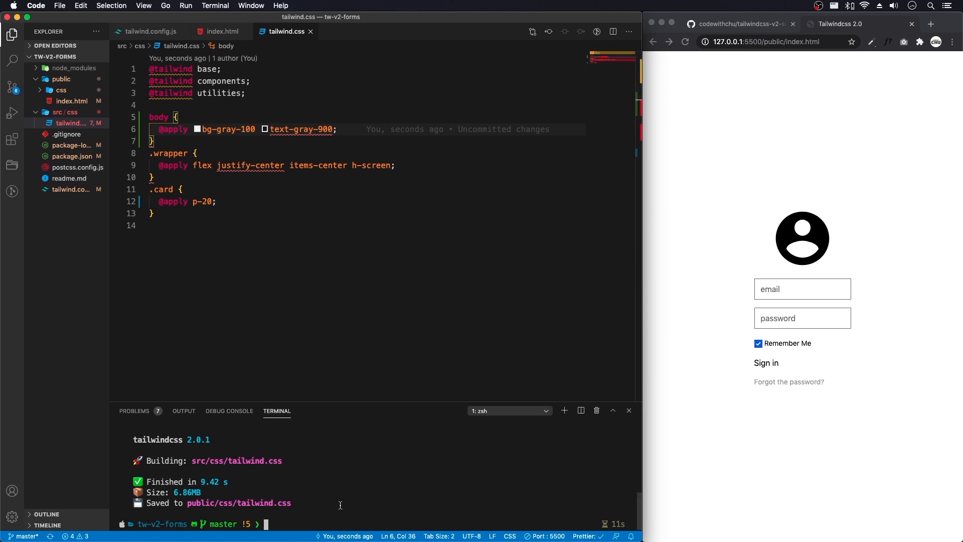
pyautogui.write('npm run tw:build')
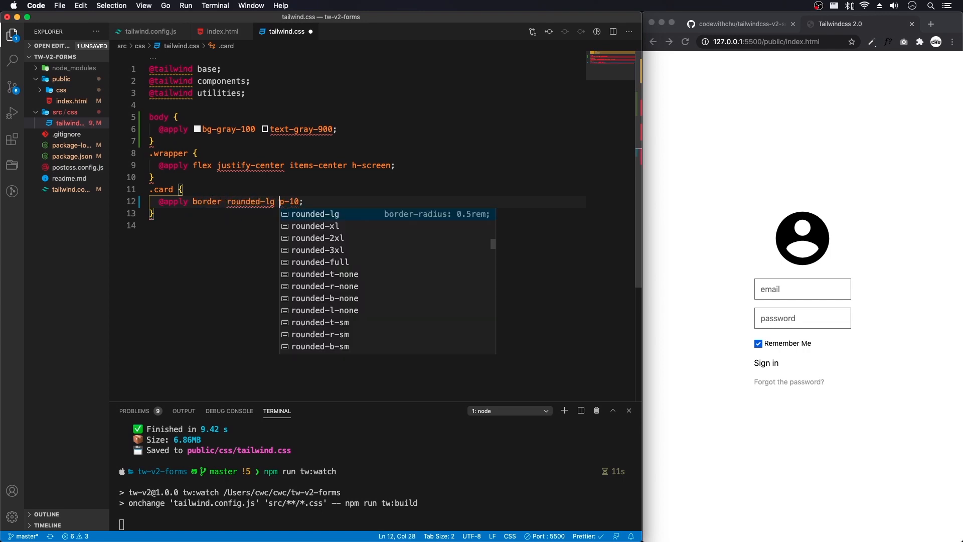
# - Apply border rounded-lg p-10 m-10 bg-white shadow-sm w-full max-w-sm to .card and save
pyautogui.write('p-10')
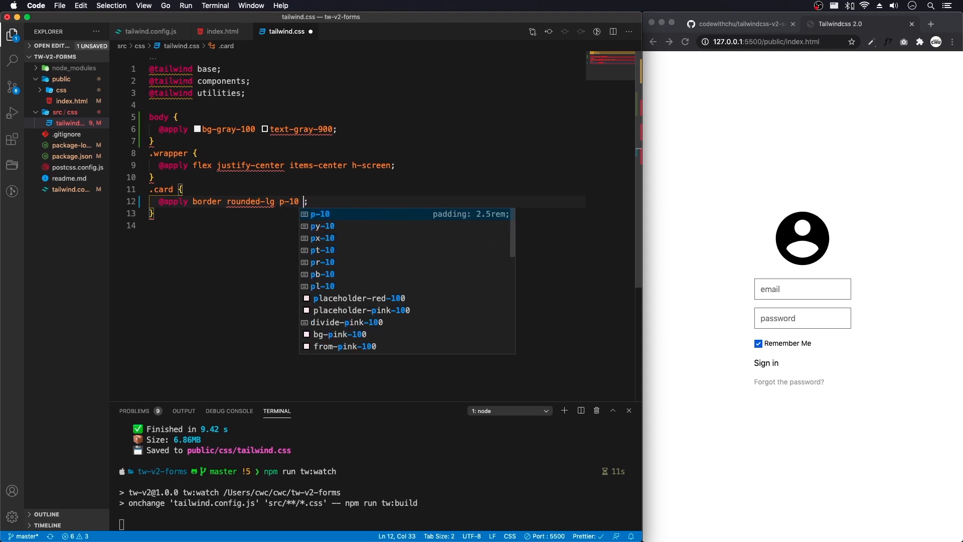
pyautogui.write('m-10 bg-white')
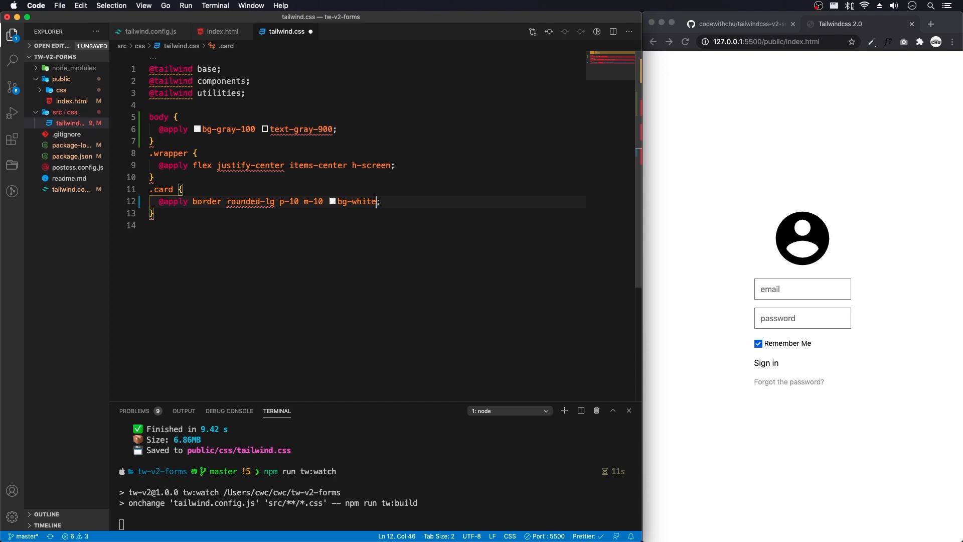
pyautogui.write('shadow-sm w-full')
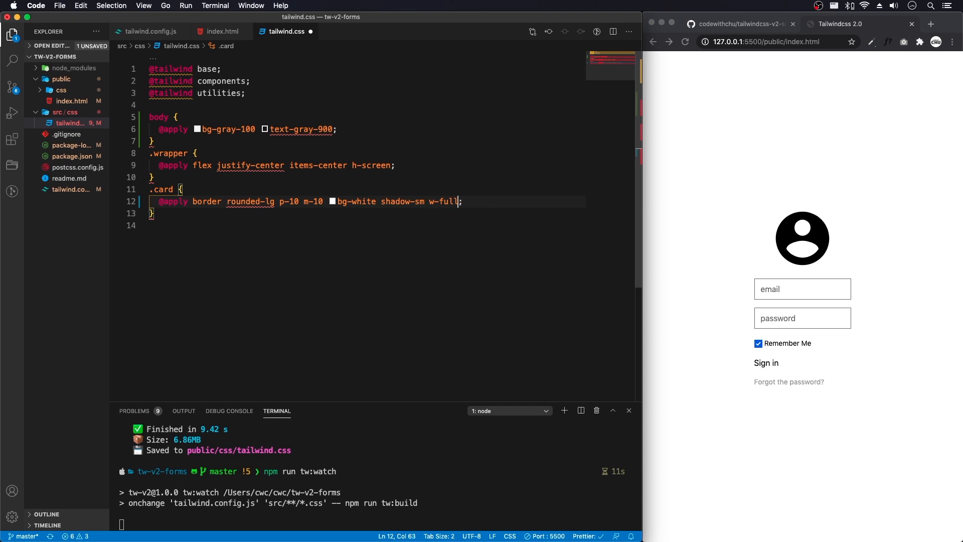
pyautogui.write('max-w')
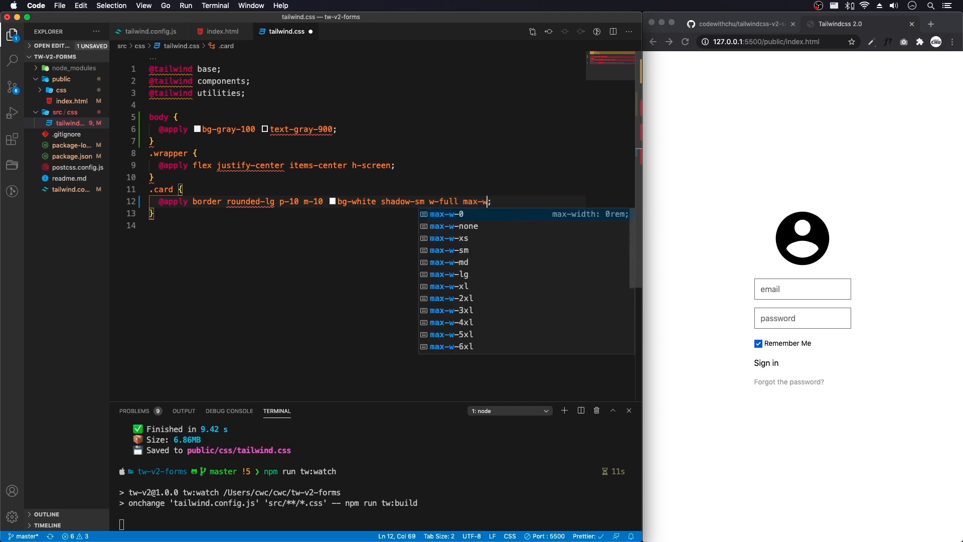
pyautogui.write('-sm')
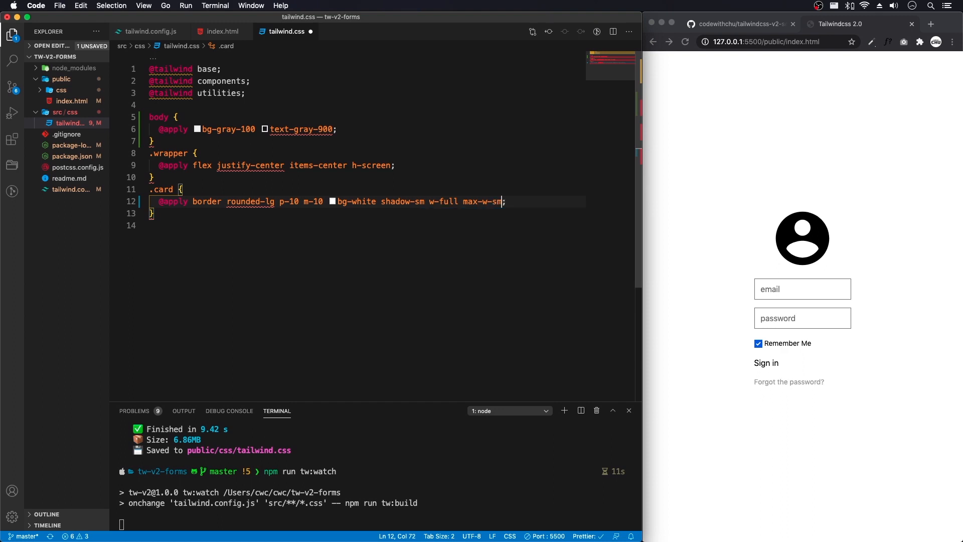
pyautogui.press('cmd+s')
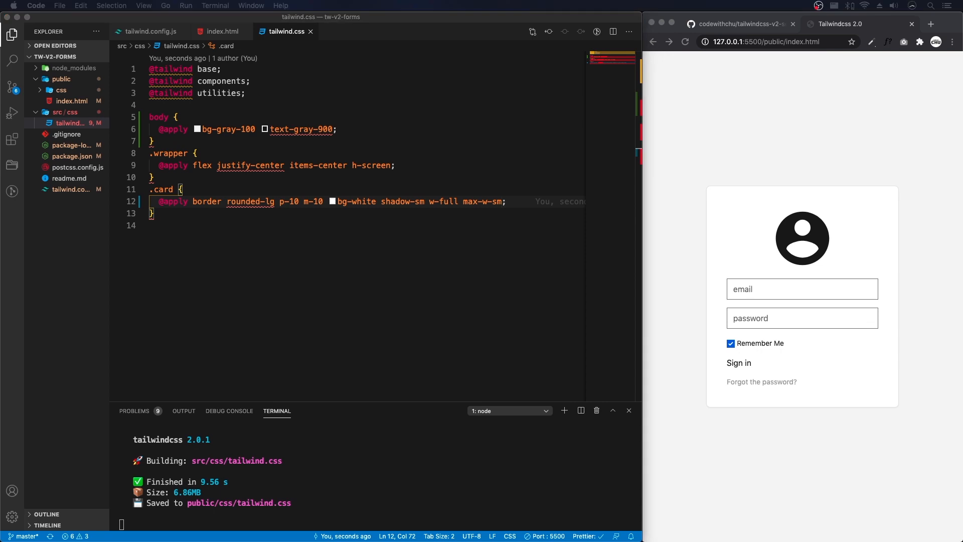
pyautogui.moveTo(379, 397)
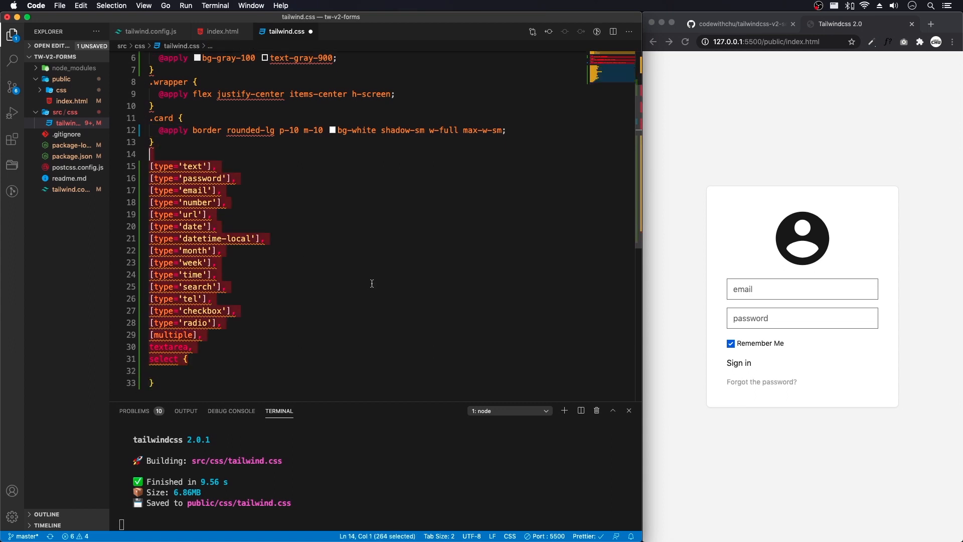
pyautogui.click(235, 310)
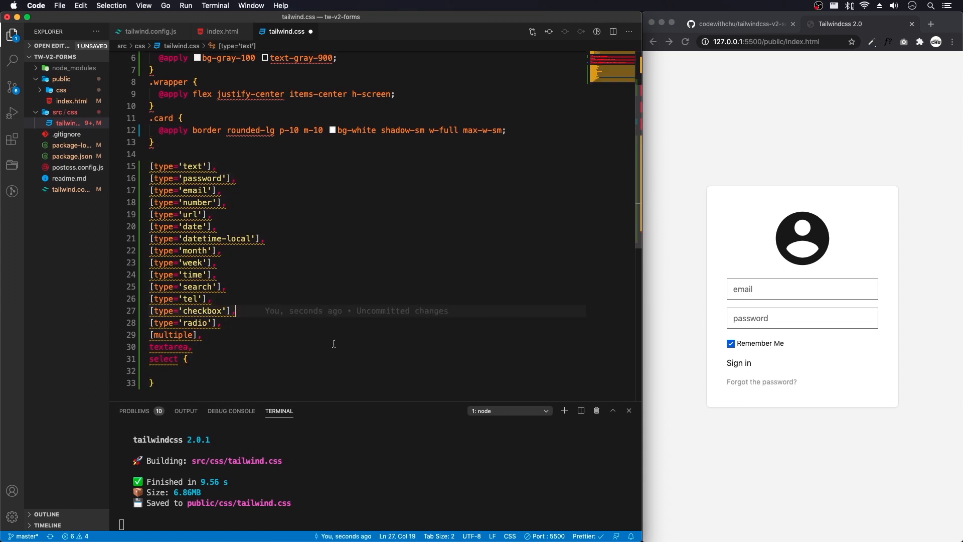
pyautogui.click(260, 345)
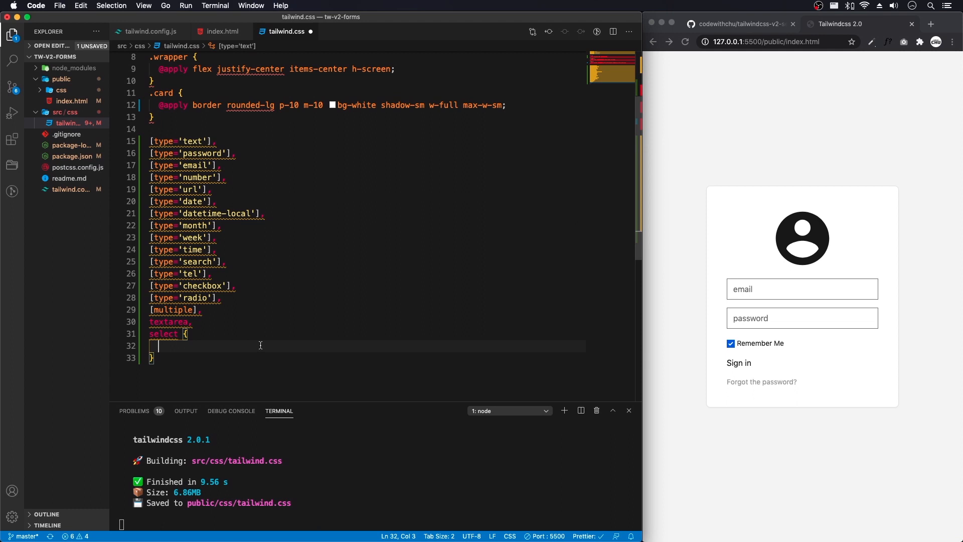
pyautogui.write('@apply')
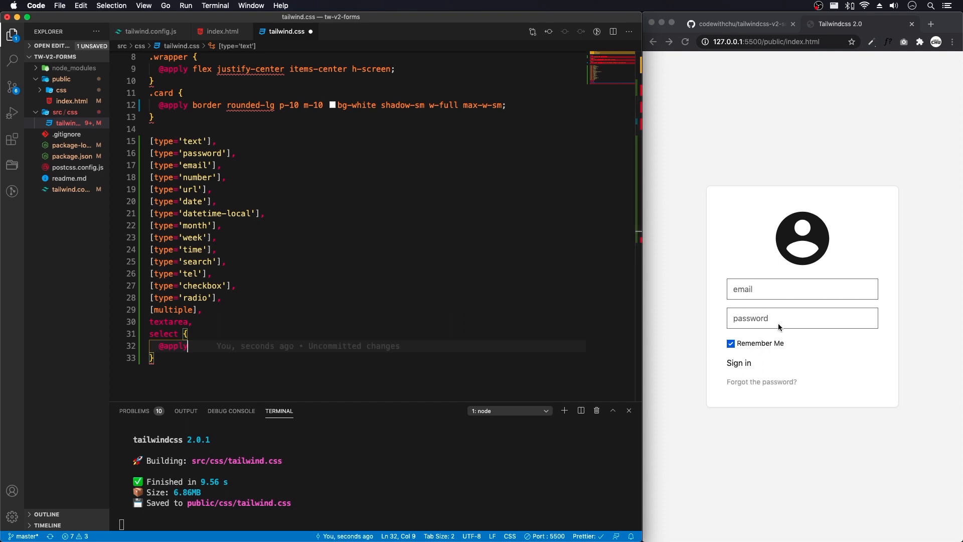
pyautogui.moveTo(278, 313)
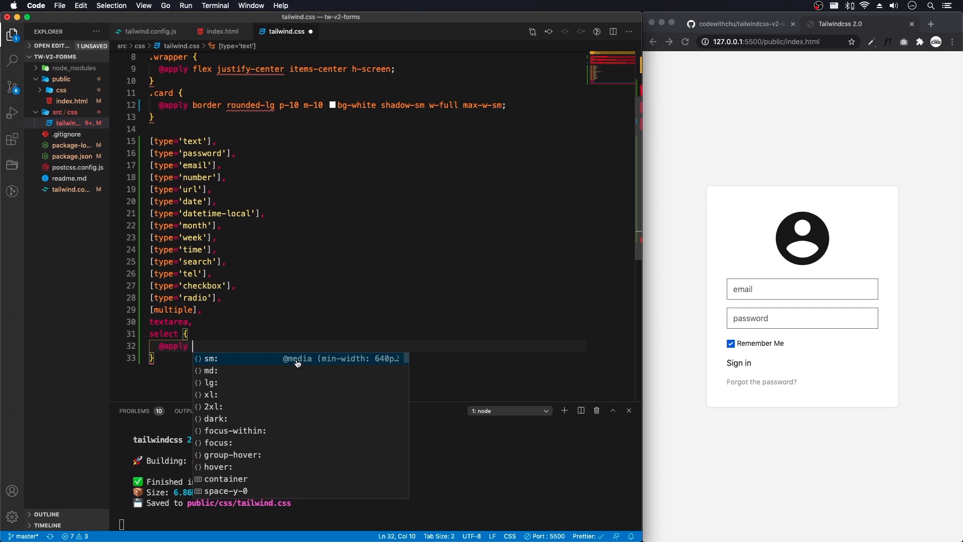
pyautogui.write('rounded-')
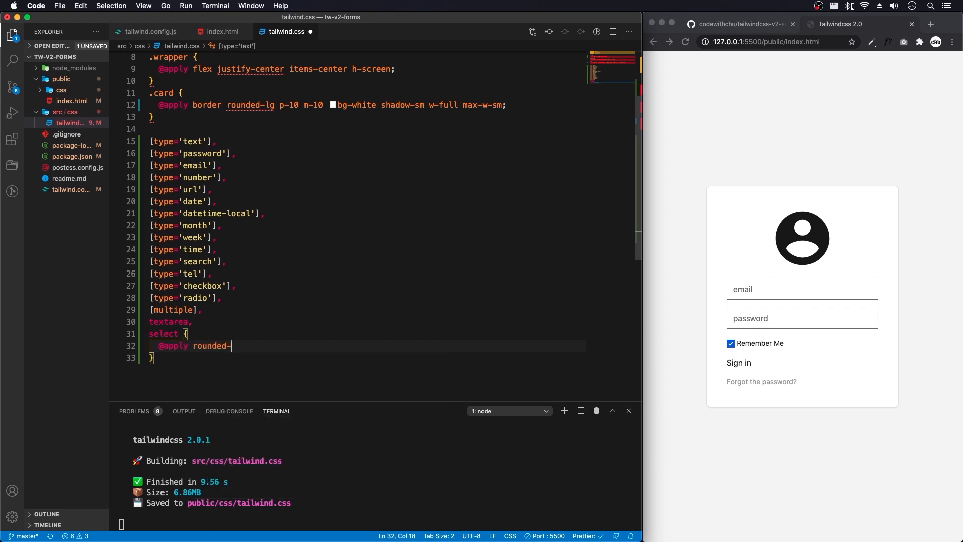
pyautogui.write('md border-gray-100 border')
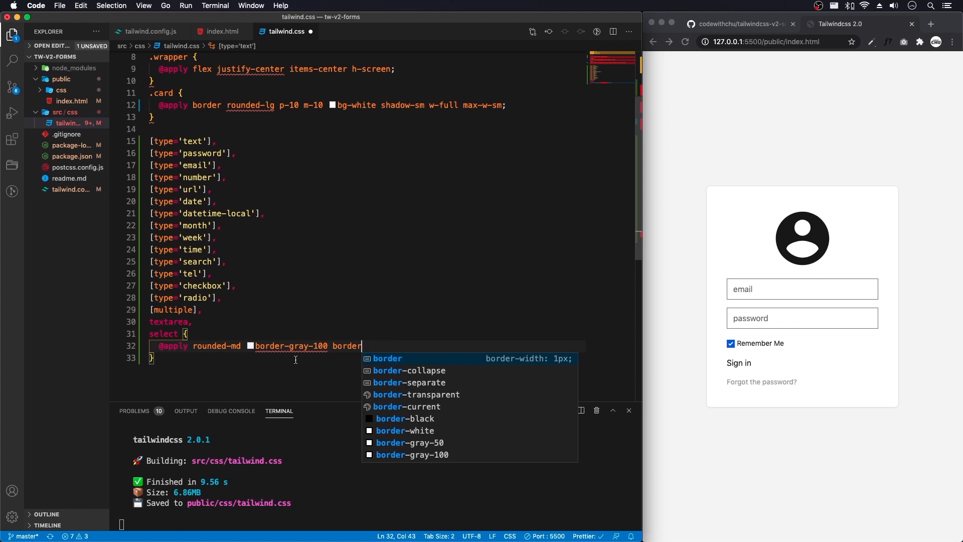
pyautogui.write('shadow-s')
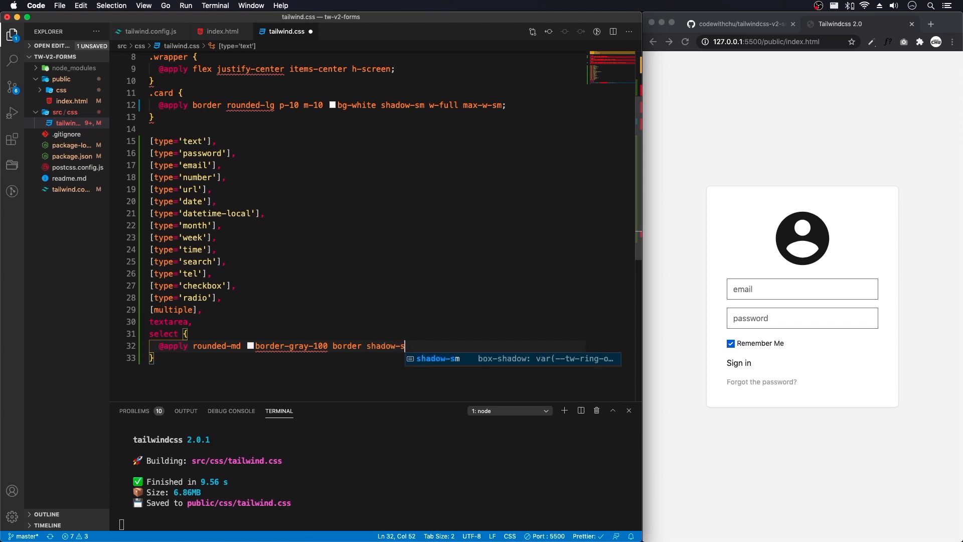
pyautogui.write('bg-gray-100;')
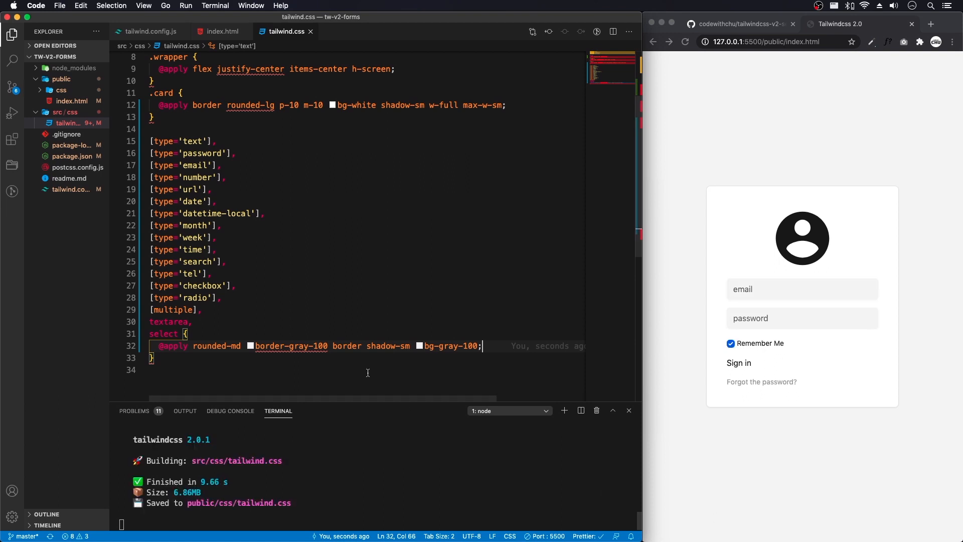
pyautogui.moveTo(836, 274)
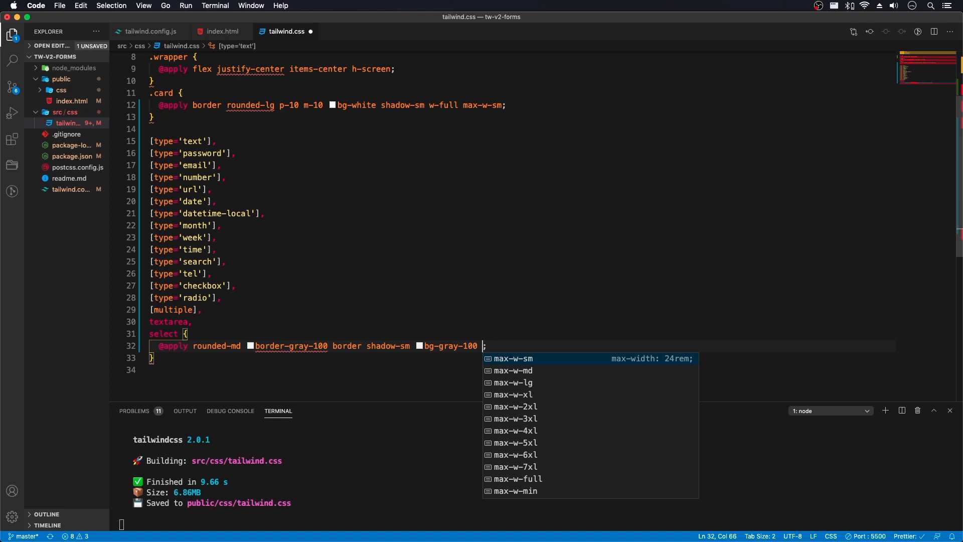
pyautogui.moveTo(516, 348)
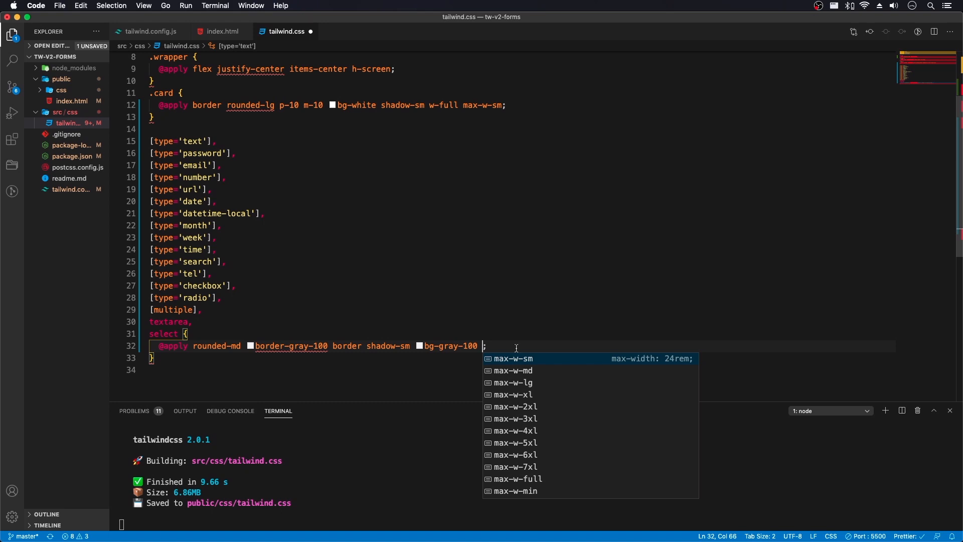
# - Add focus:border-lightblue-300, focus:ring, focus:ring-lightblue-200 and focus:ring-opacity-50 to the input rule
pyautogui.write('focus:border')
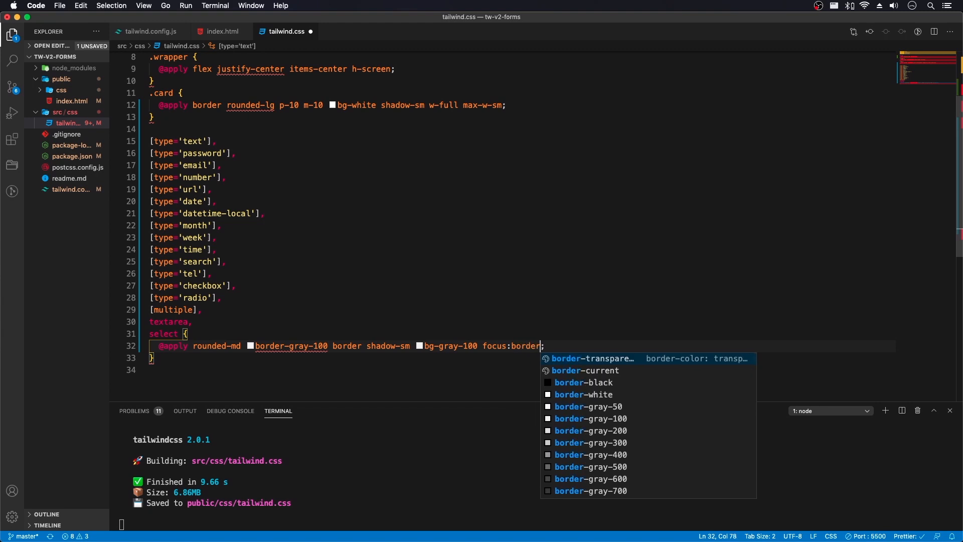
pyautogui.write('-lightblue-300')
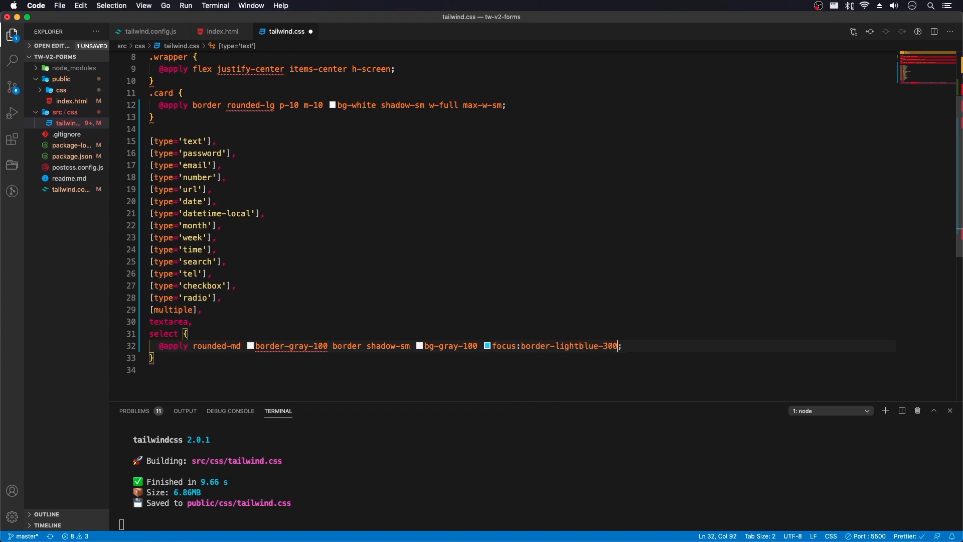
pyautogui.write(';fo')
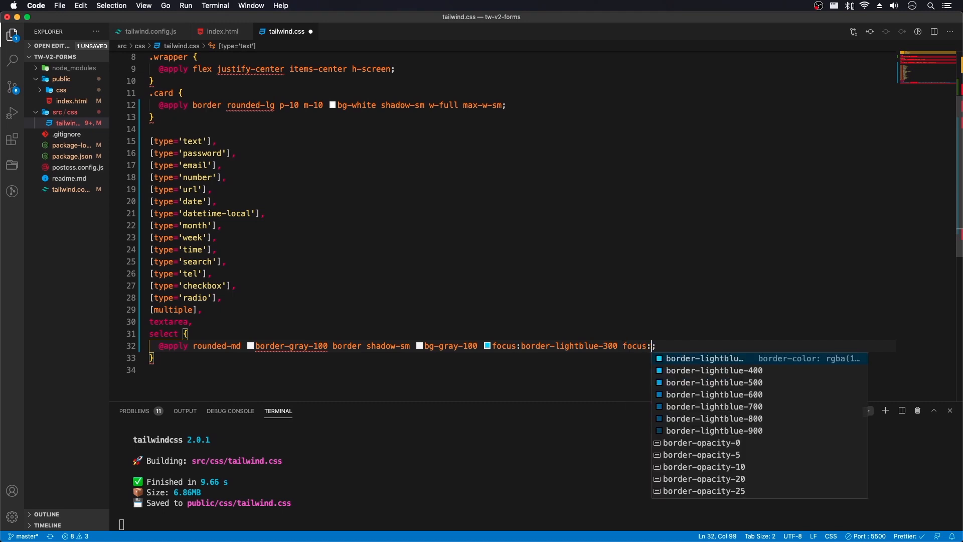
pyautogui.write('ring focus:right')
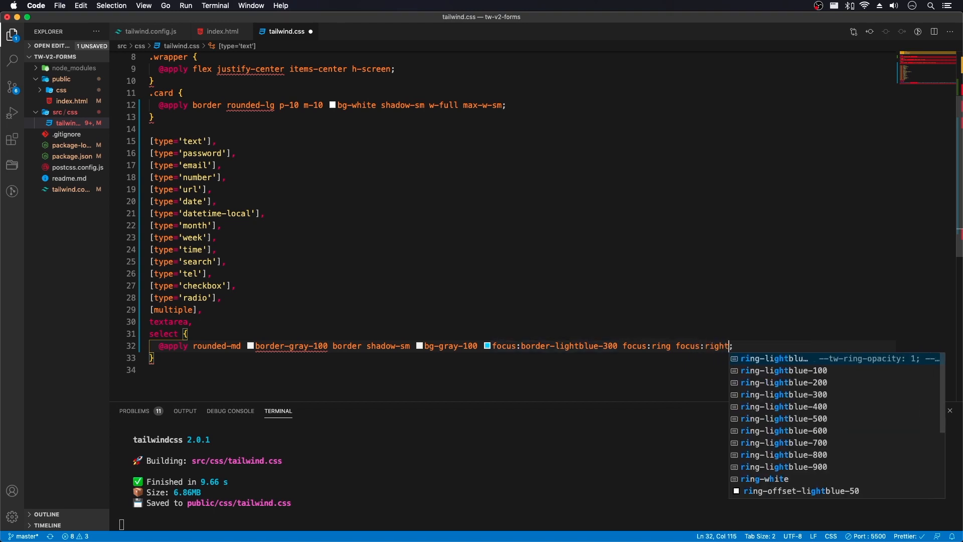
pyautogui.write('li')
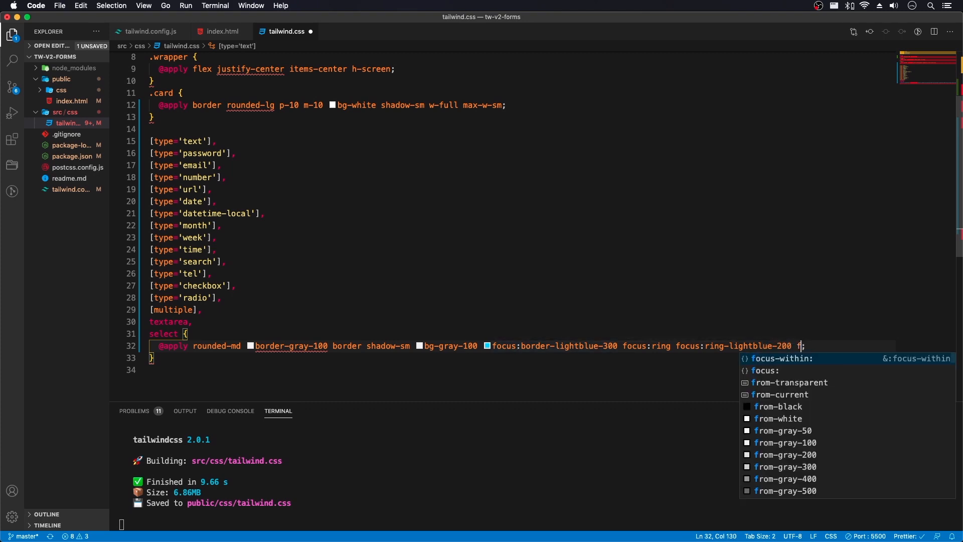
pyautogui.write('ocus:')
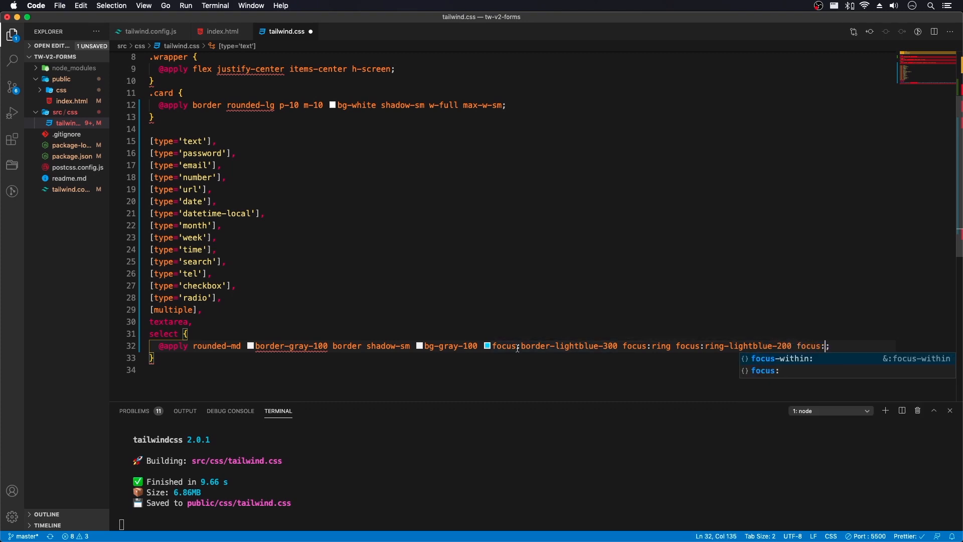
pyautogui.write('ring-')
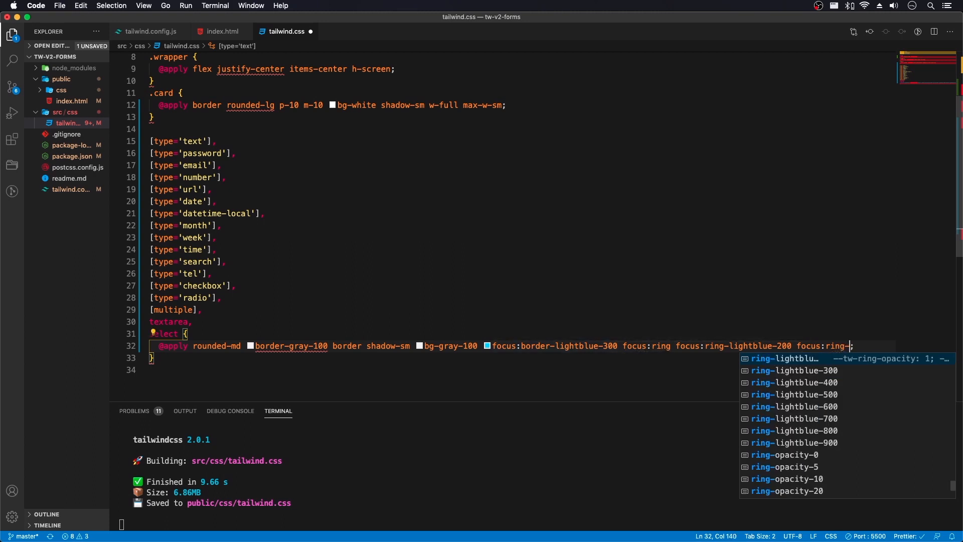
pyautogui.write('op')
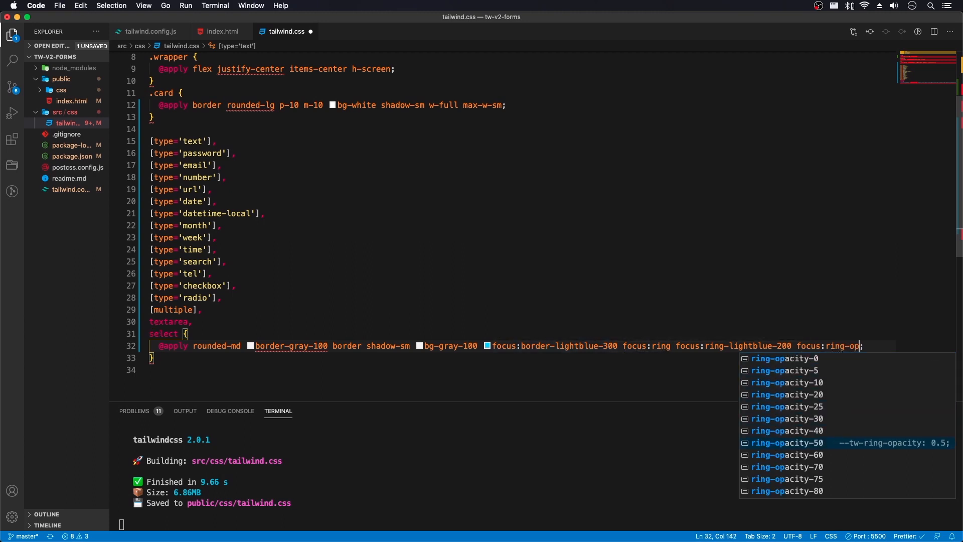
# - Focus the password field in Chrome to check the new blue ring
pyautogui.click(787, 442)
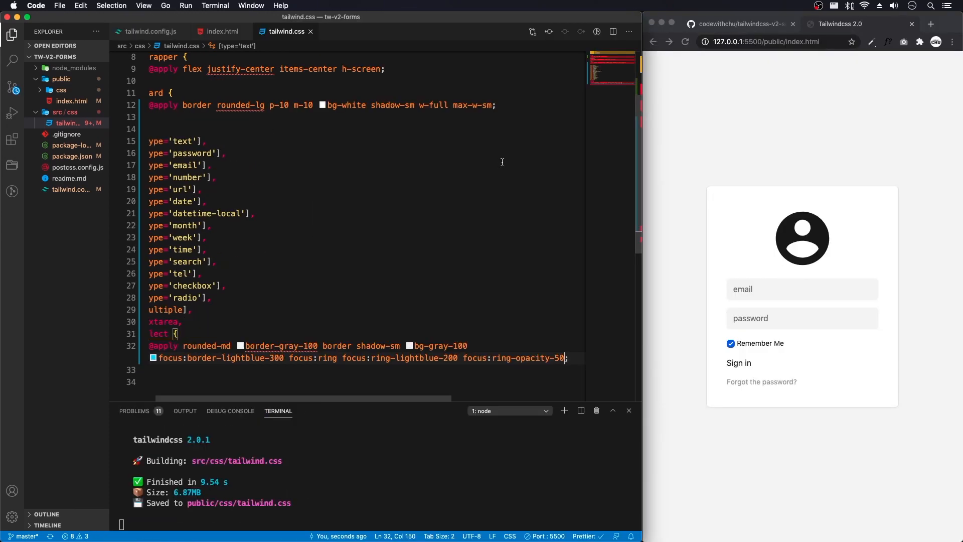
pyautogui.click(802, 318)
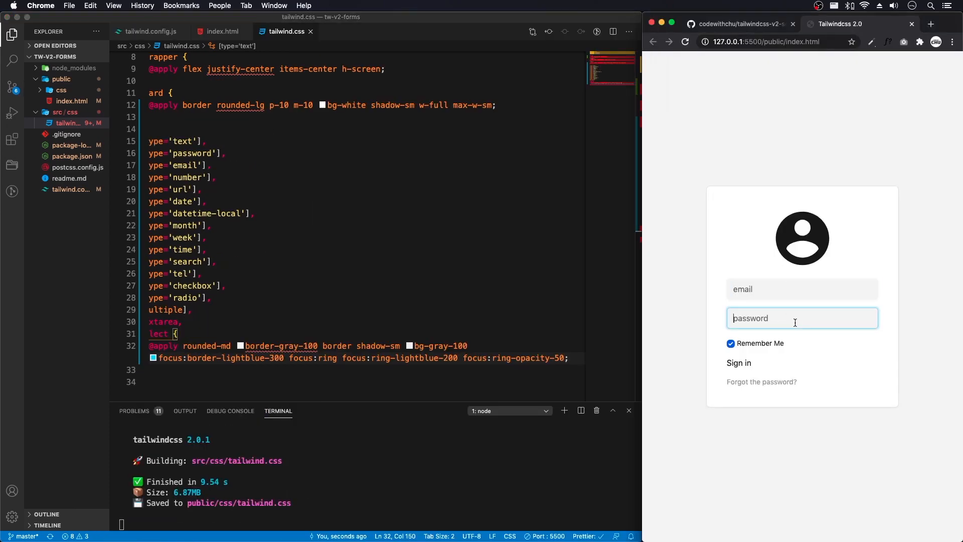
pyautogui.moveTo(455, 306)
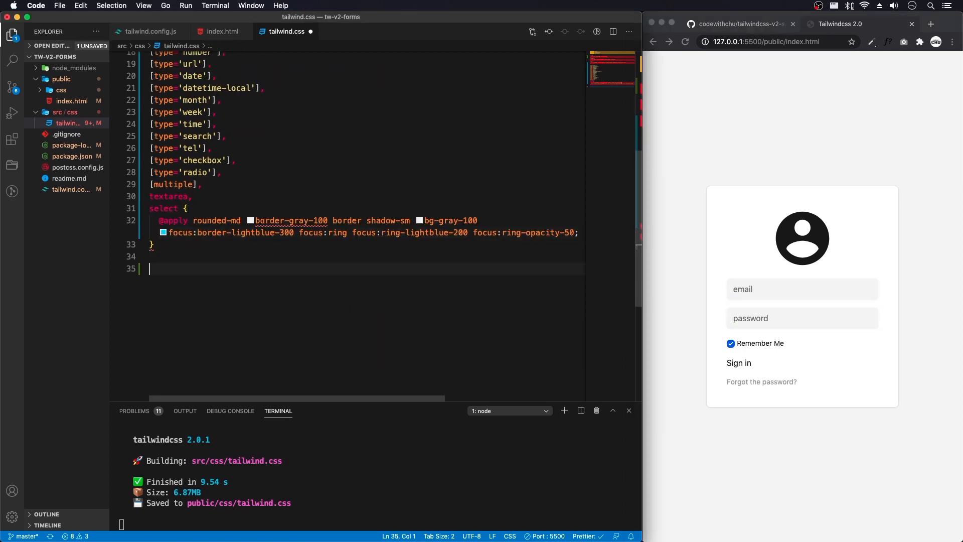
# - Create .btn applying rounded border px-6 py-2 bg-lightblue-400 text-gray-100 border-lightblue-400 shadow-sm
pyautogui.write('.btn{}')
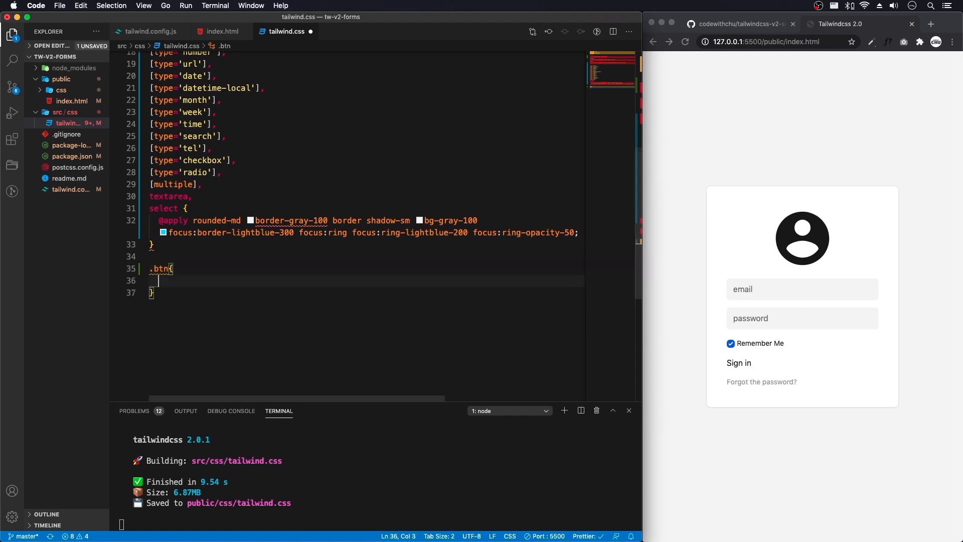
pyautogui.write('@apply rounded border px-')
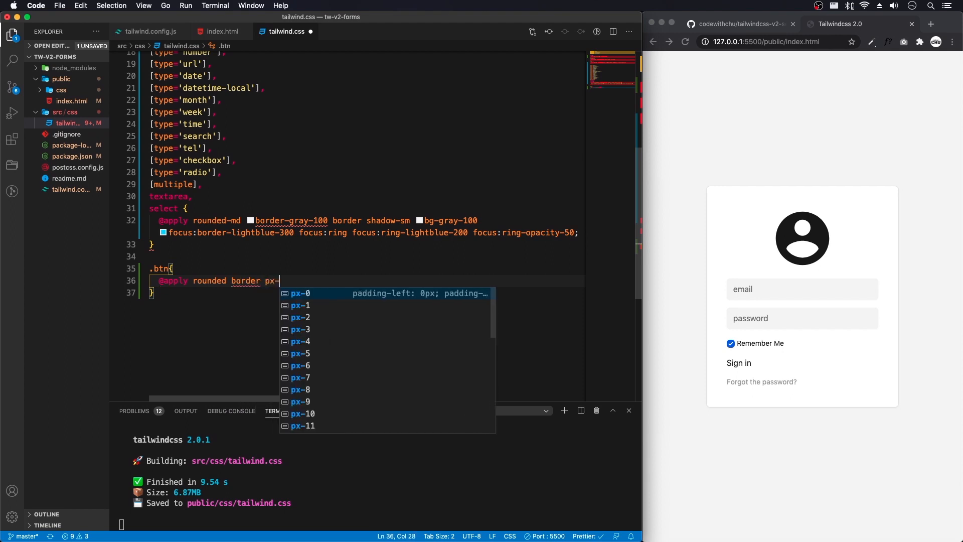
pyautogui.write('6 py-2 bg-lightblue-400 text-gray-100')
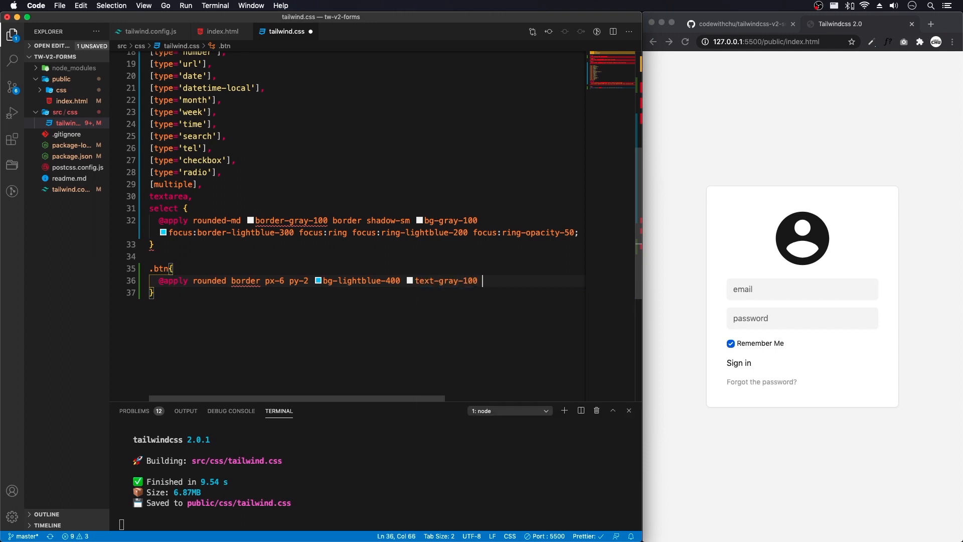
pyautogui.write('border-lightblue-400')
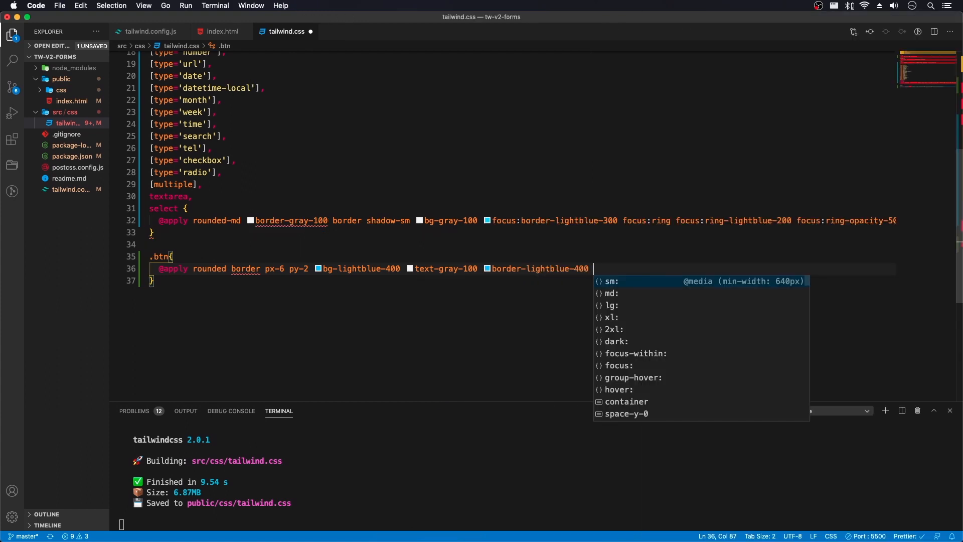
pyautogui.write('shadow-sm;')
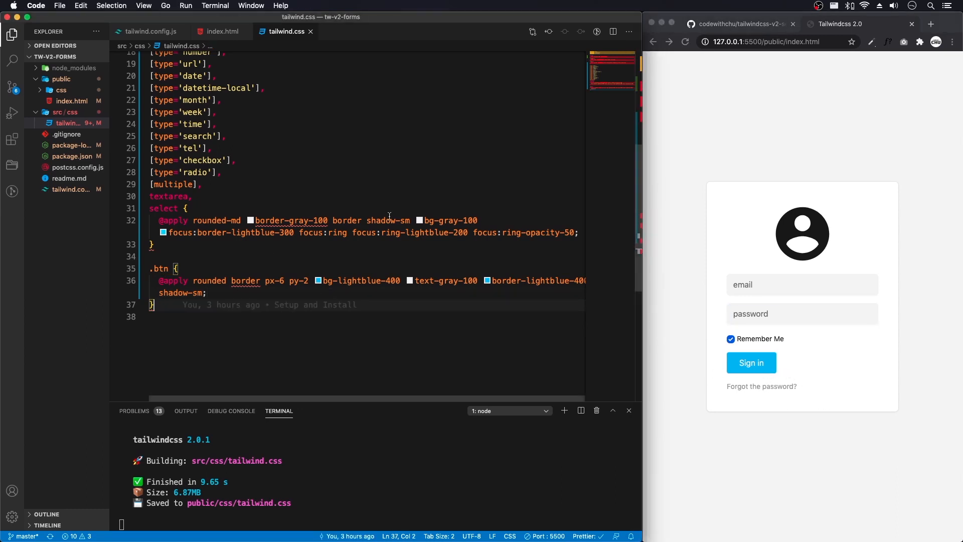
# - Try the password field and the newly styled Sign in button in Chrome
pyautogui.click(802, 313)
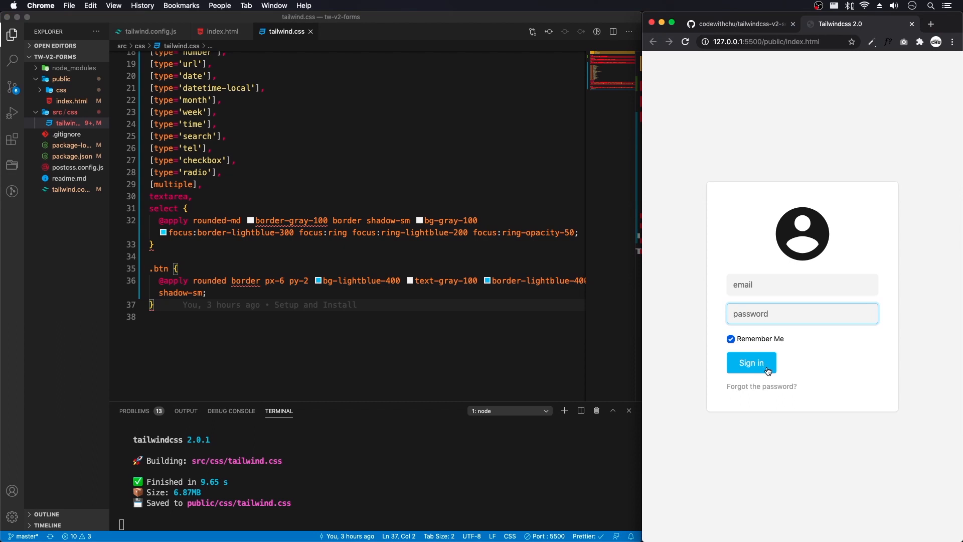
pyautogui.click(245, 318)
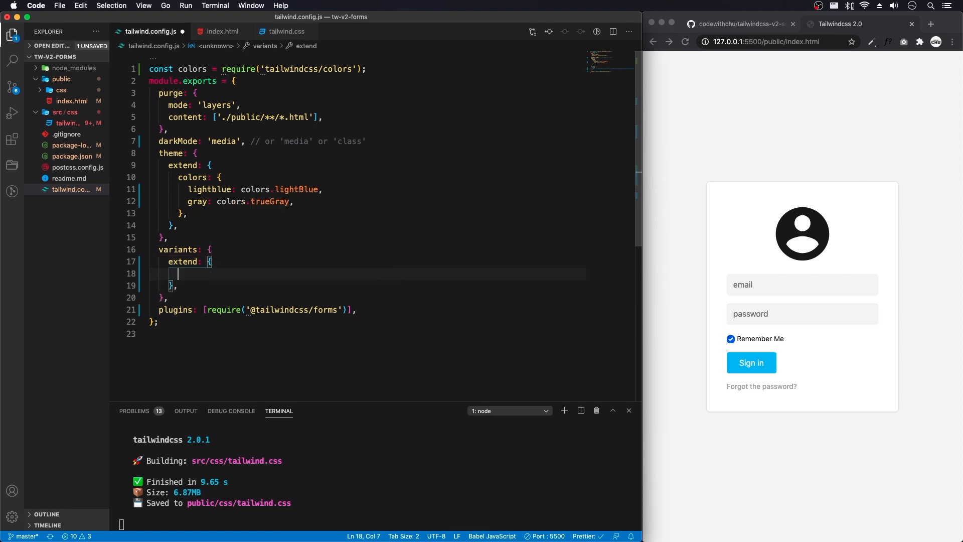
# - Add ringColor, ringOpacity and ringWidth hover variants under variants.extend in tailwind.config.js
pyautogui.write("ringColor: ['hover'],")
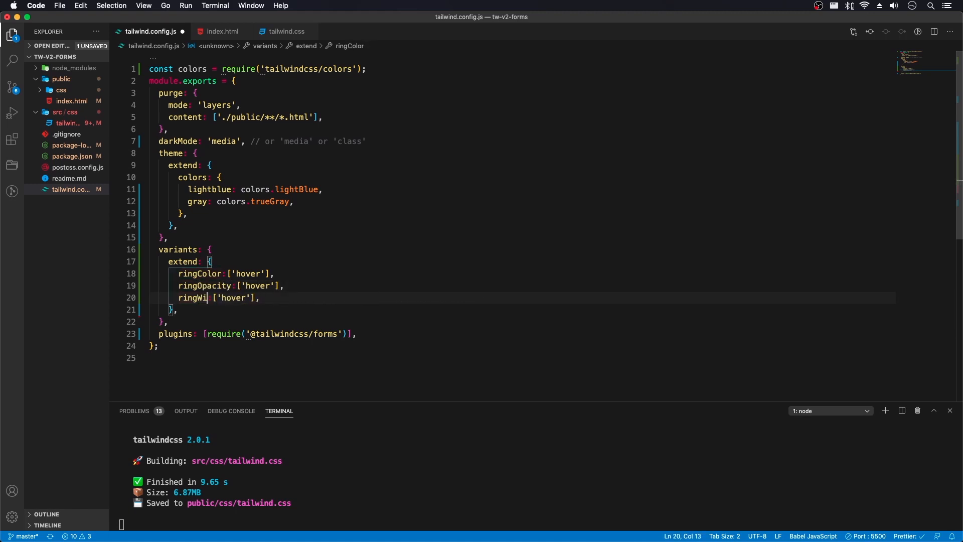
pyautogui.write('dth:')
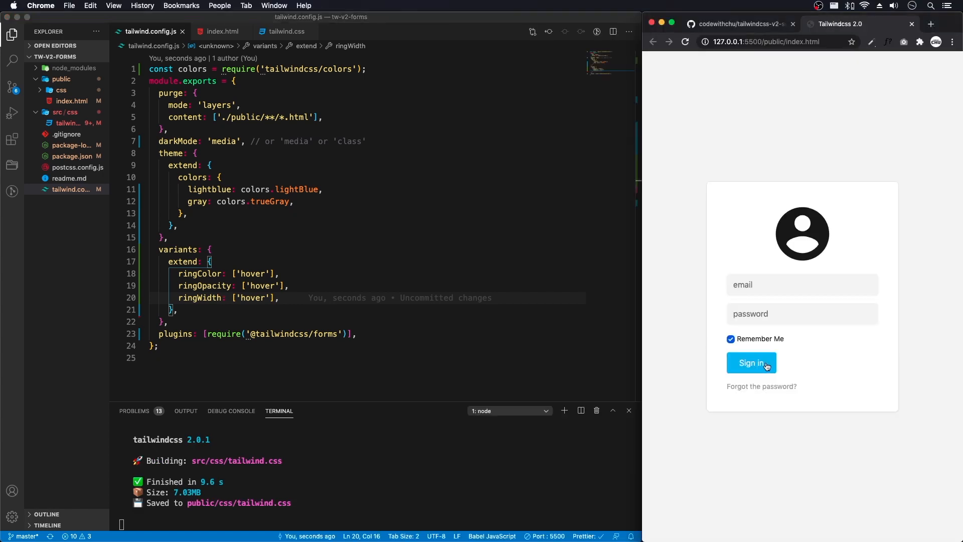
pyautogui.moveTo(230, 31)
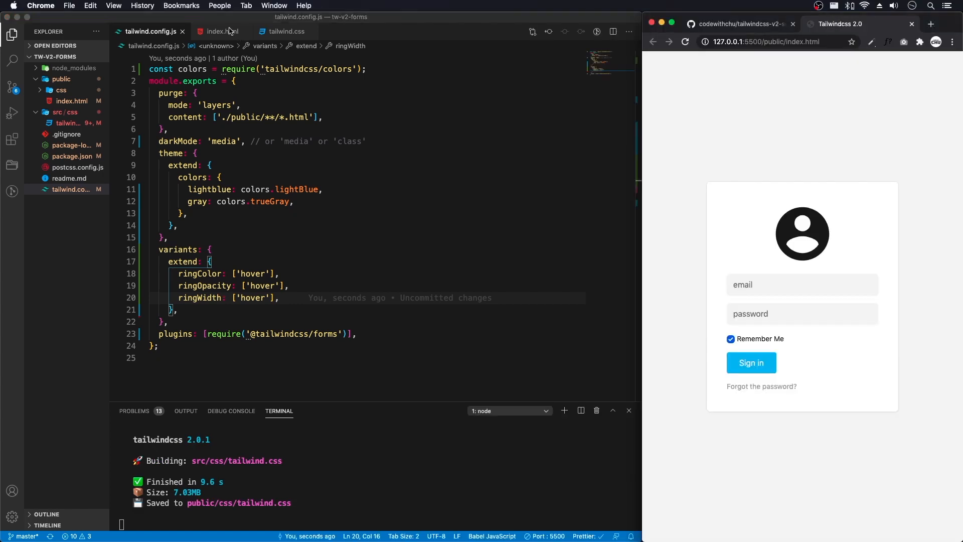
pyautogui.click(286, 31)
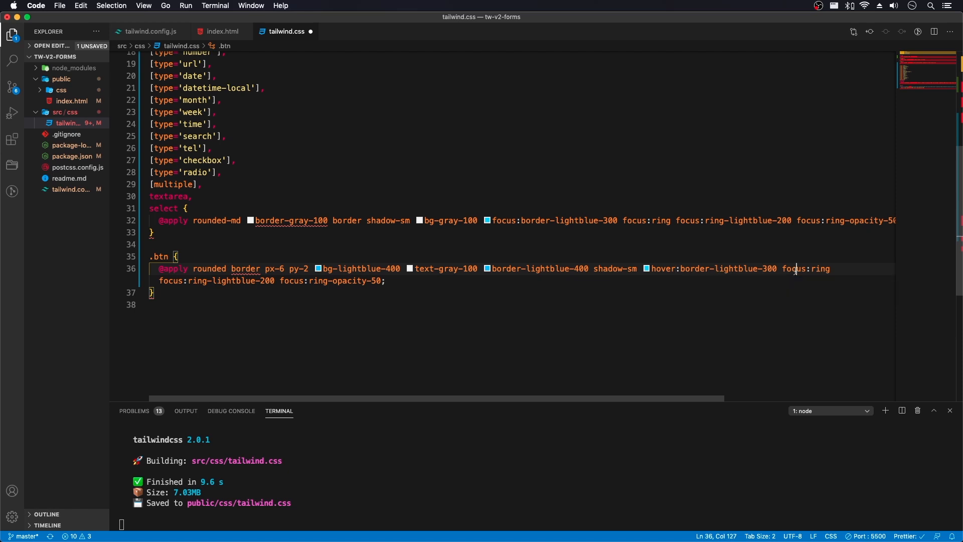
# - Give .btn hover:bg-lightblue-600 plus hover ring-lightblue-200 at 50% opacity and test in Chrome
pyautogui.write('hover')
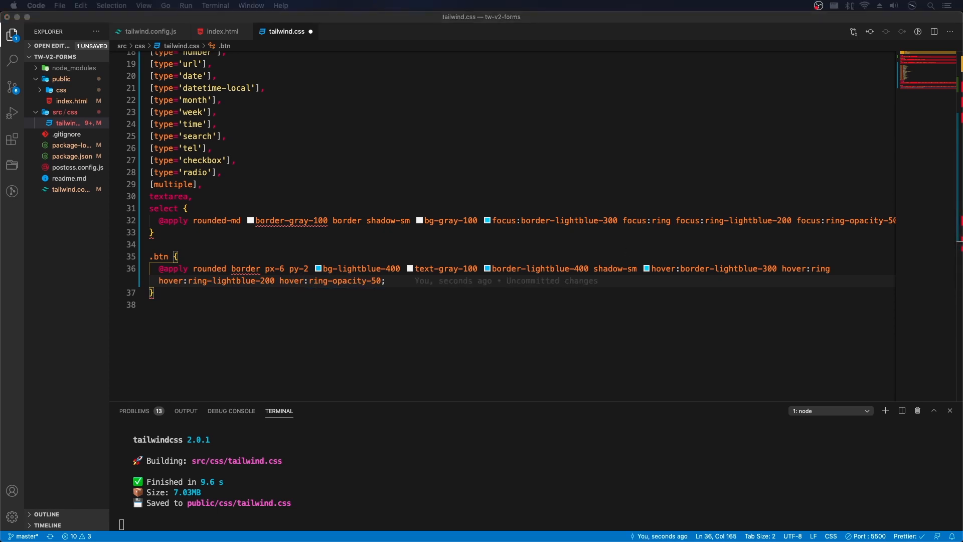
pyautogui.doubleClick(694, 269)
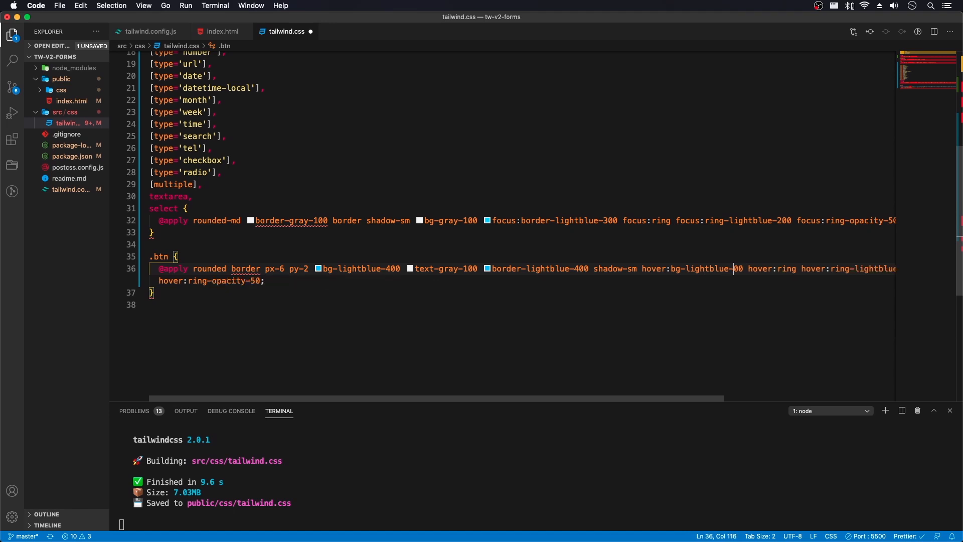
pyautogui.write('6')
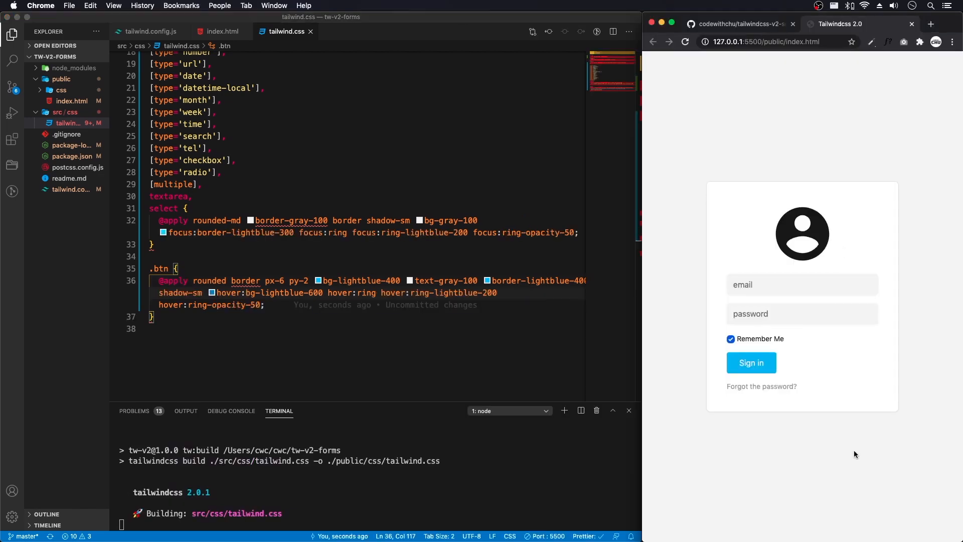
pyautogui.click(802, 313)
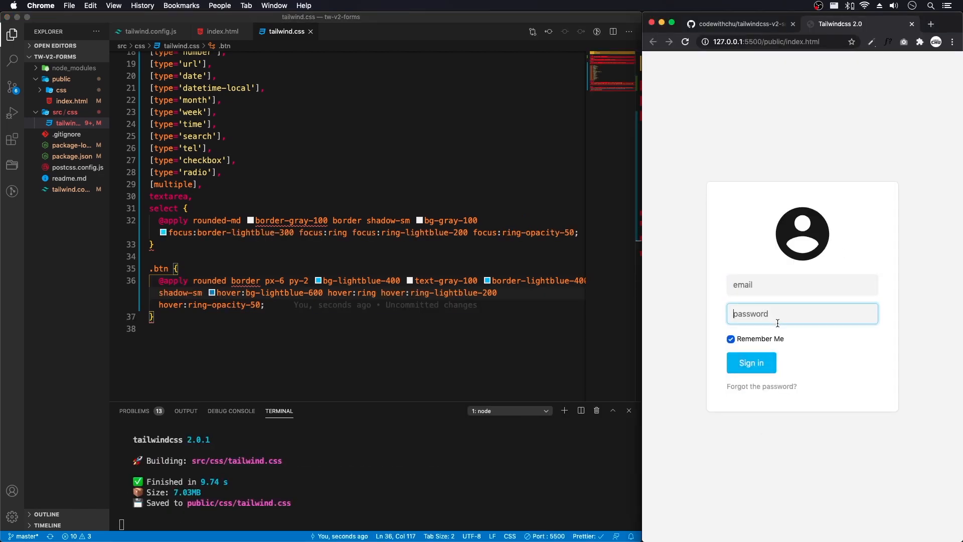
pyautogui.moveTo(232, 189)
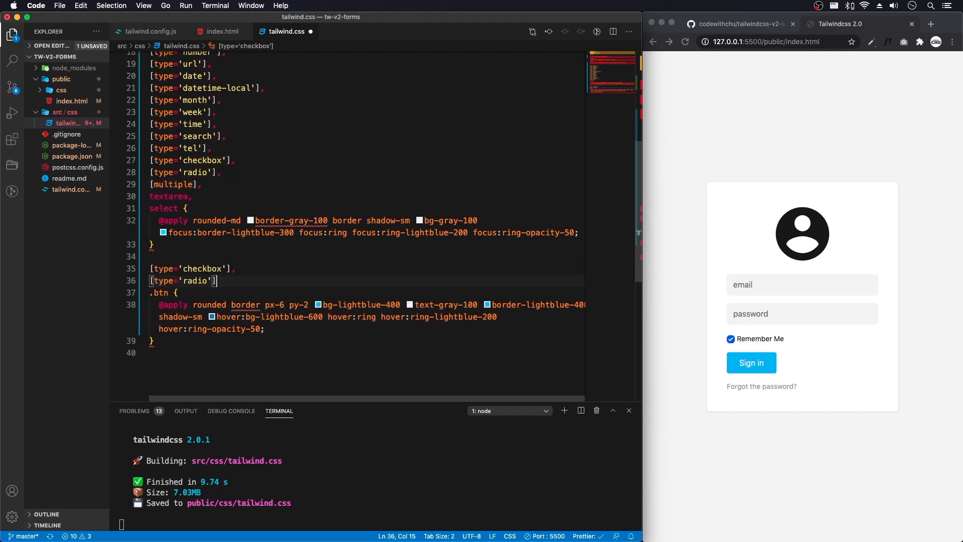
# - Apply text-lightblue-400 inside the [type='checkbox'], [type='radio'] rule
pyautogui.write('{')
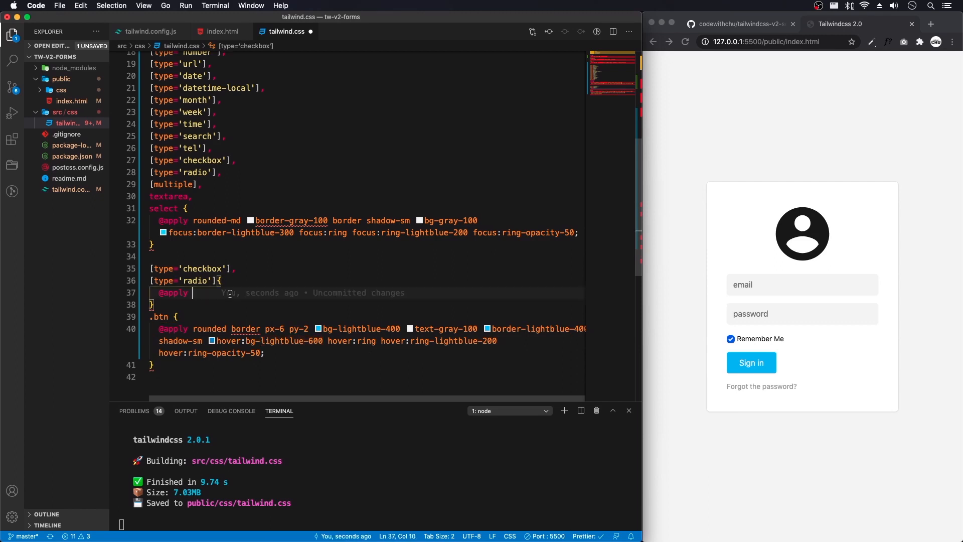
pyautogui.write('text-')
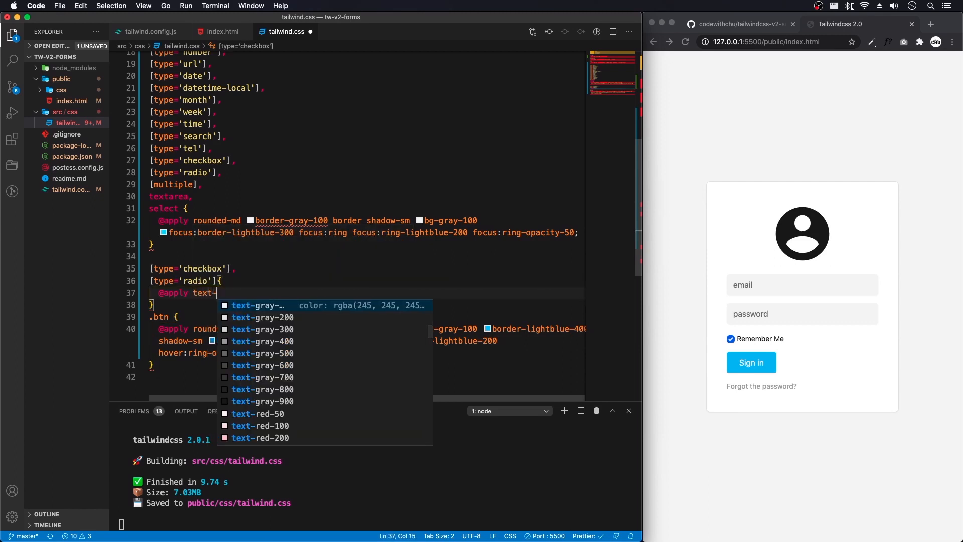
pyautogui.write('lightblue-400;')
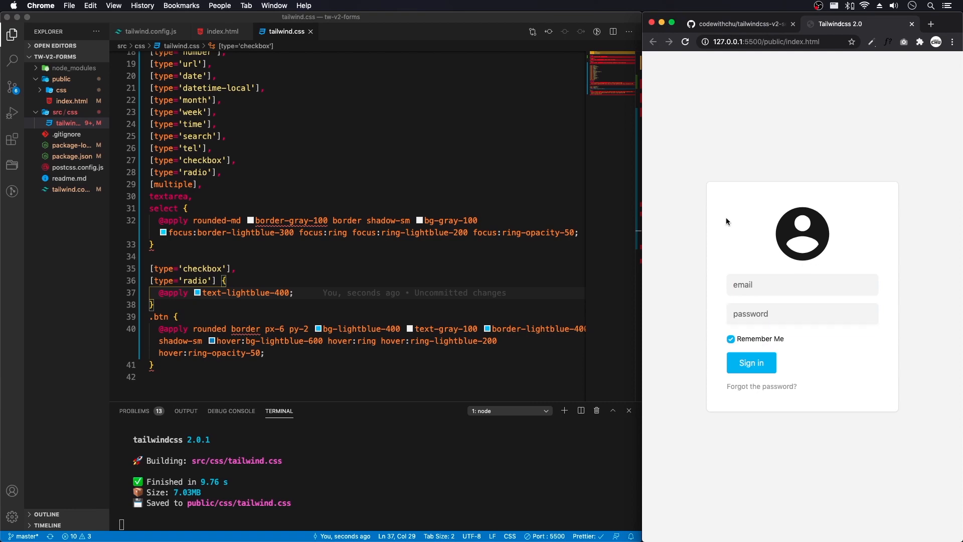
pyautogui.scroll(3)
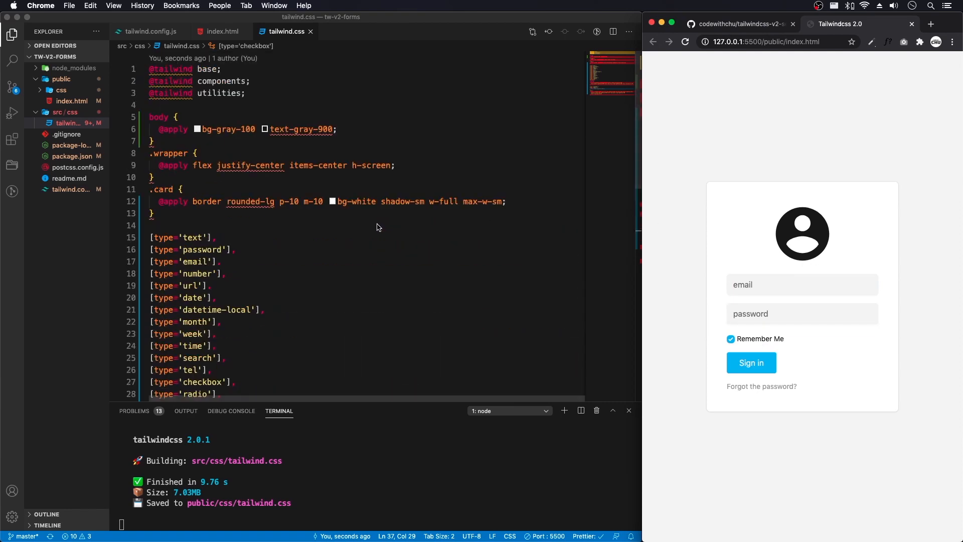
# - Copy the formAvatar class name from index.html and return to tailwind.css
pyautogui.click(223, 32)
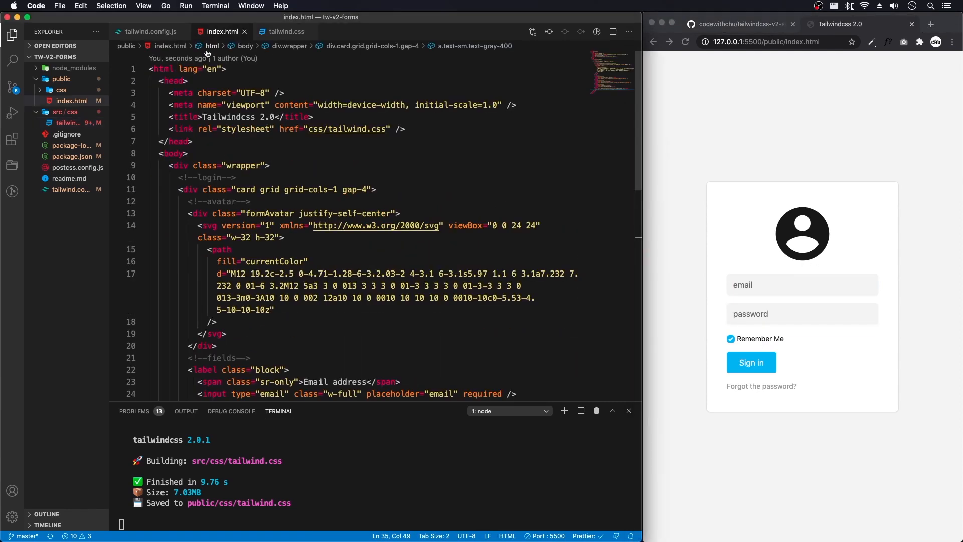
pyautogui.doubleClick(269, 213)
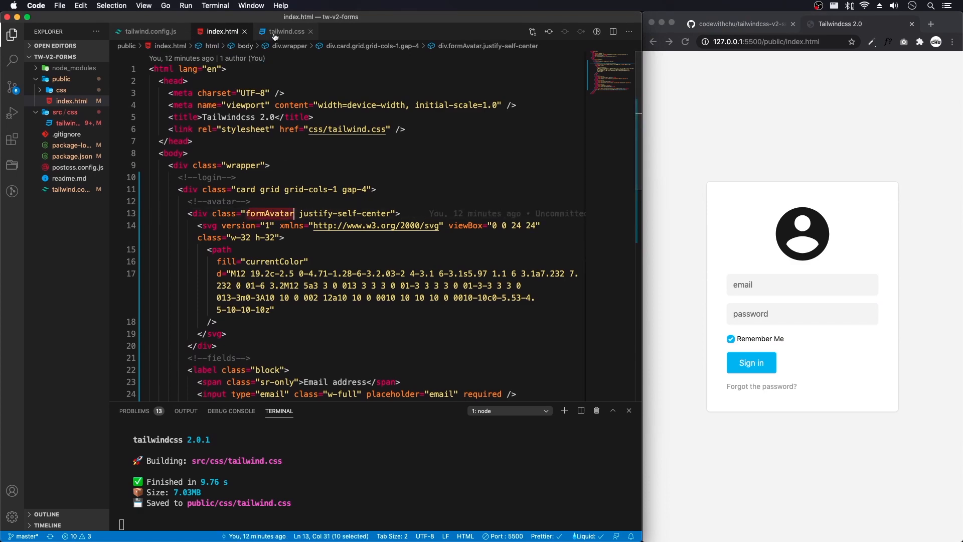
pyautogui.click(284, 31)
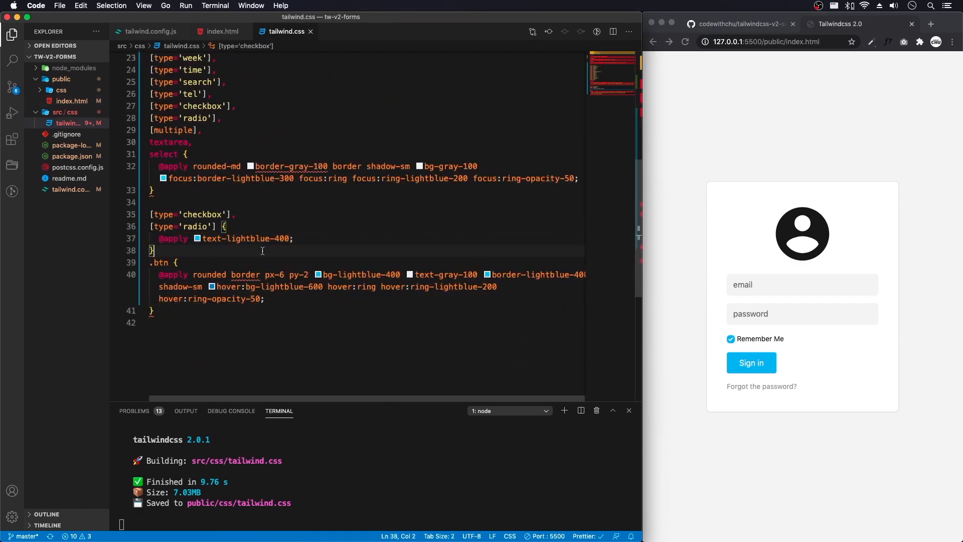
# - Add a .formAvatar rule applying text-gray-300
pyautogui.write('.formAvatar{')
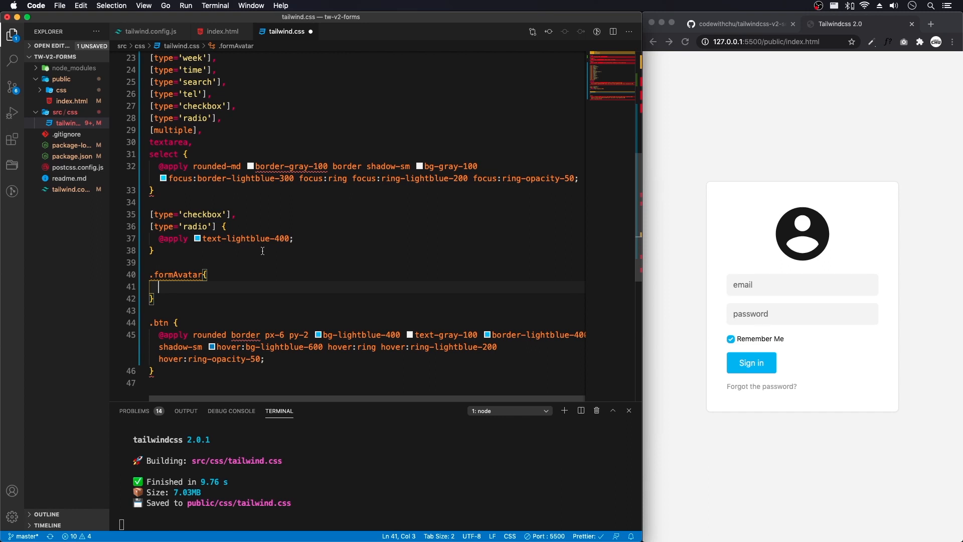
pyautogui.write('@')
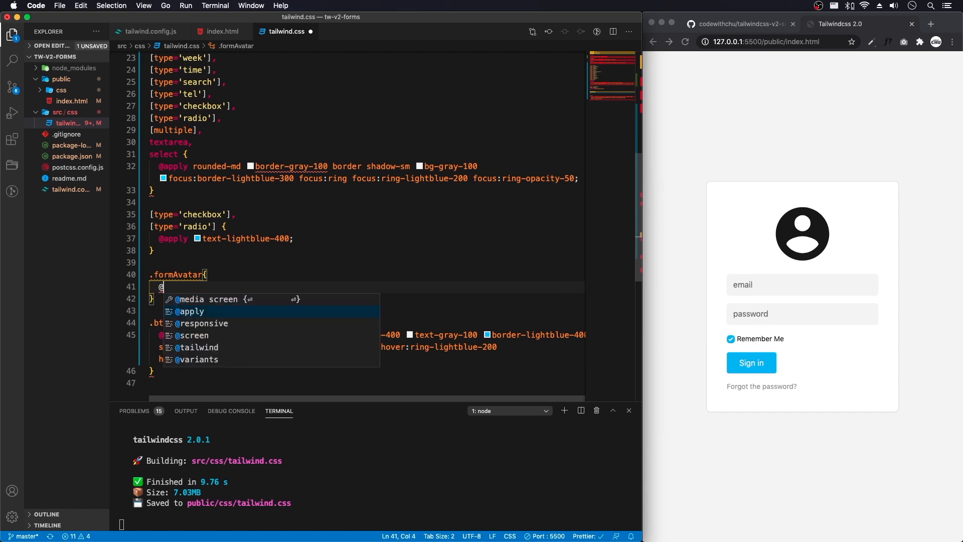
pyautogui.write('apply text-')
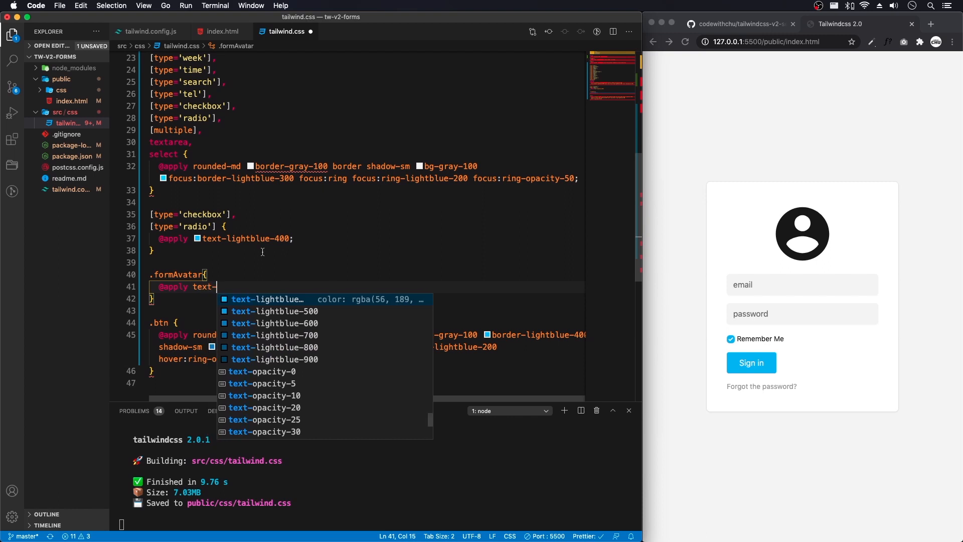
pyautogui.write('gray-300;')
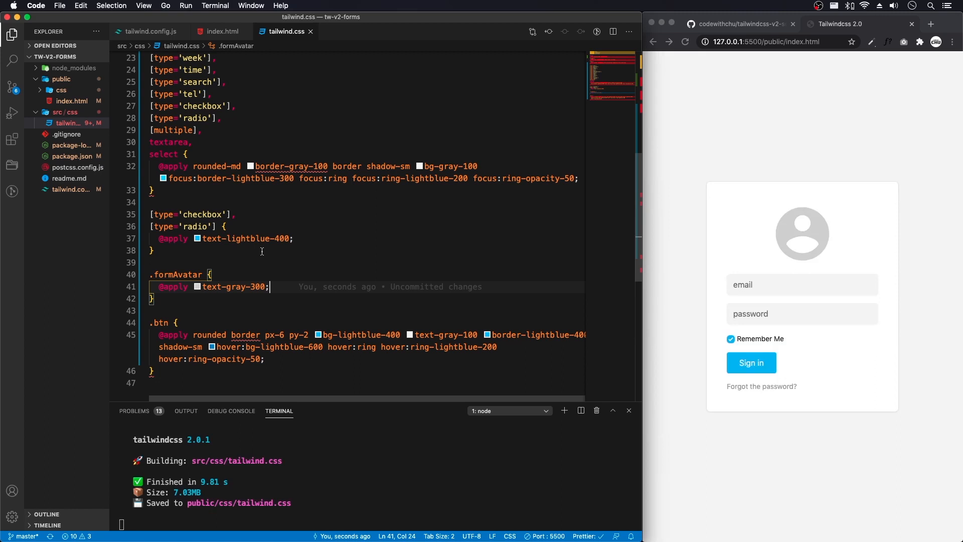
pyautogui.moveTo(841, 228)
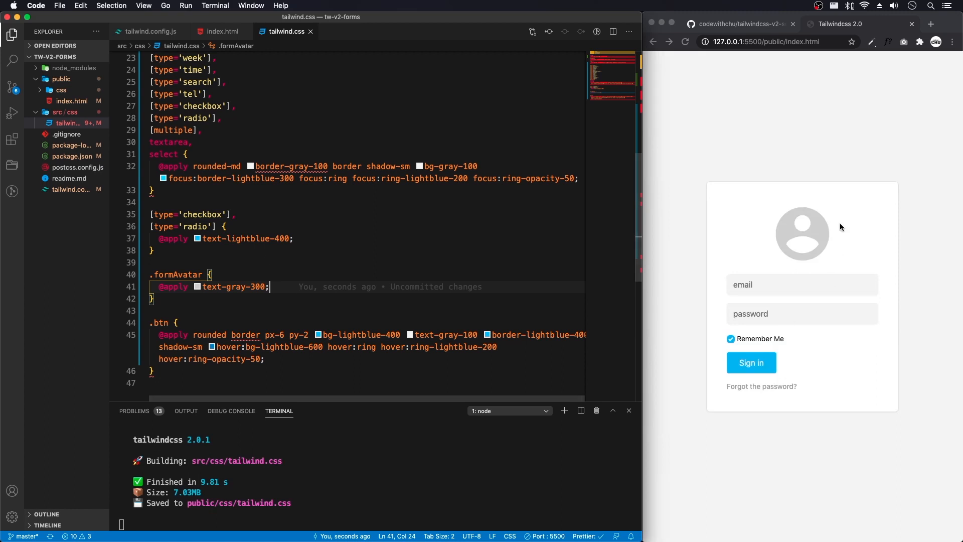
pyautogui.moveTo(406, 256)
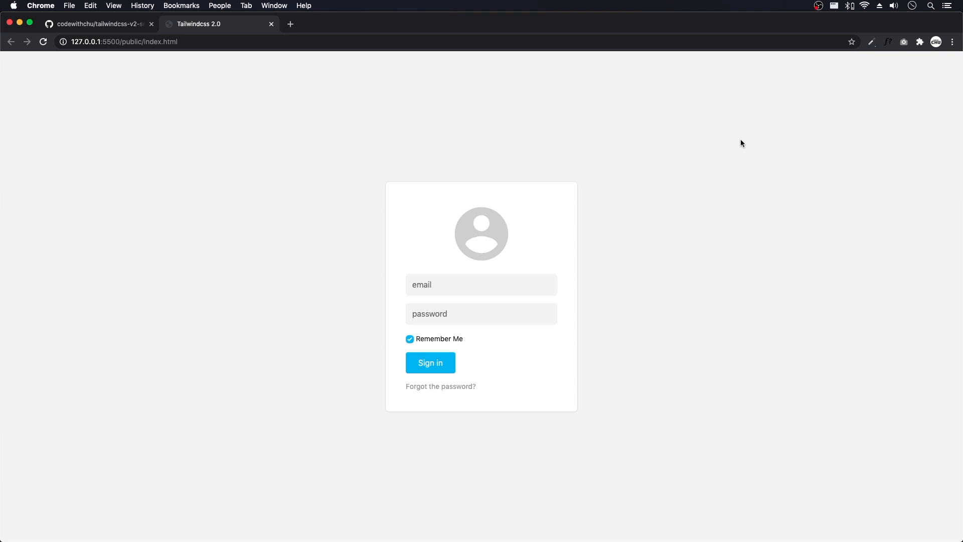
pyautogui.moveTo(659, 284)
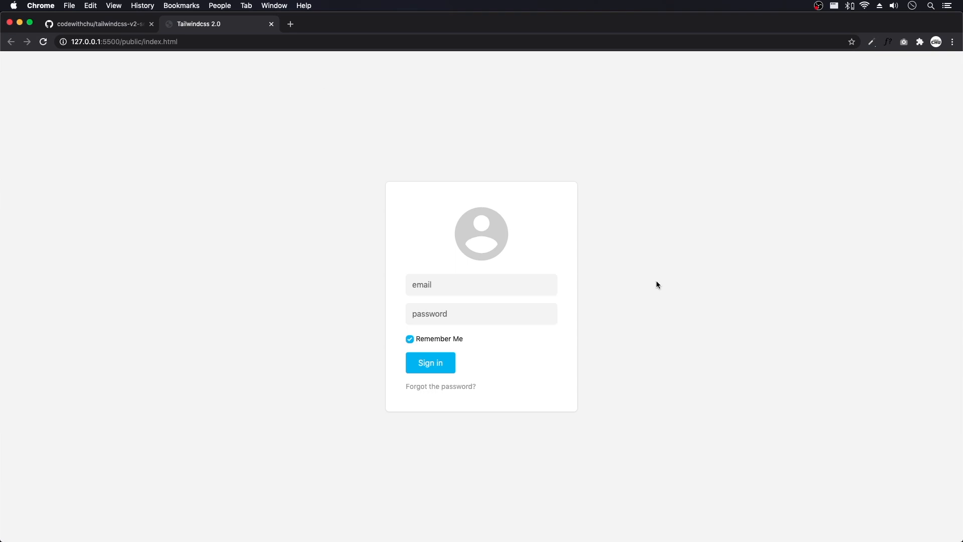
pyautogui.moveTo(496, 273)
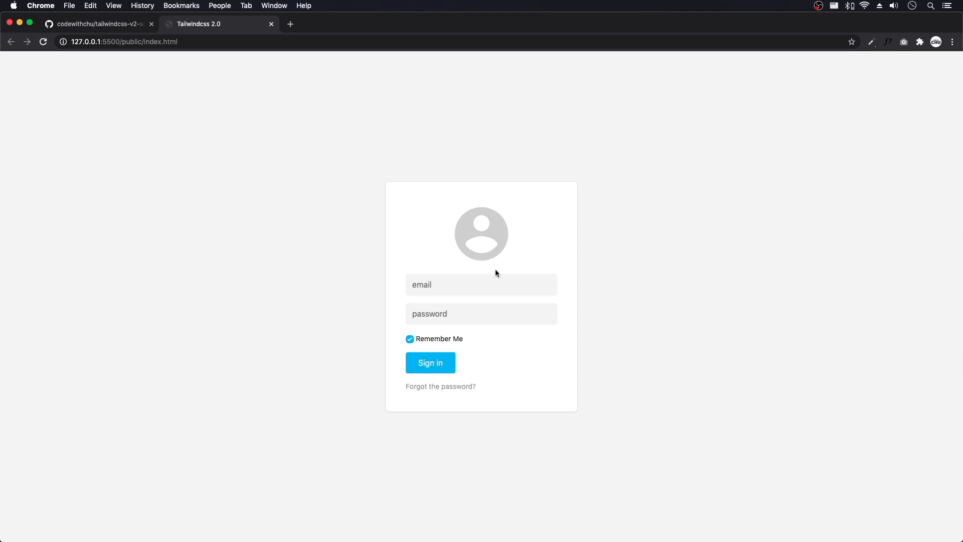
pyautogui.moveTo(465, 423)
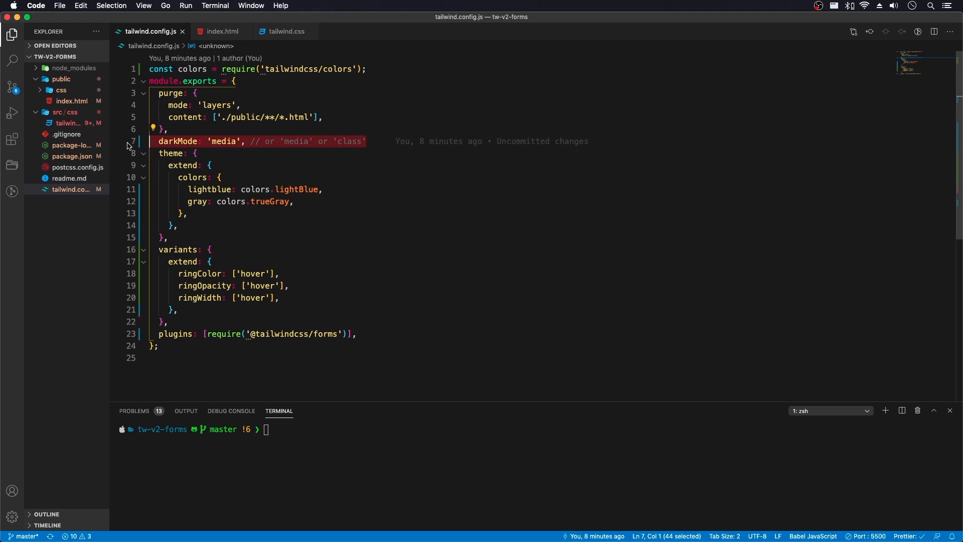
pyautogui.moveTo(384, 138)
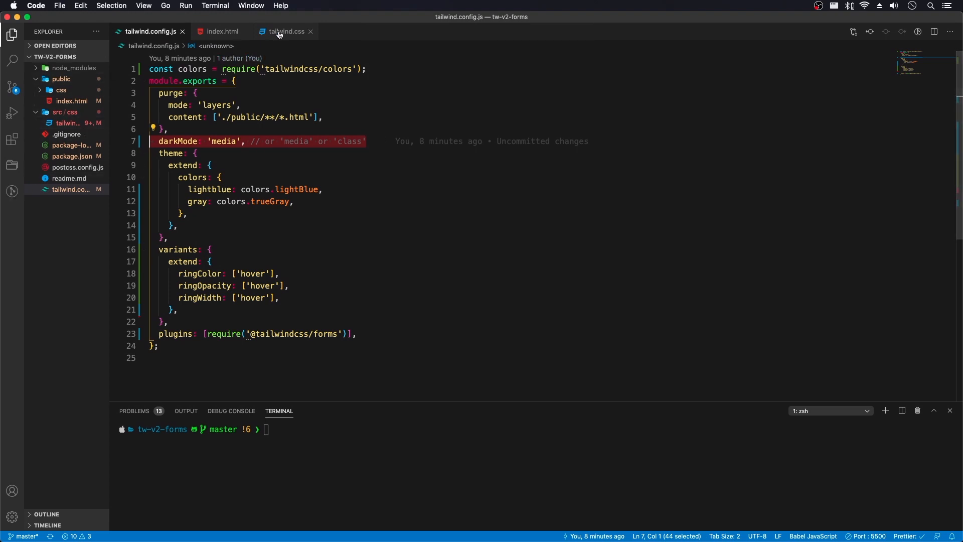
pyautogui.click(284, 32)
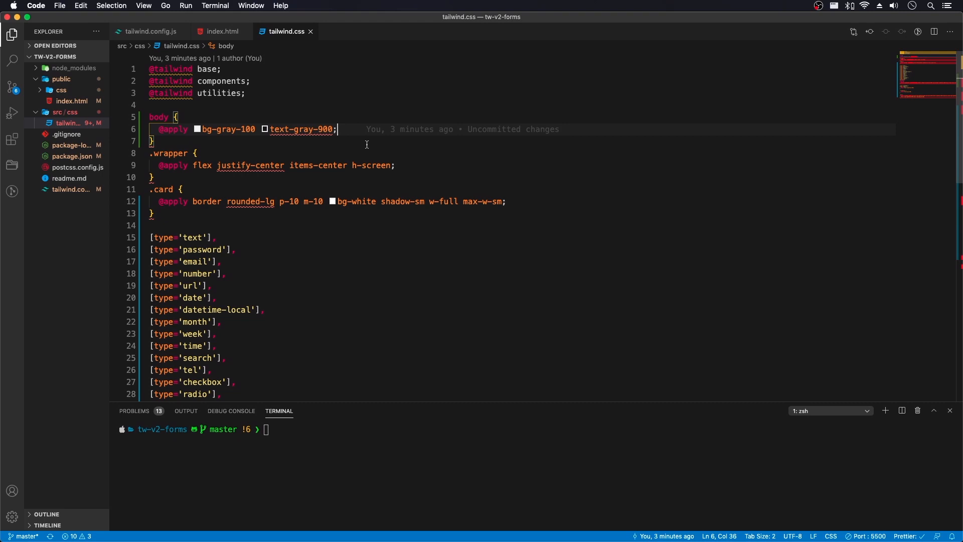
pyautogui.press('enter')
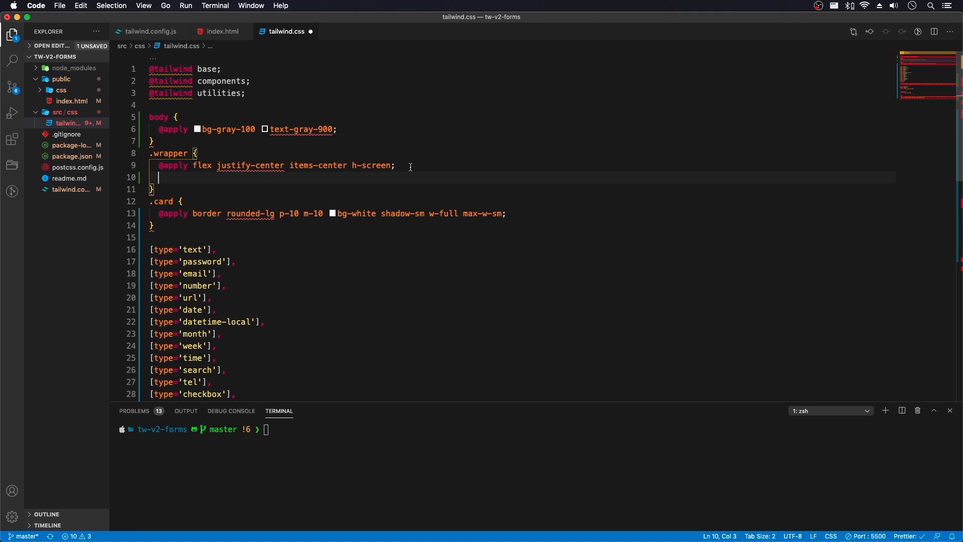
pyautogui.press('backspace')
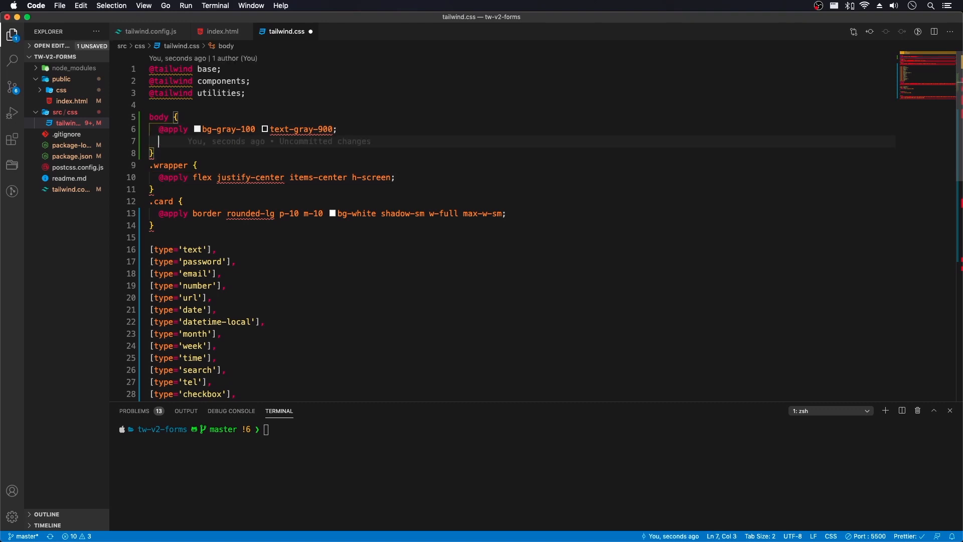
pyautogui.write('@apply dark:')
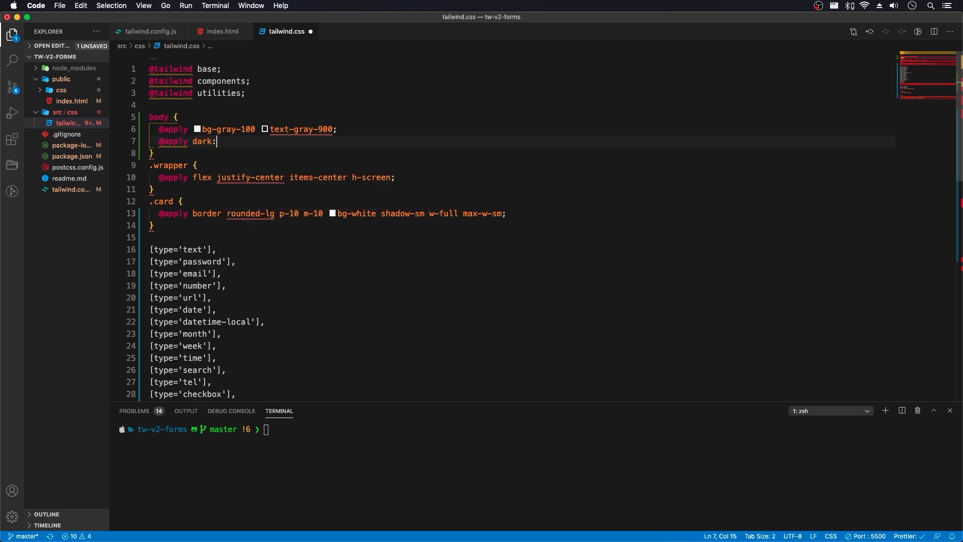
pyautogui.write('bg-gray-800')
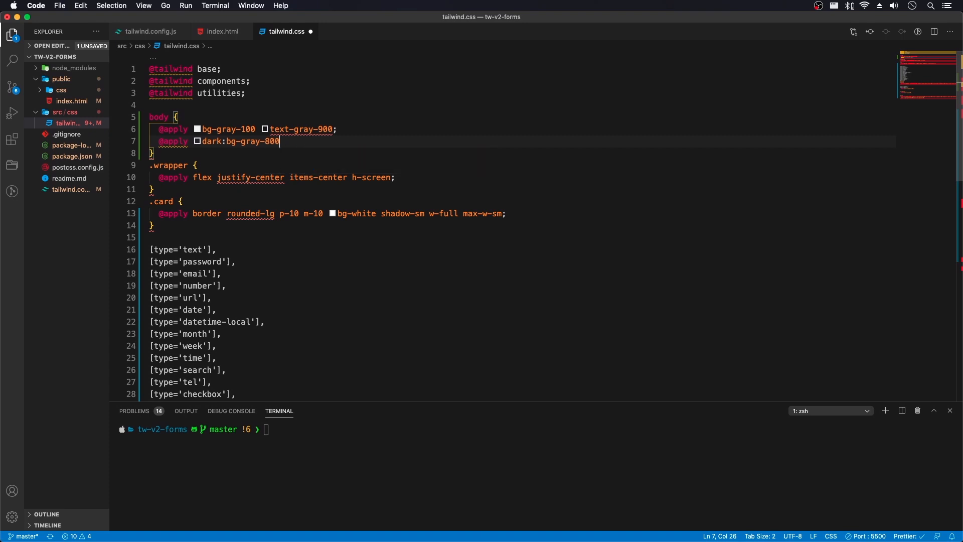
pyautogui.write('dark:text-gray-100;')
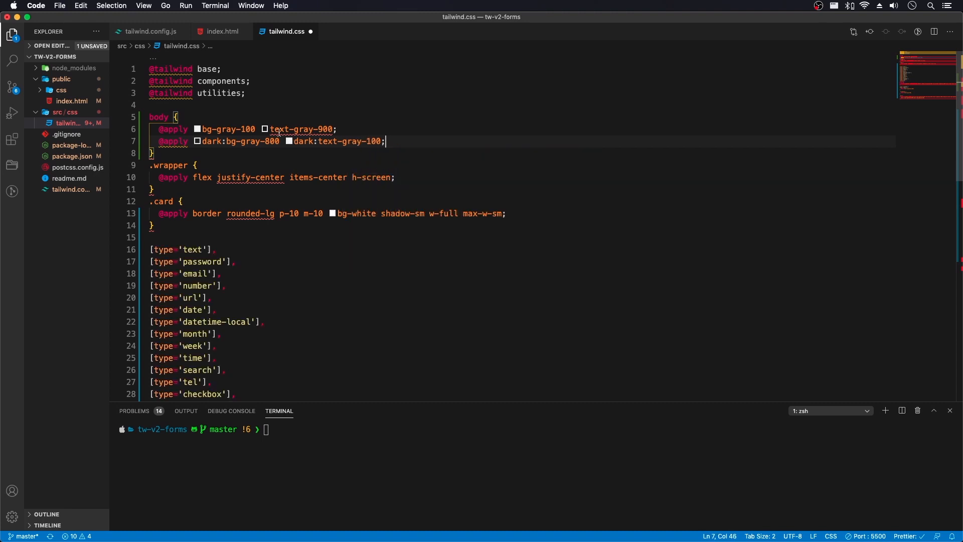
pyautogui.moveTo(424, 174)
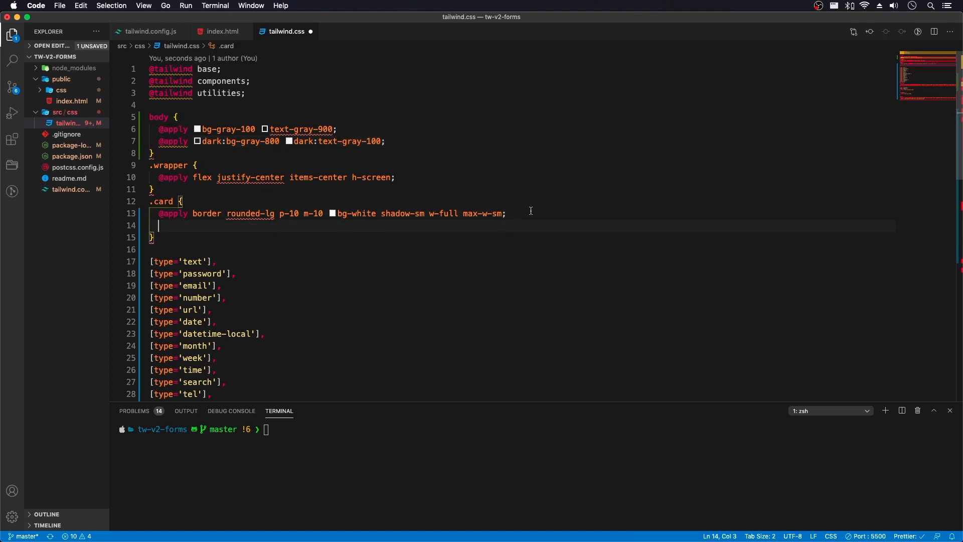
pyautogui.write('@apply dark:')
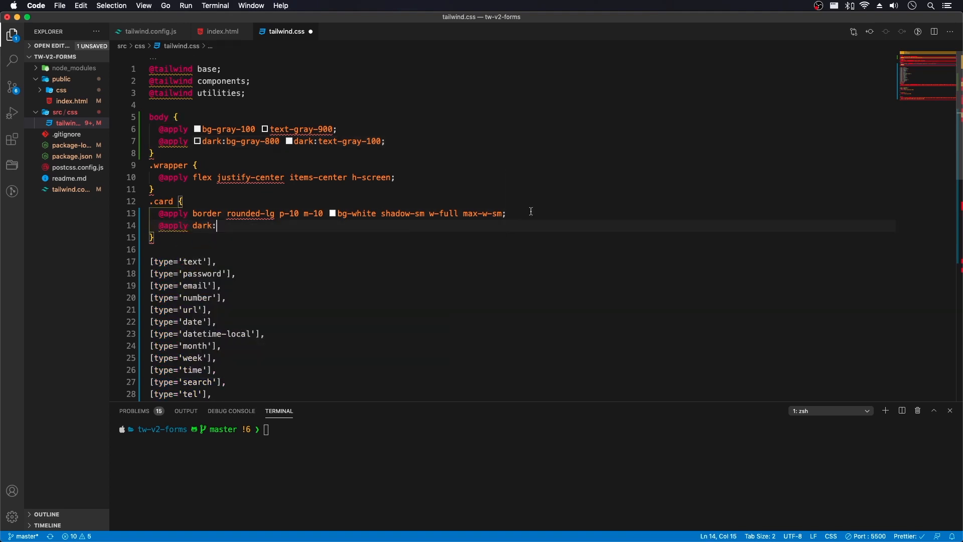
pyautogui.write('g')
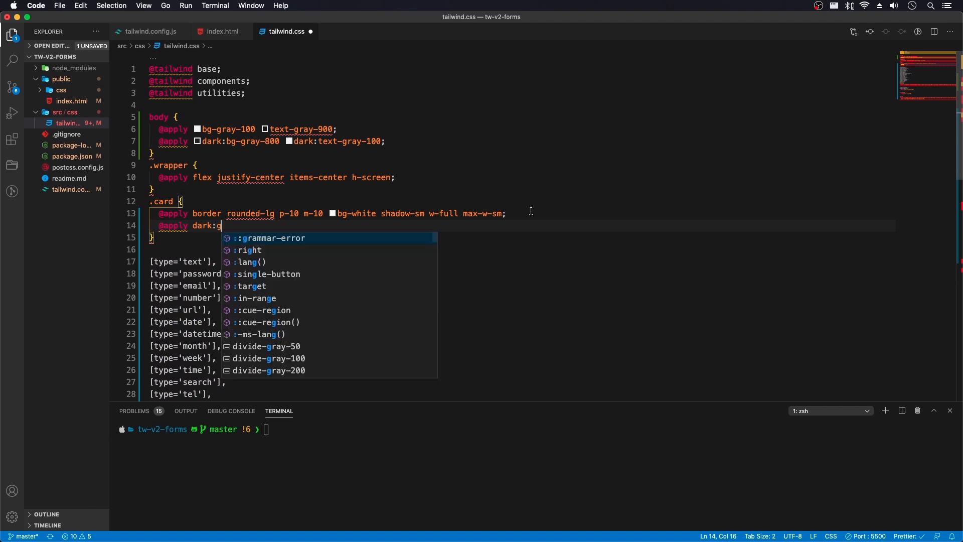
pyautogui.write('bg-gray-900 dark:')
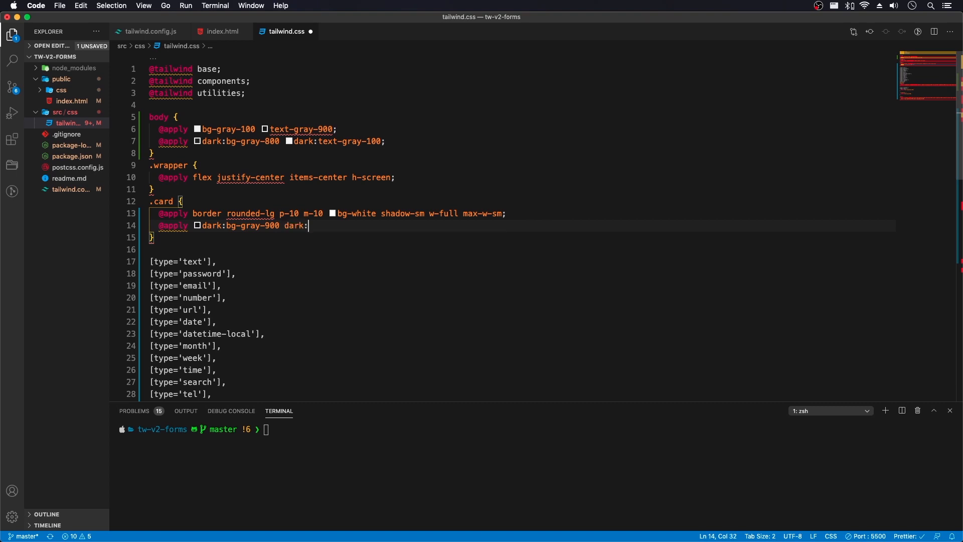
pyautogui.write('border-')
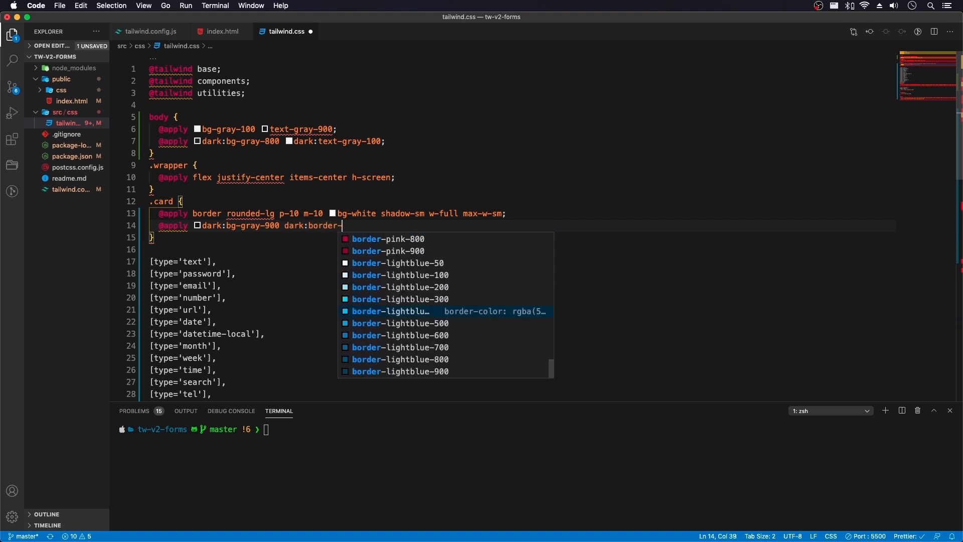
pyautogui.write('gray-9')
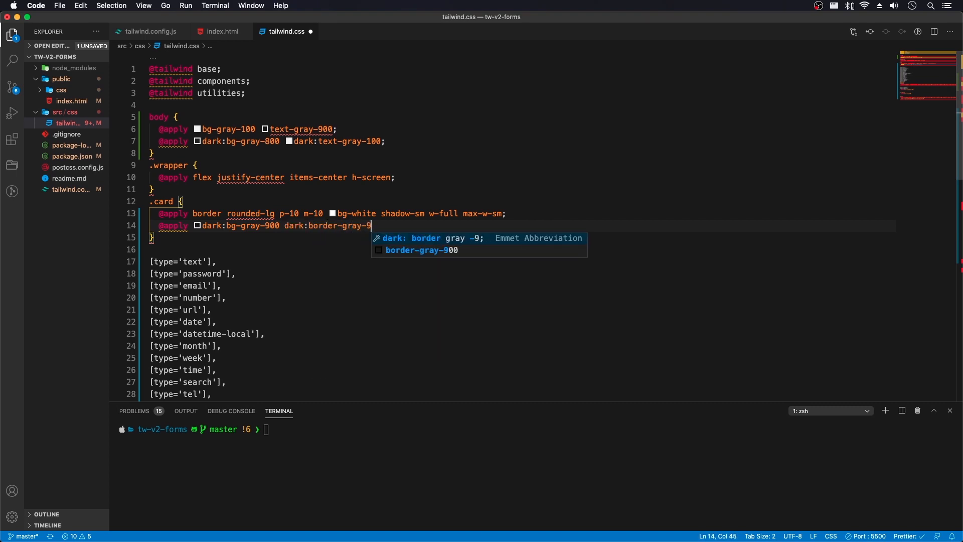
pyautogui.write('00')
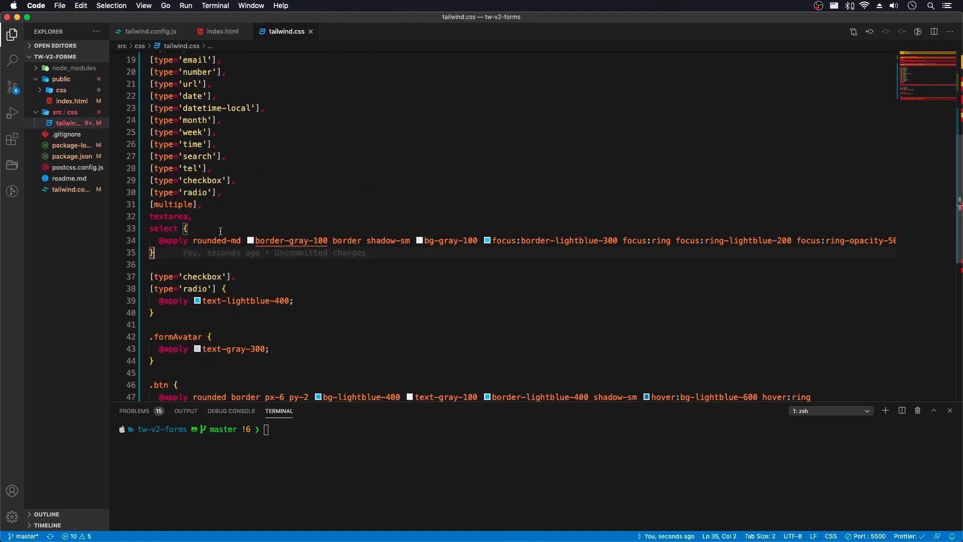
pyautogui.press('enter')
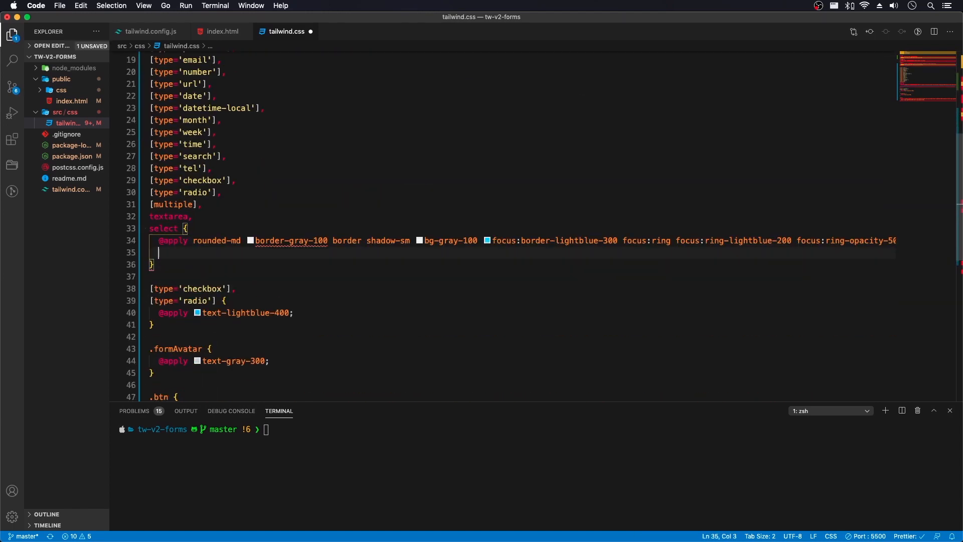
pyautogui.write('@a')
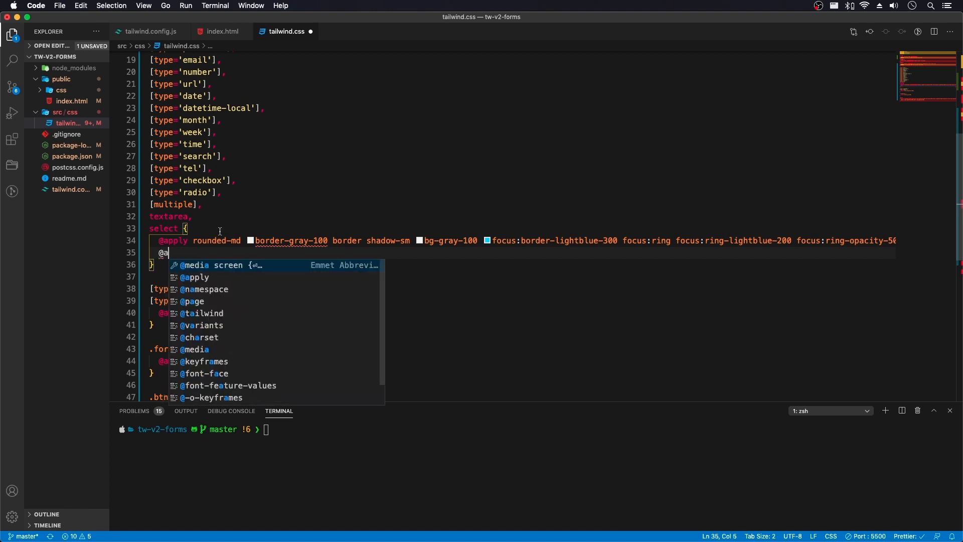
pyautogui.write('apply dark:')
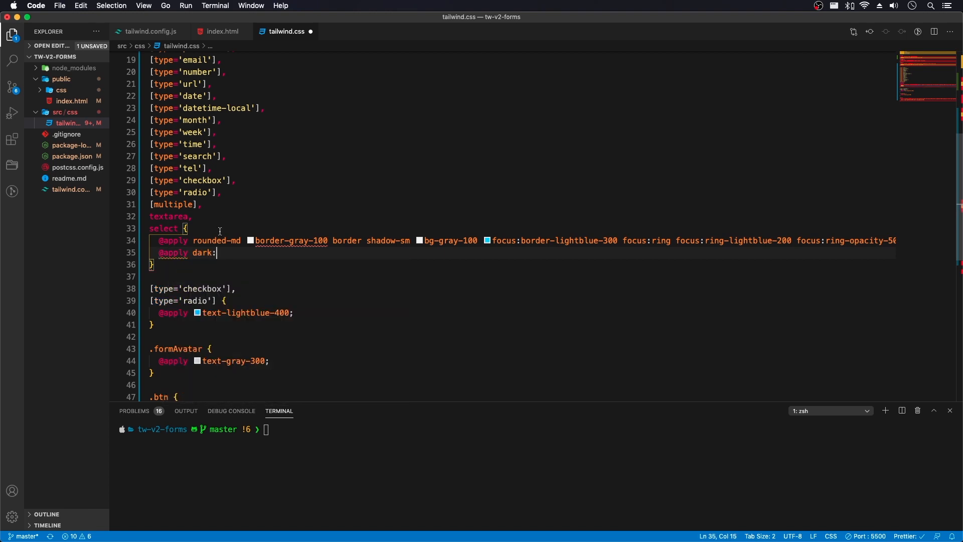
pyautogui.write('focus')
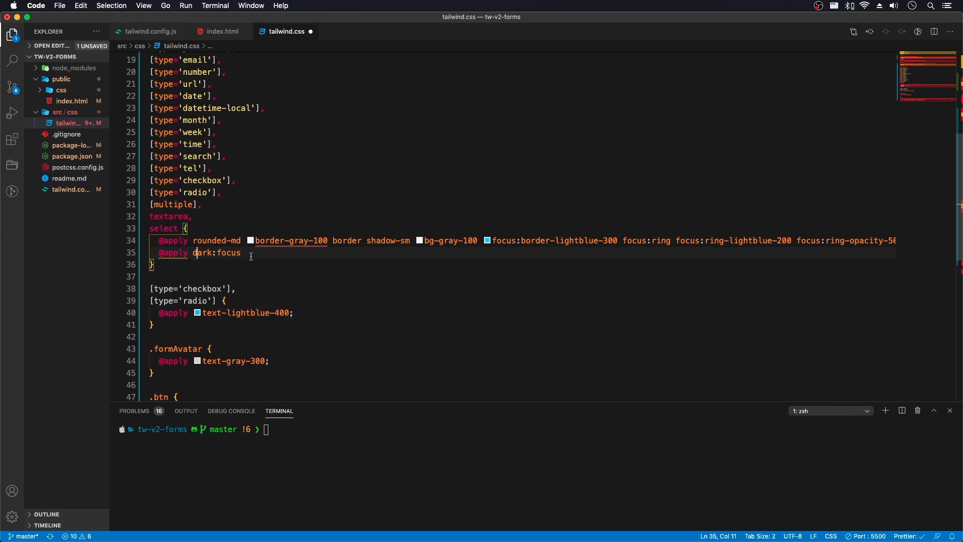
pyautogui.write(':')
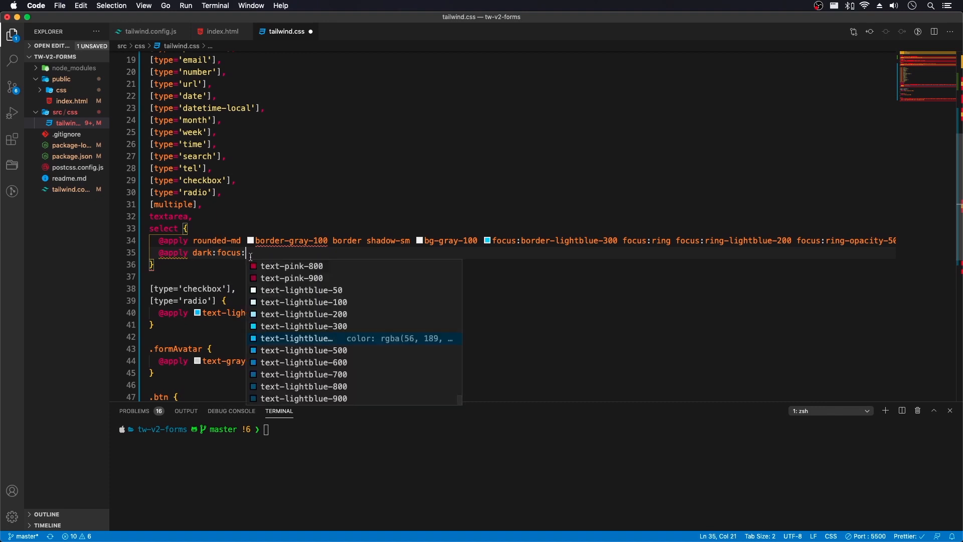
pyautogui.write('border')
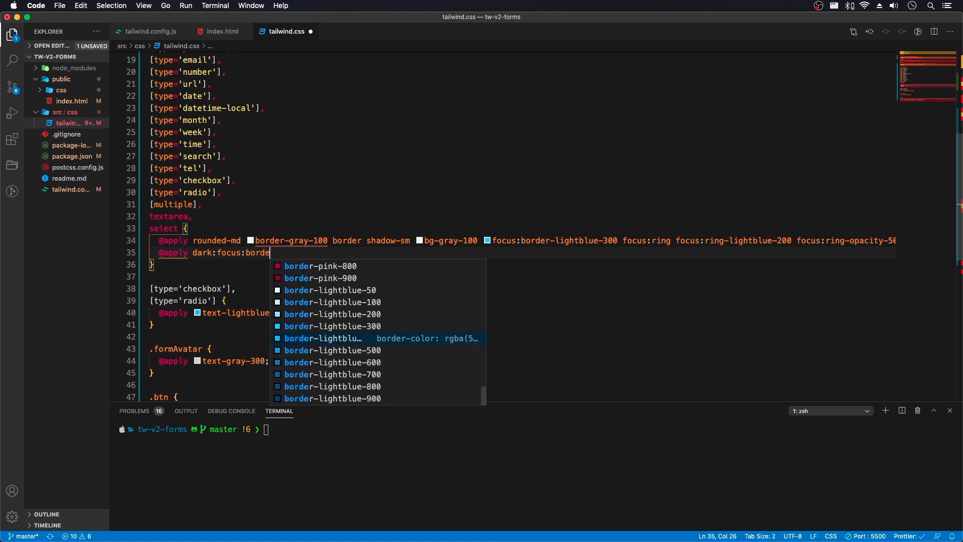
pyautogui.write('-gray-300')
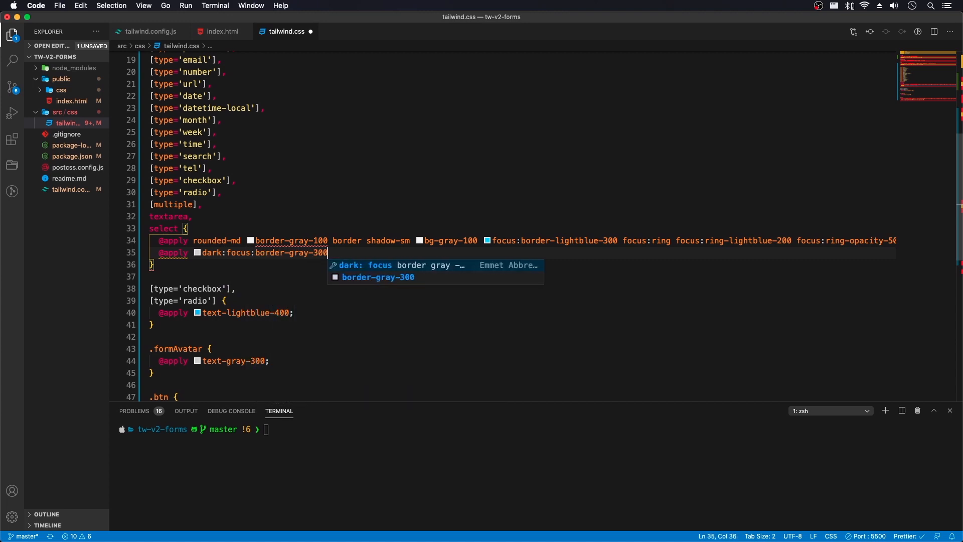
pyautogui.write('darkLf')
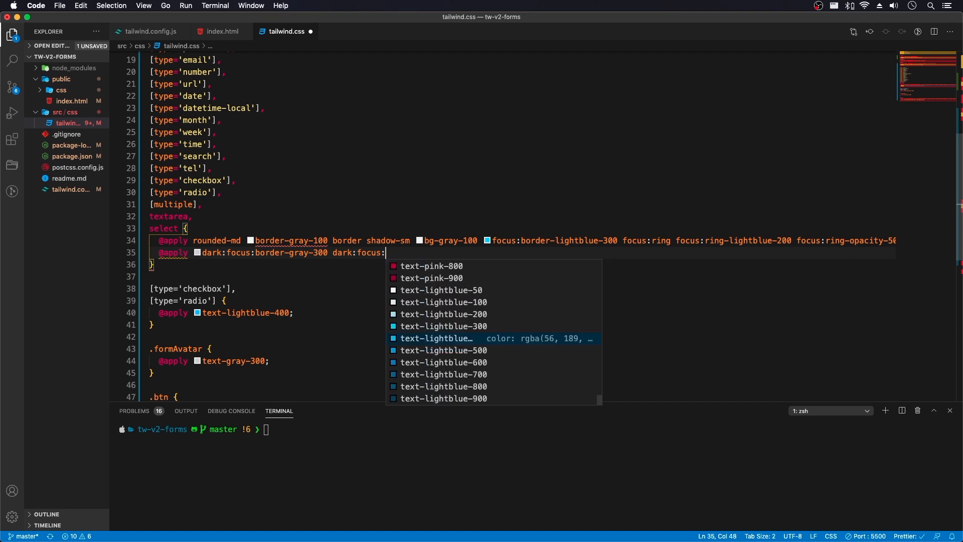
pyautogui.write('ring-gray-200;')
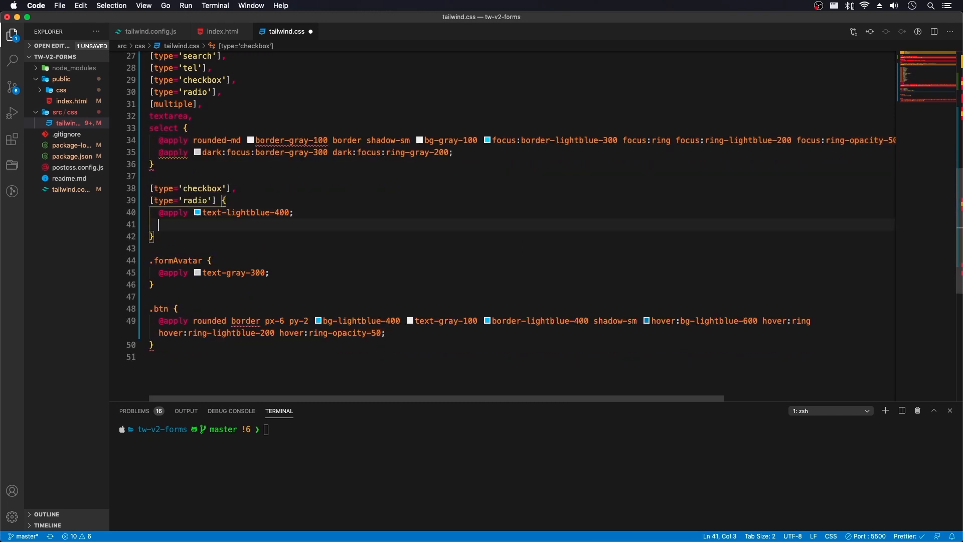
pyautogui.write('@apply')
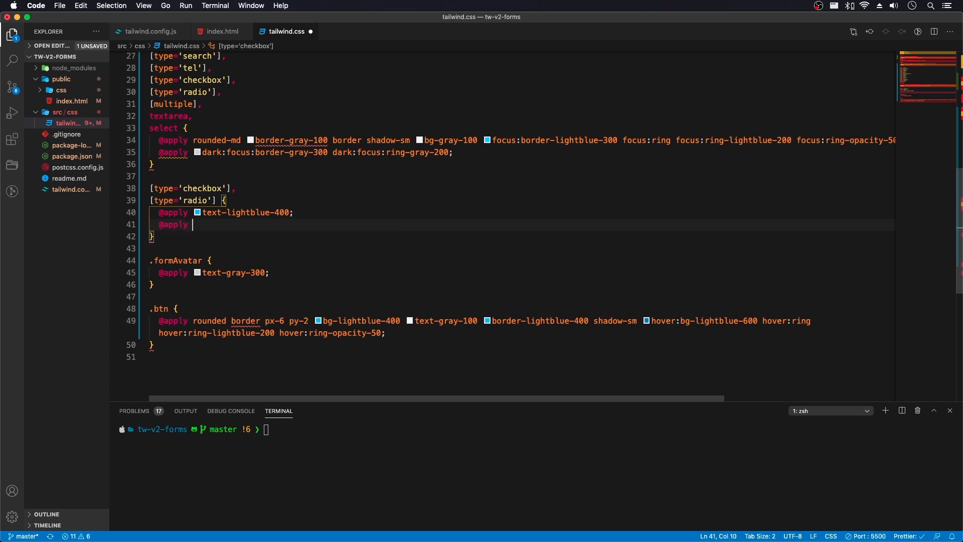
pyautogui.write('dark:t')
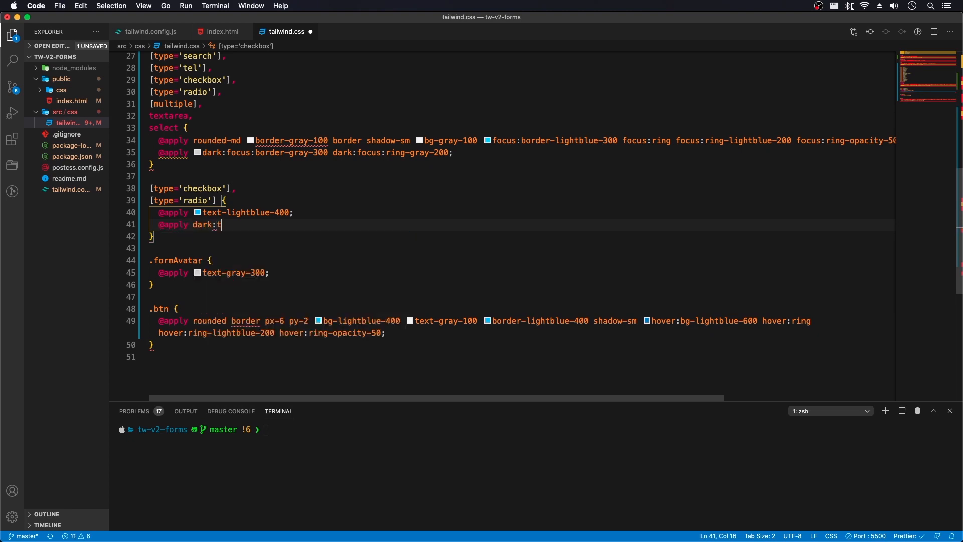
pyautogui.write('ext-lightblue-600;')
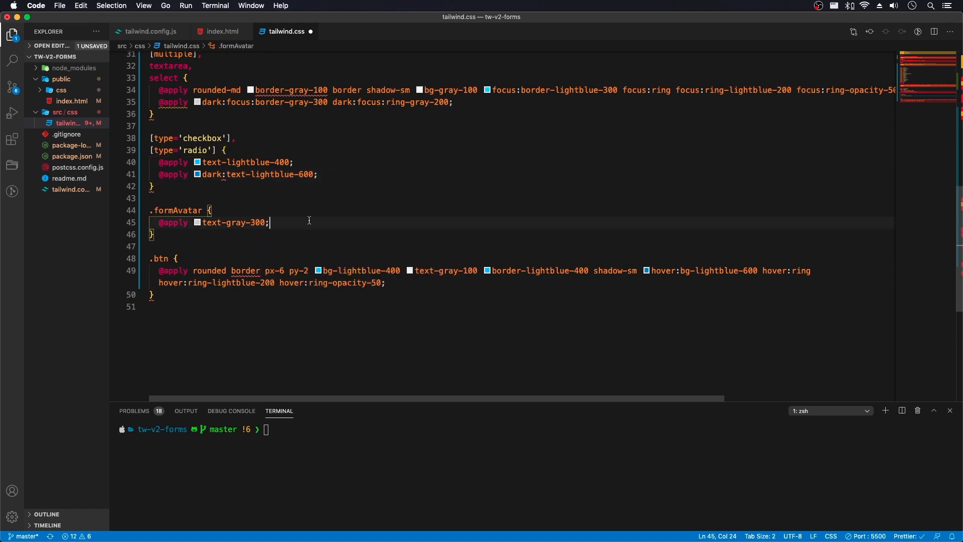
pyautogui.write('@apply dark:')
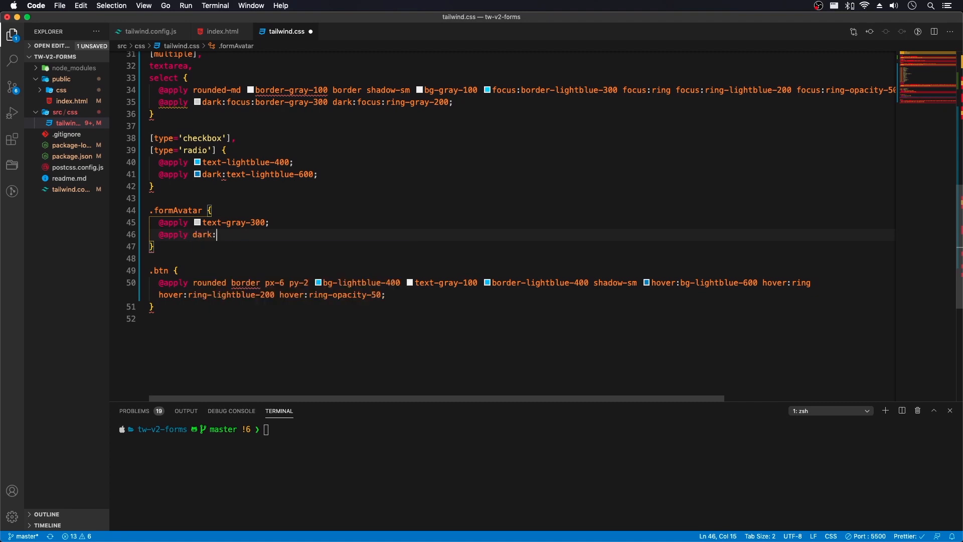
pyautogui.write('text-gray')
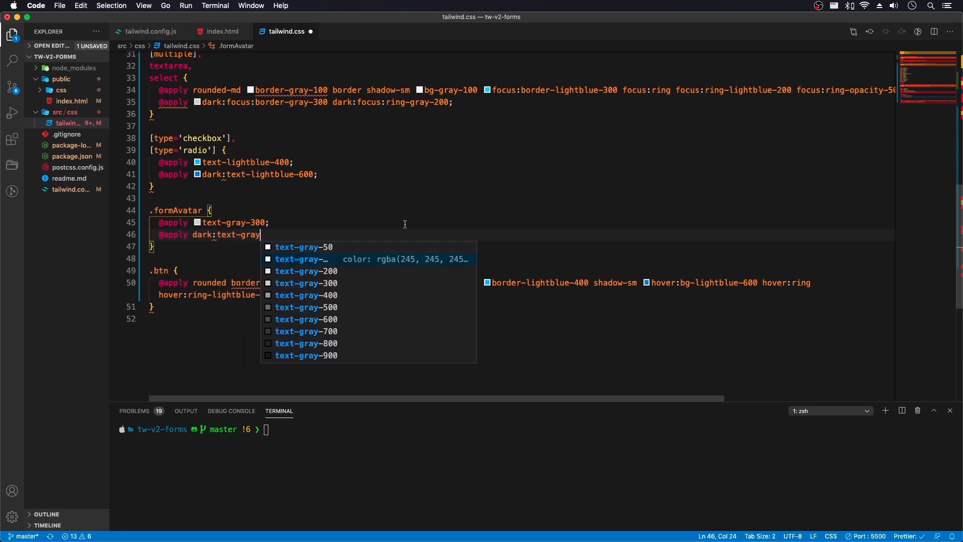
pyautogui.click(305, 319)
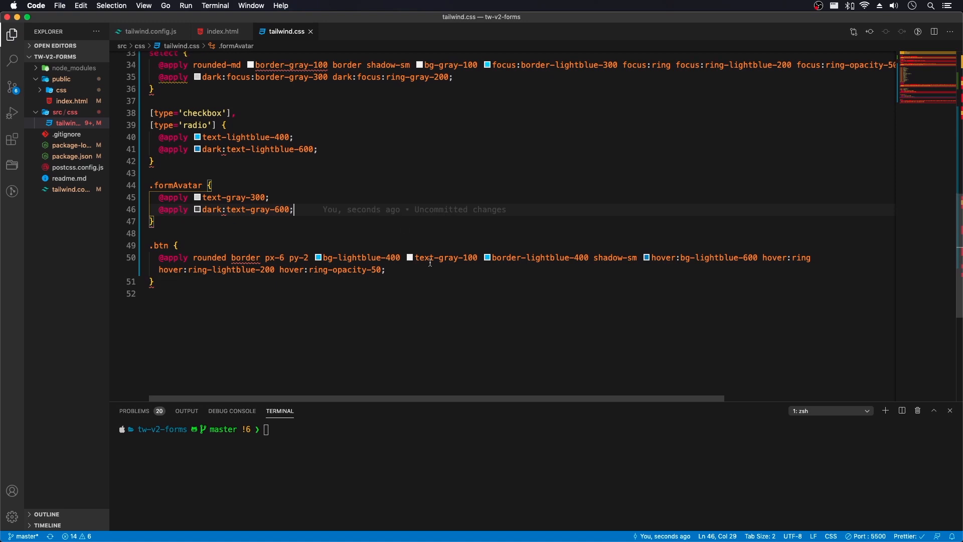
pyautogui.press('enter')
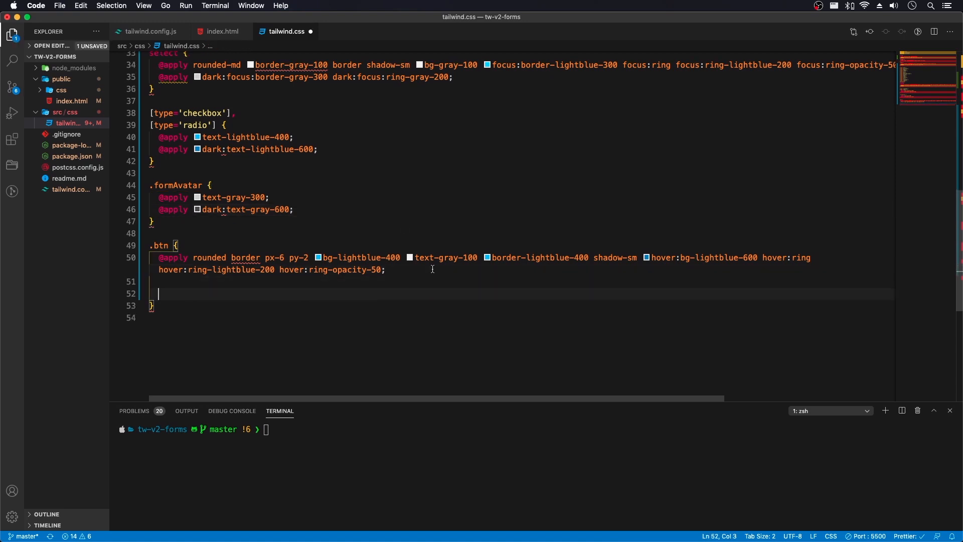
# - Add dark lightblue-600 border and background, lightblue-500 hover and gray focus ring to .btn, then restart tw:watch
pyautogui.write('@apply')
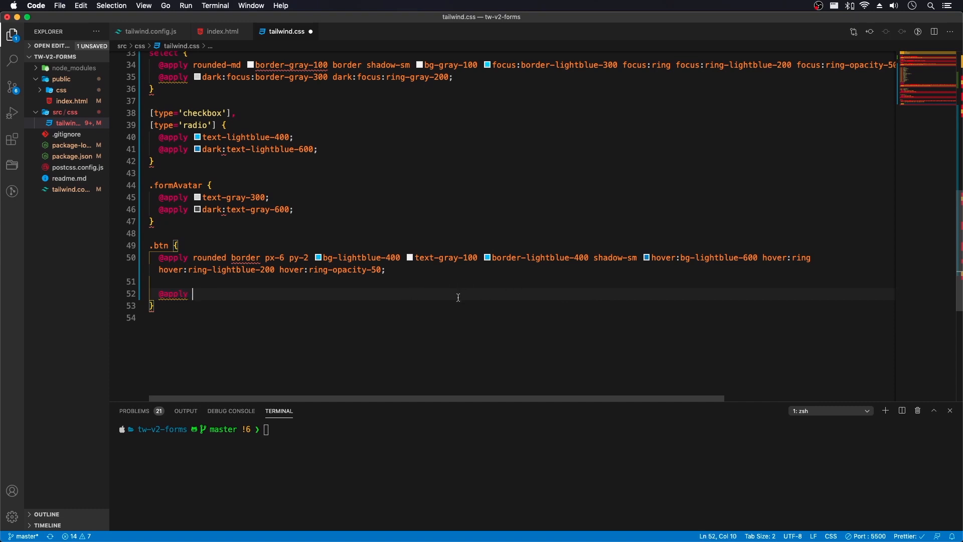
pyautogui.write('dark:hover:bg-lightblue-500;')
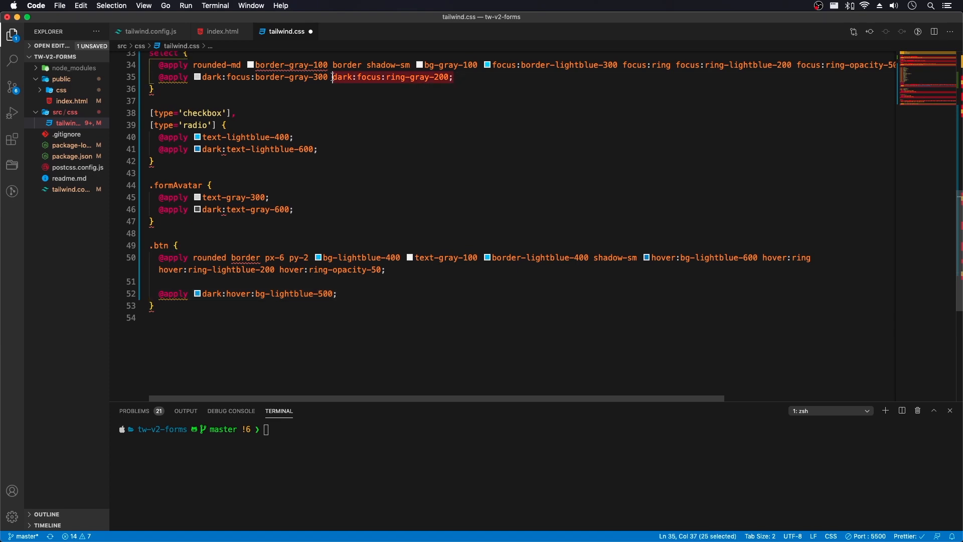
pyautogui.write('dark:focus:ring-gray-200')
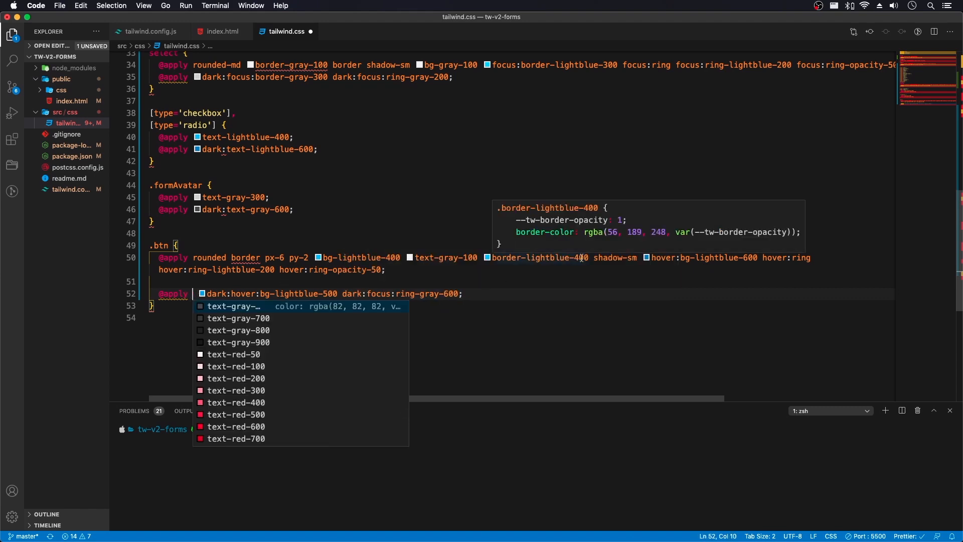
pyautogui.write('dark:border-lightblue-600 dark:bg-lightblue-600')
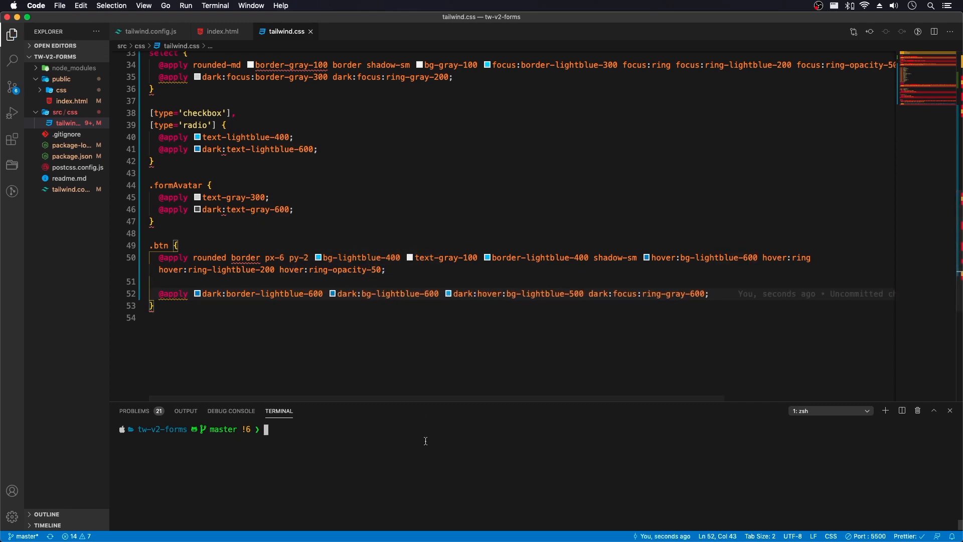
pyautogui.write('npm run tw:watch')
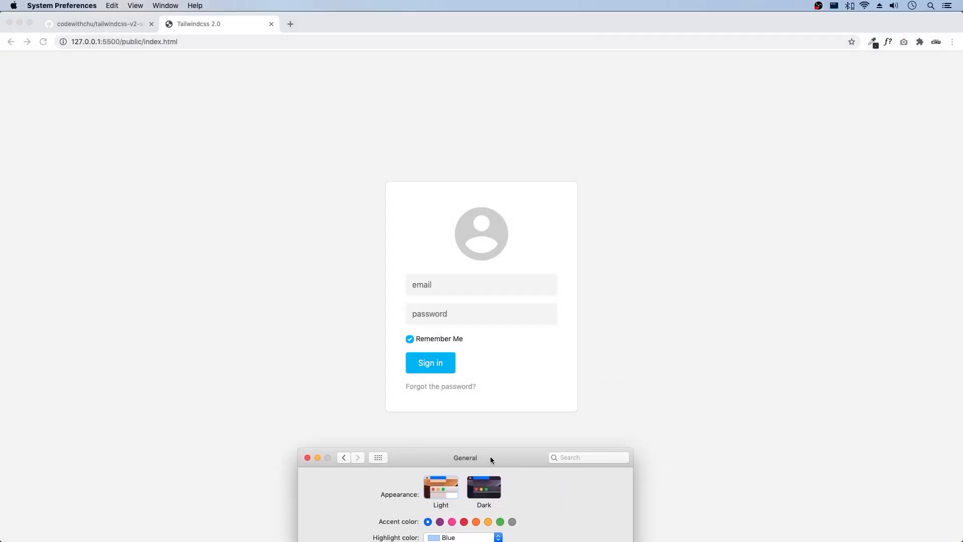
# - Toggle system appearance Dark, Light, Dark to verify the login page flips styling
pyautogui.click(483, 486)
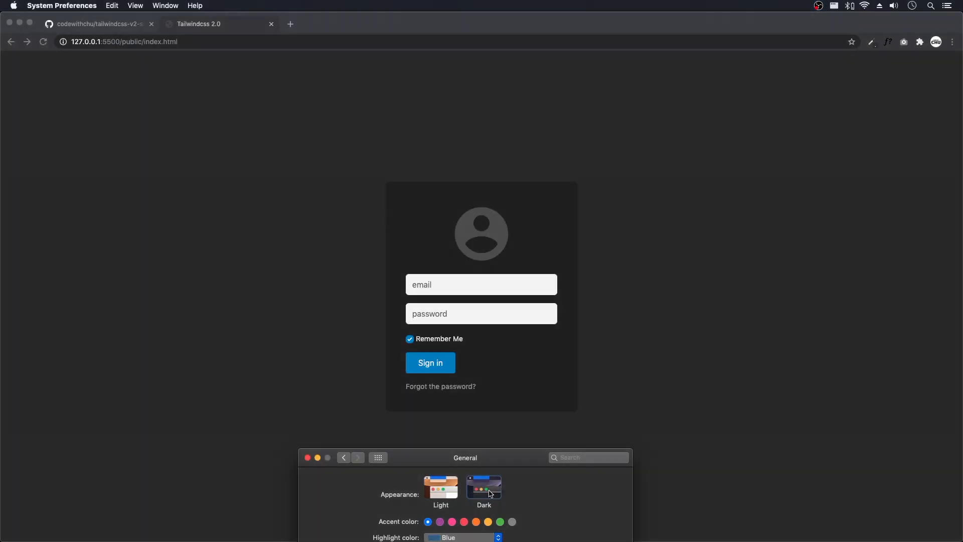
pyautogui.click(440, 483)
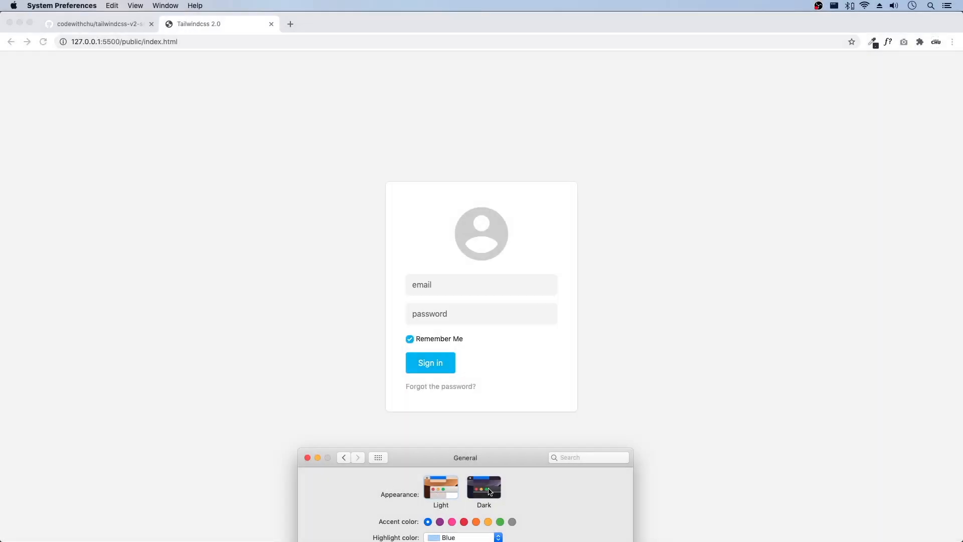
pyautogui.click(484, 484)
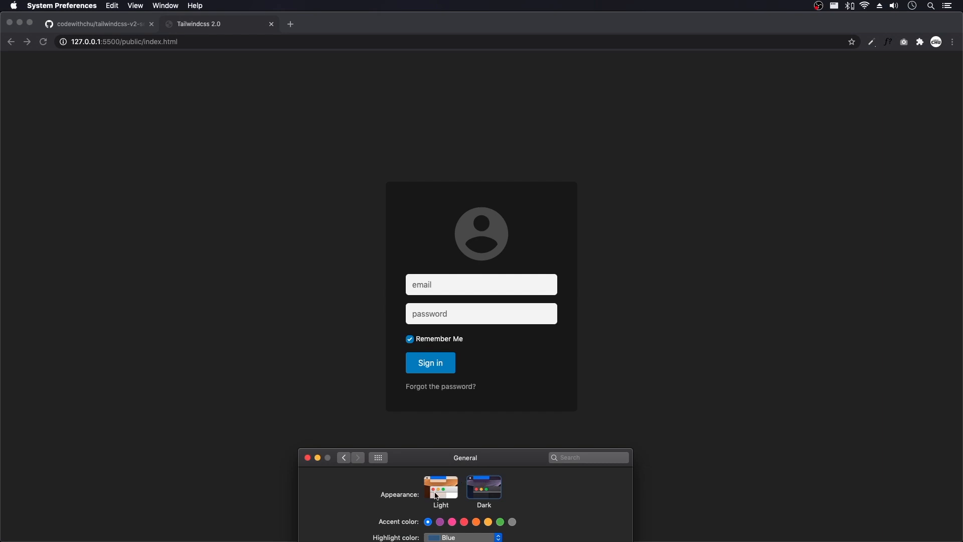
pyautogui.moveTo(431, 515)
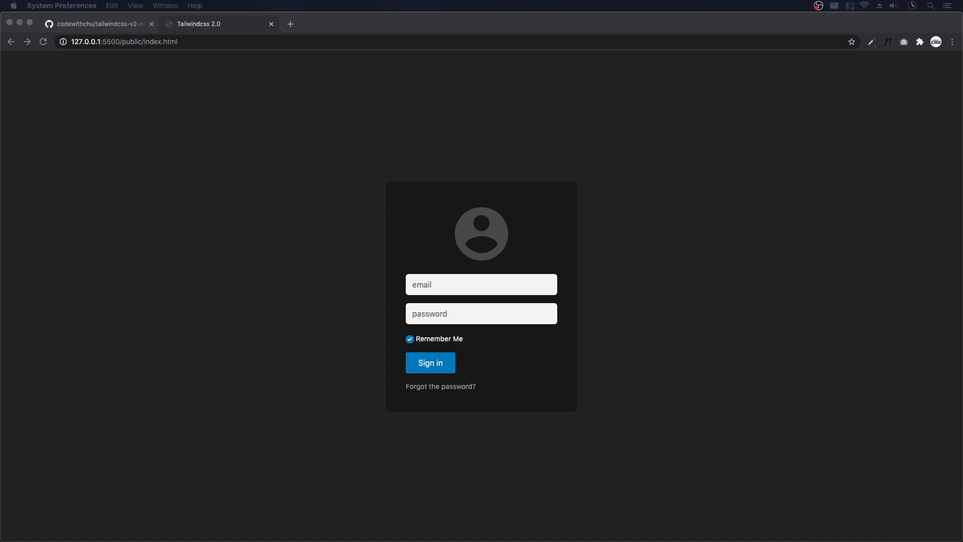
pyautogui.moveTo(371, 32)
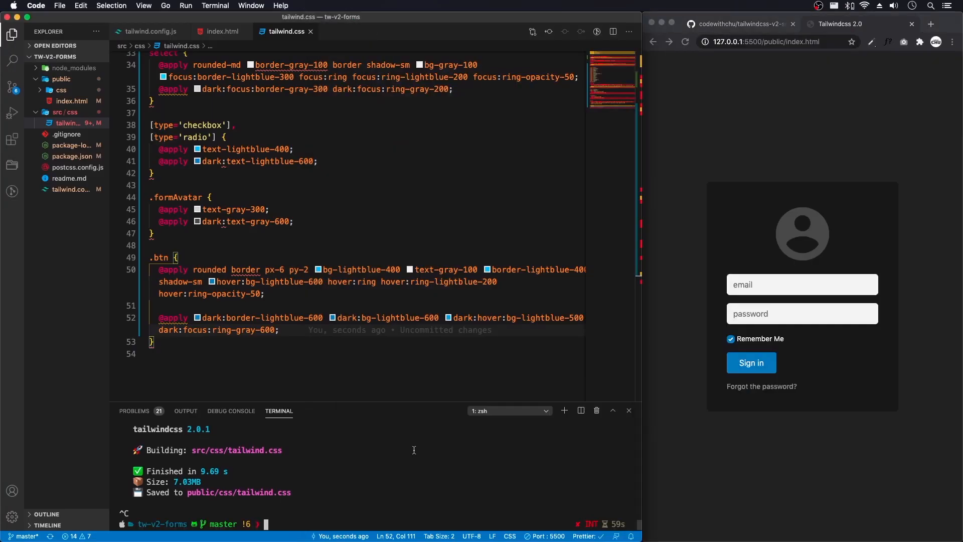
# - Run 'npm run tw:prod' to build the minified production stylesheet
pyautogui.write('npm run tw:watch')
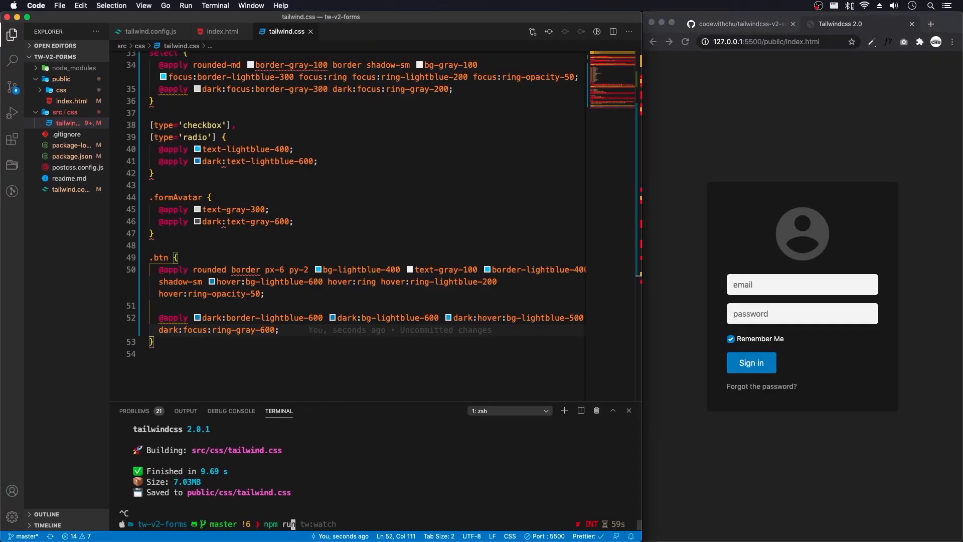
pyautogui.write('tw:prod')
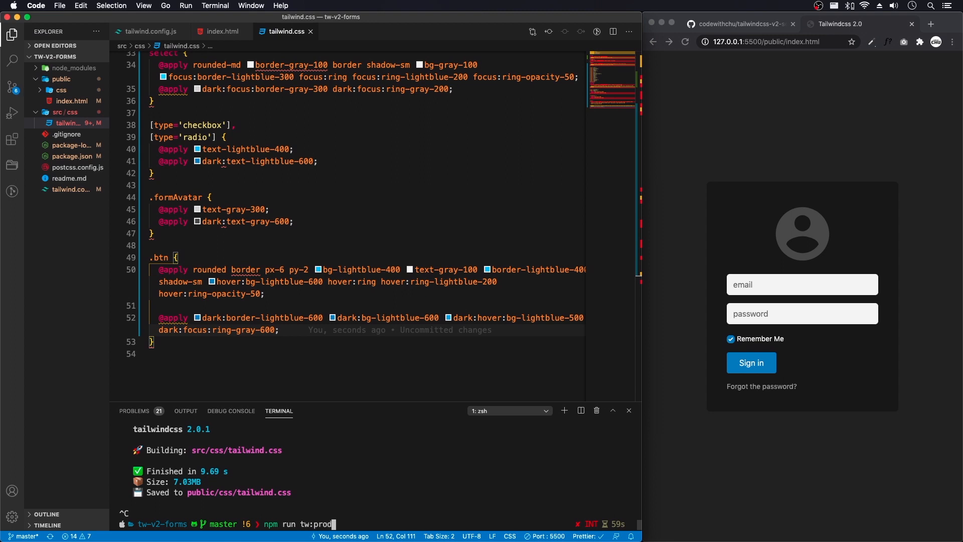
pyautogui.press('Return')
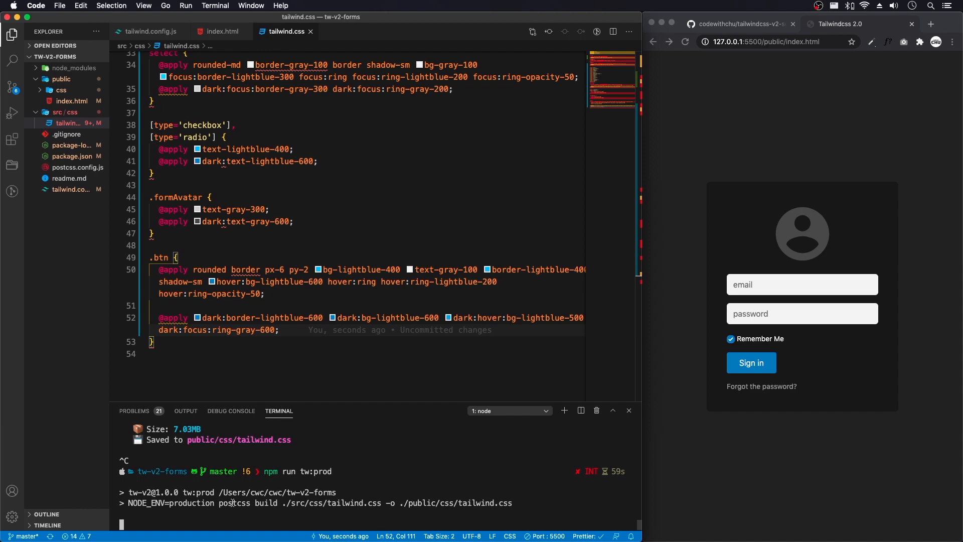
# - View the compiled public/css/tailwind.css and return to the login page in Chrome
pyautogui.click(61, 89)
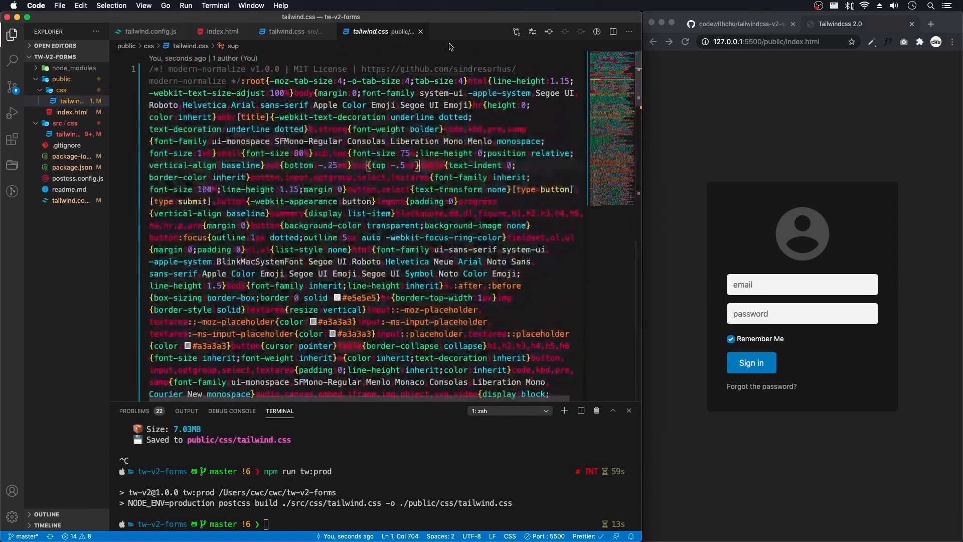
pyautogui.click(293, 31)
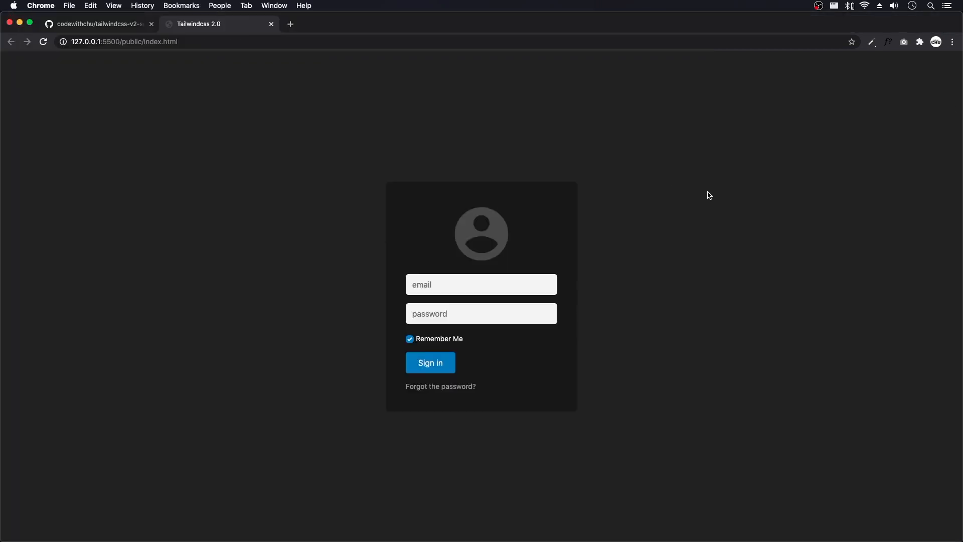
pyautogui.moveTo(860, 38)
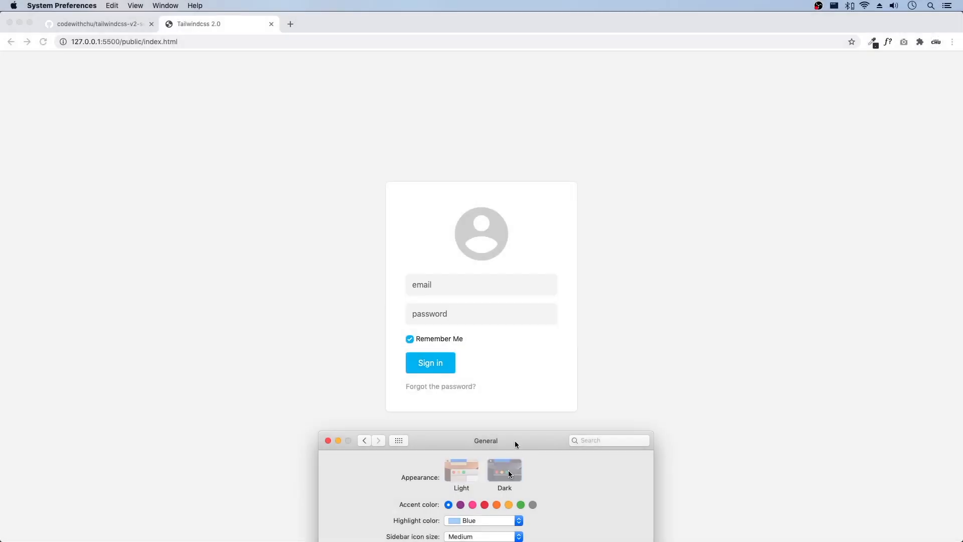
pyautogui.click(504, 469)
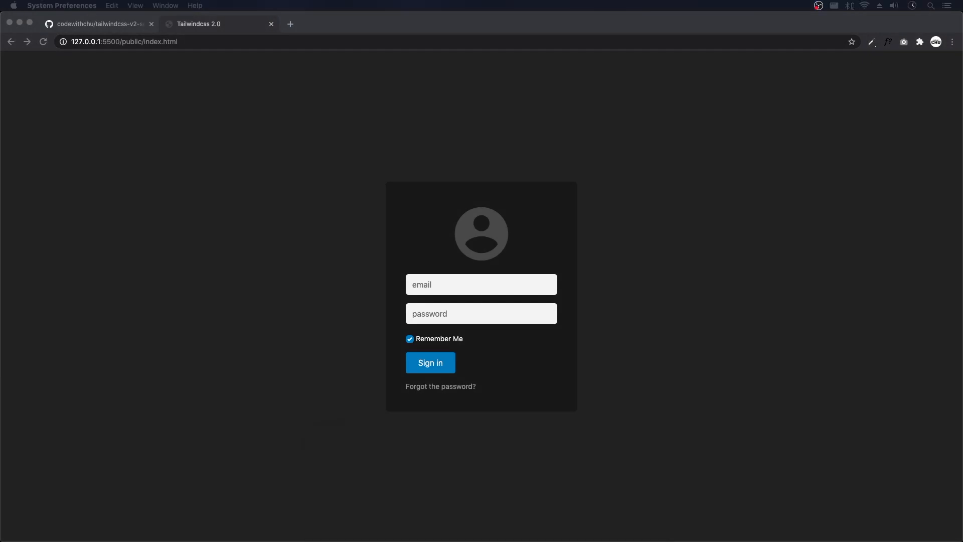